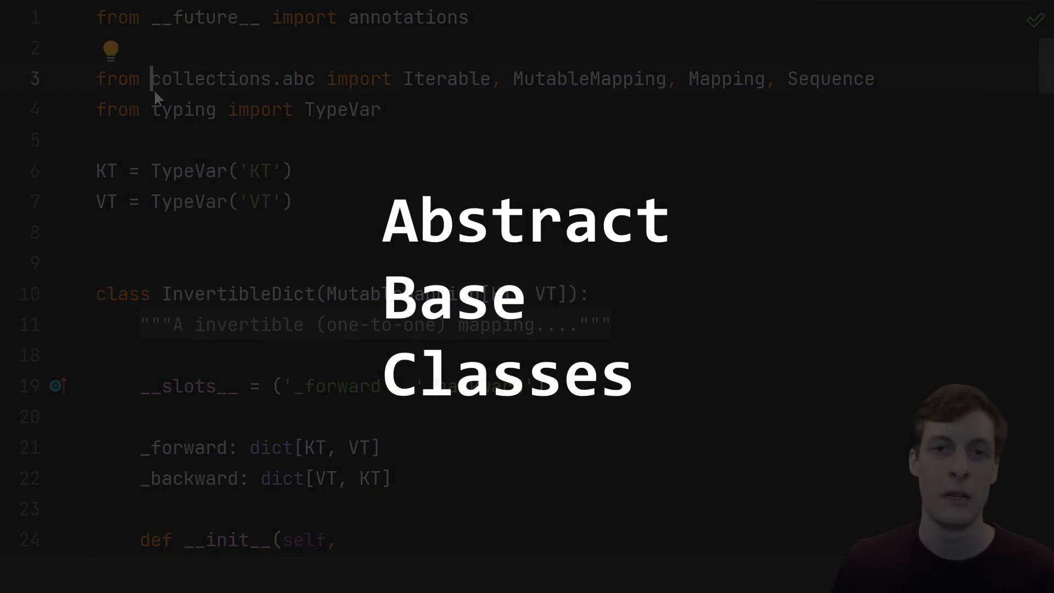
Step: Mark InvertibleDict, then scroll the collections.abc docs to the abstract base classes table
double_click(232, 78)
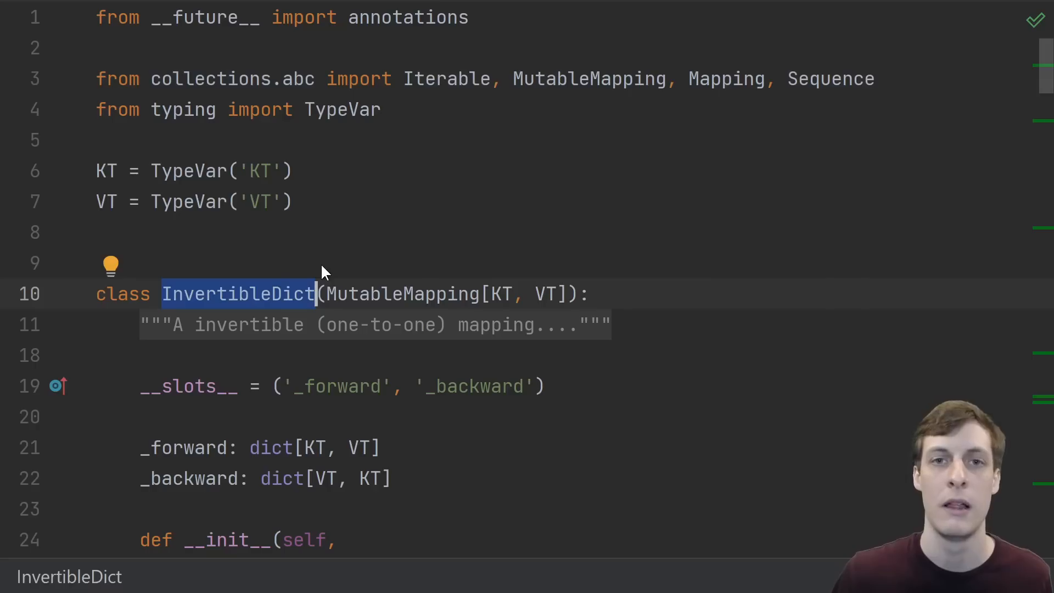
mouse_move(282, 255)
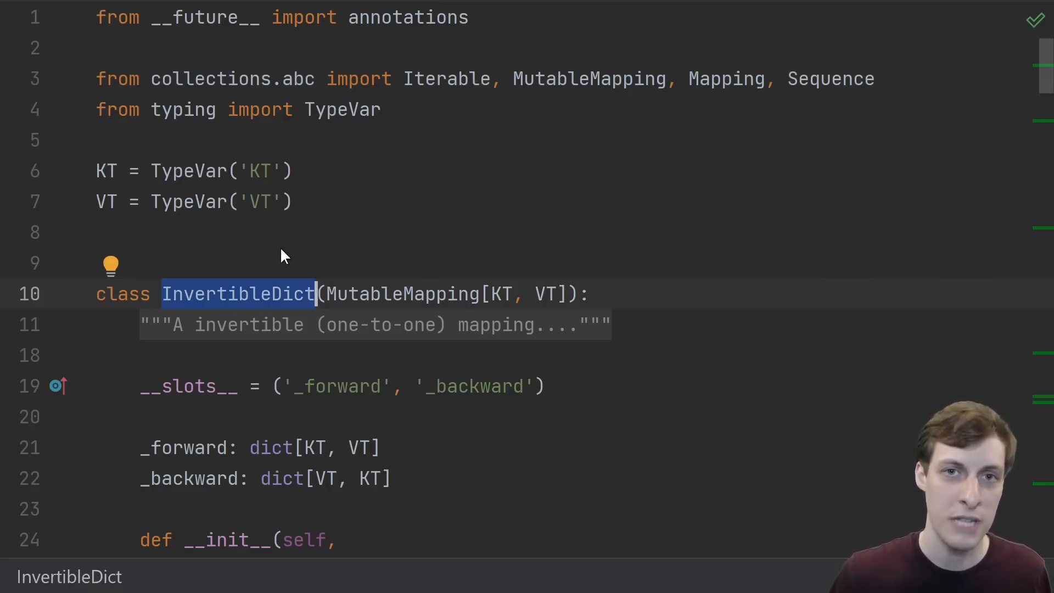
mouse_move(301, 267)
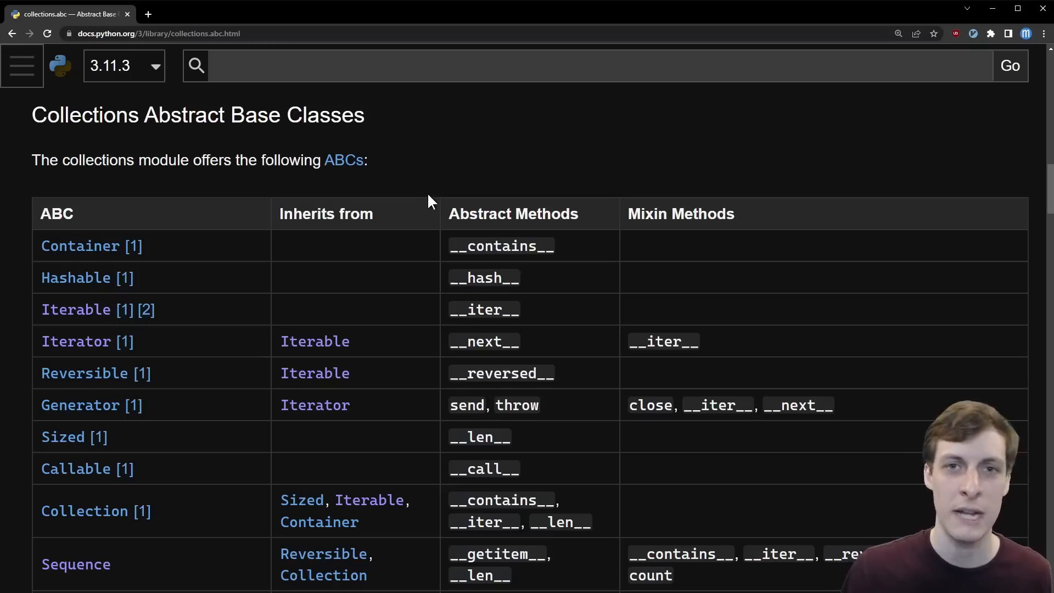
mouse_move(395, 192)
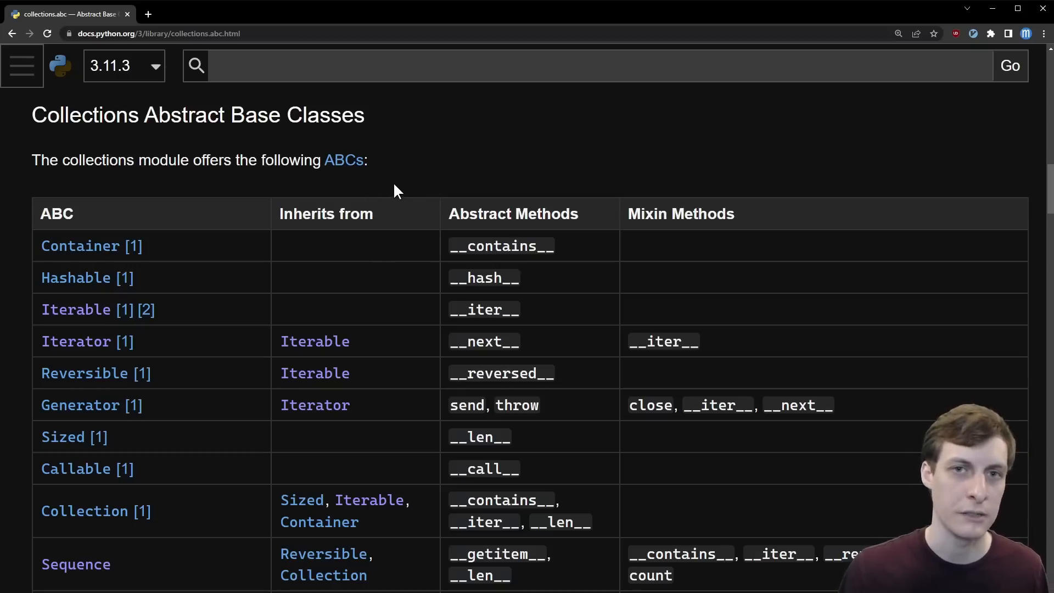
scroll("down", 3)
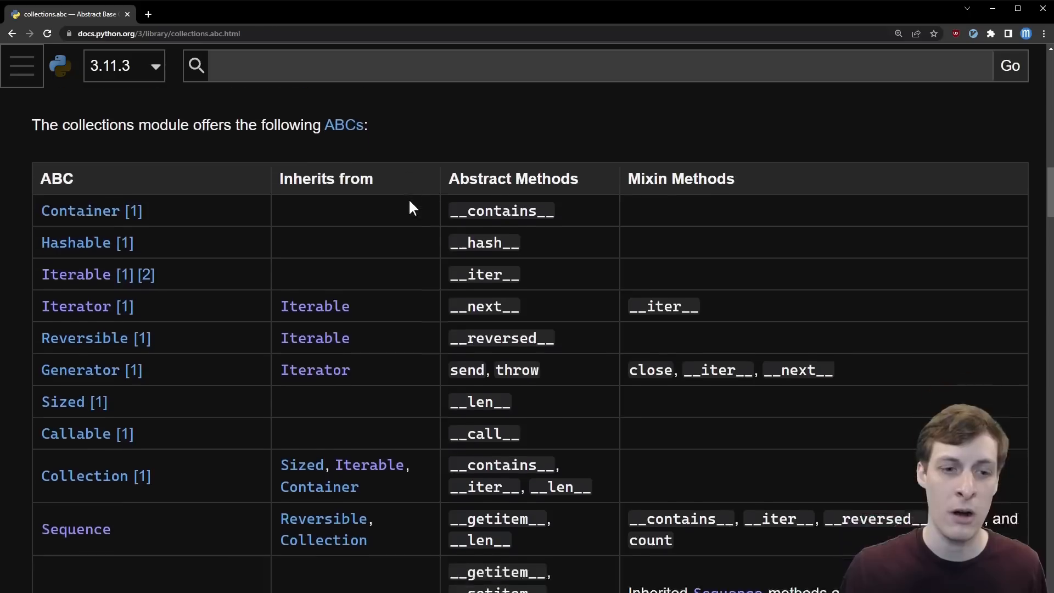
scroll("down", 3)
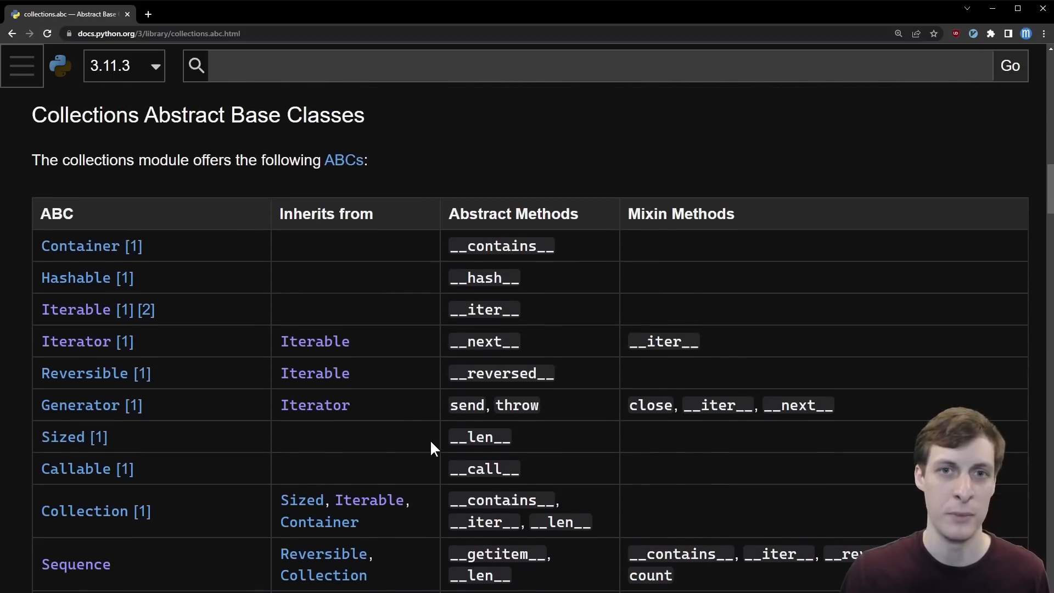
mouse_move(398, 388)
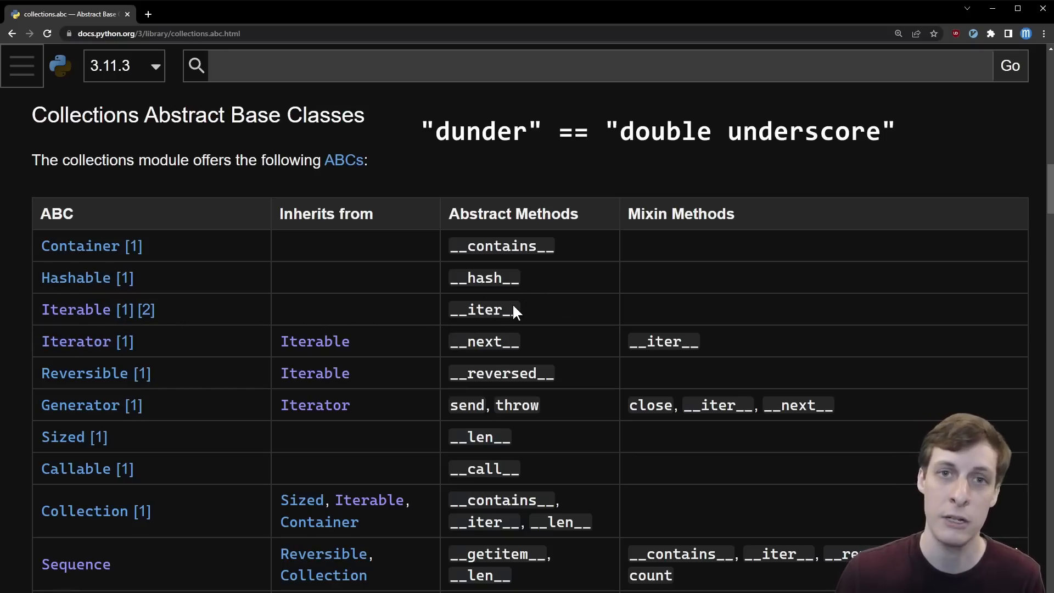
scroll("down", 3)
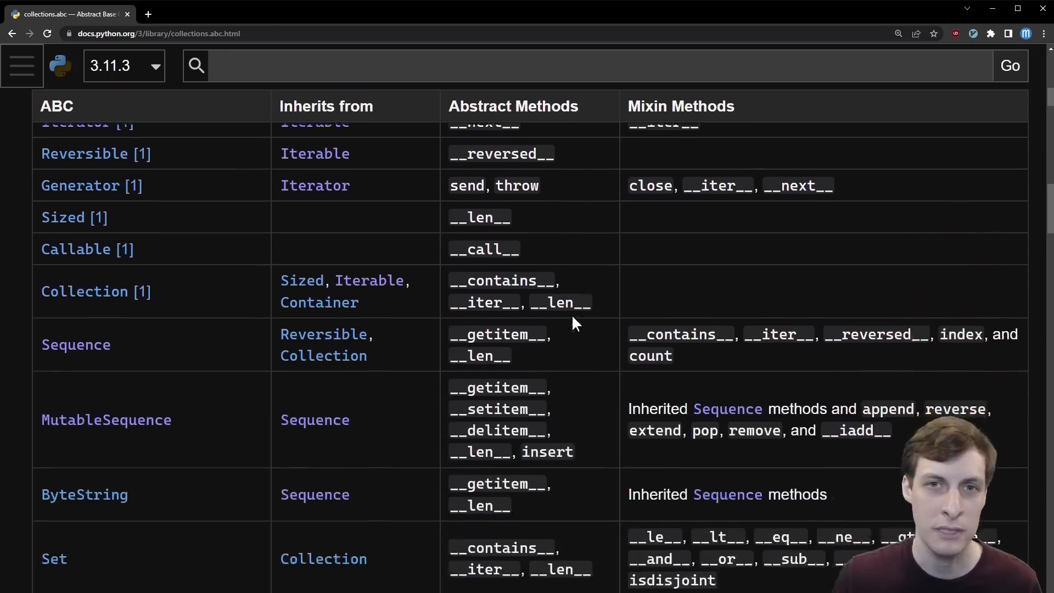
scroll("down", 3)
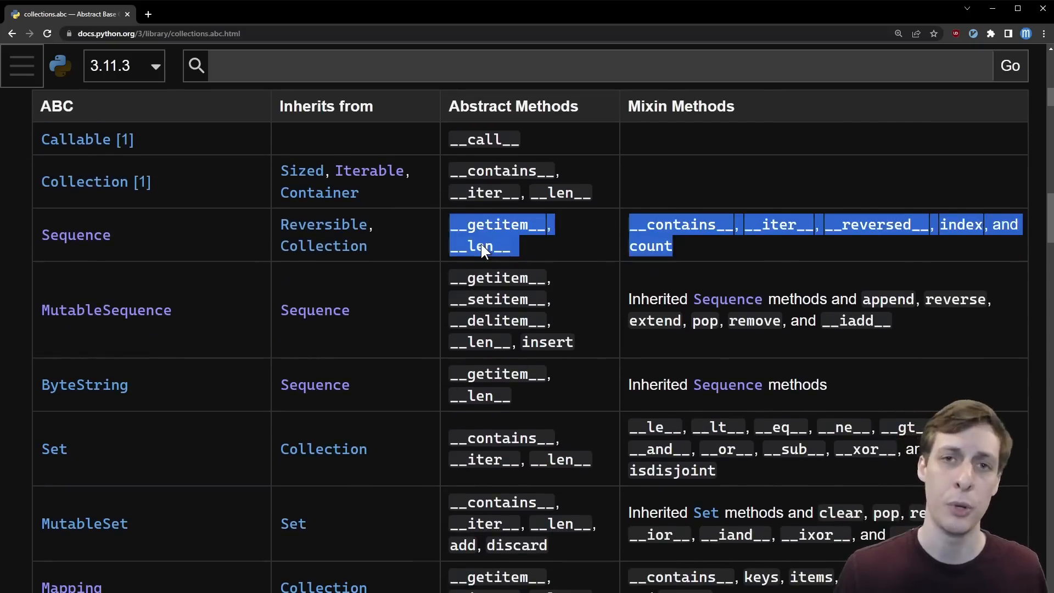
mouse_move(518, 215)
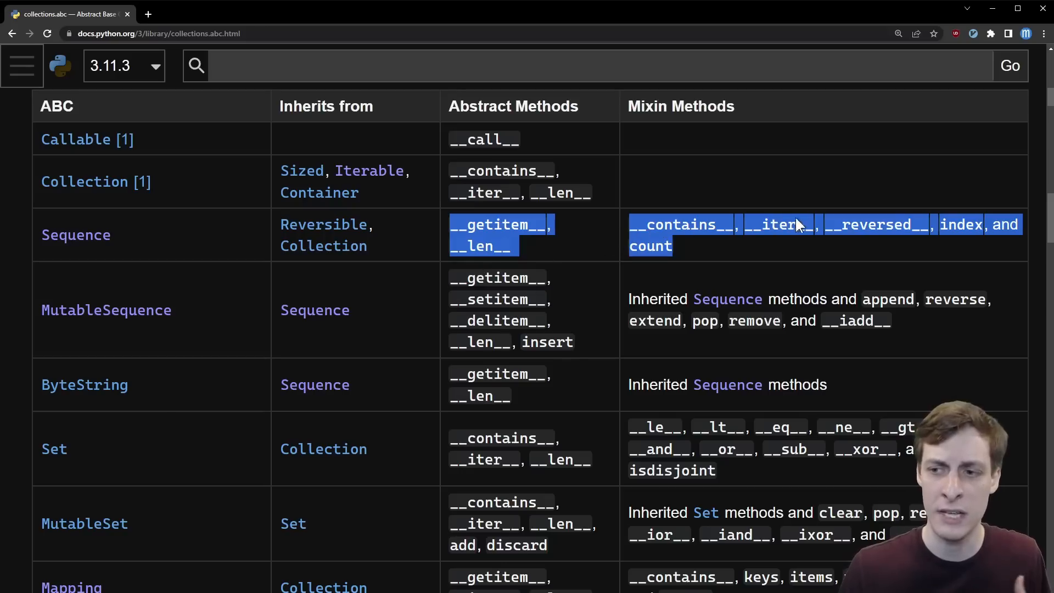
mouse_move(709, 251)
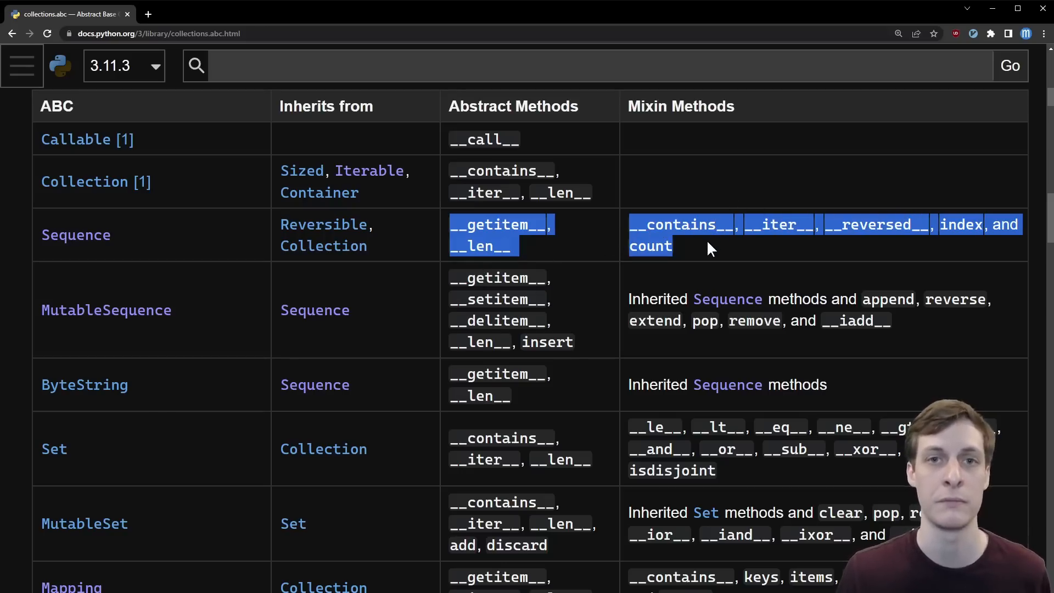
mouse_move(572, 251)
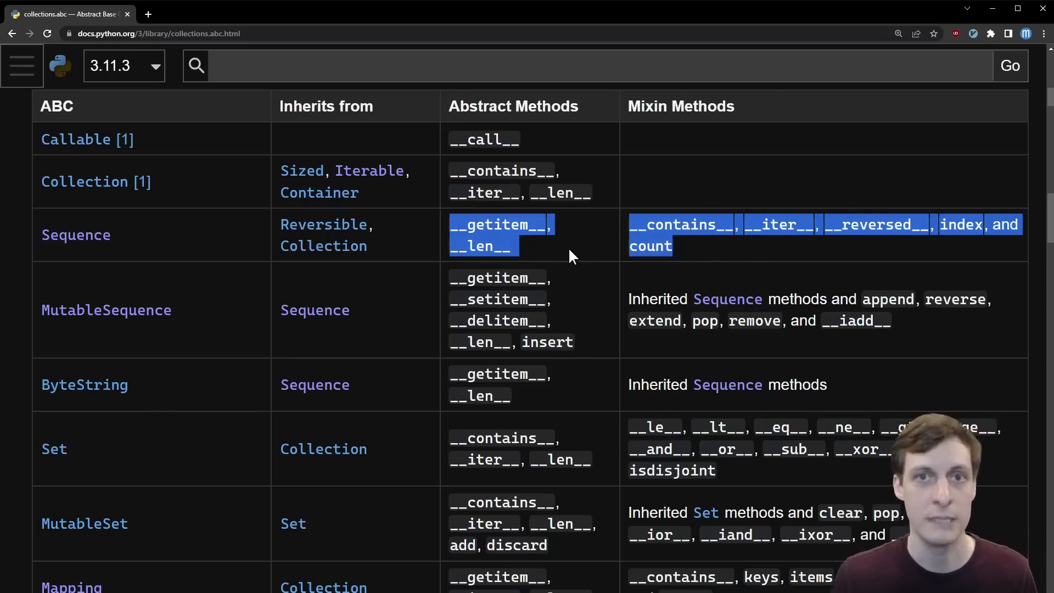
mouse_move(121, 252)
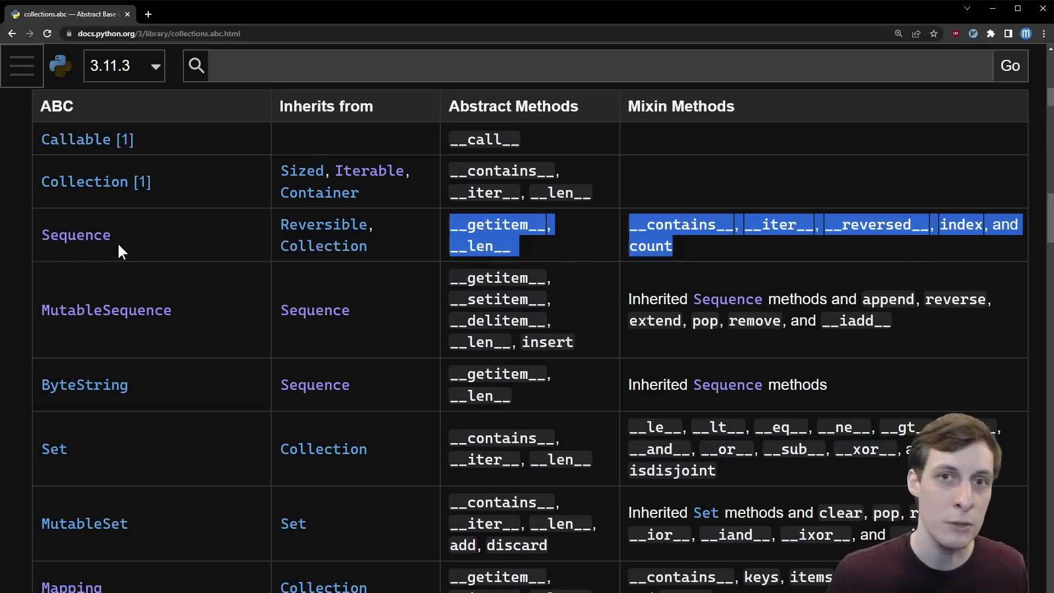
mouse_move(531, 269)
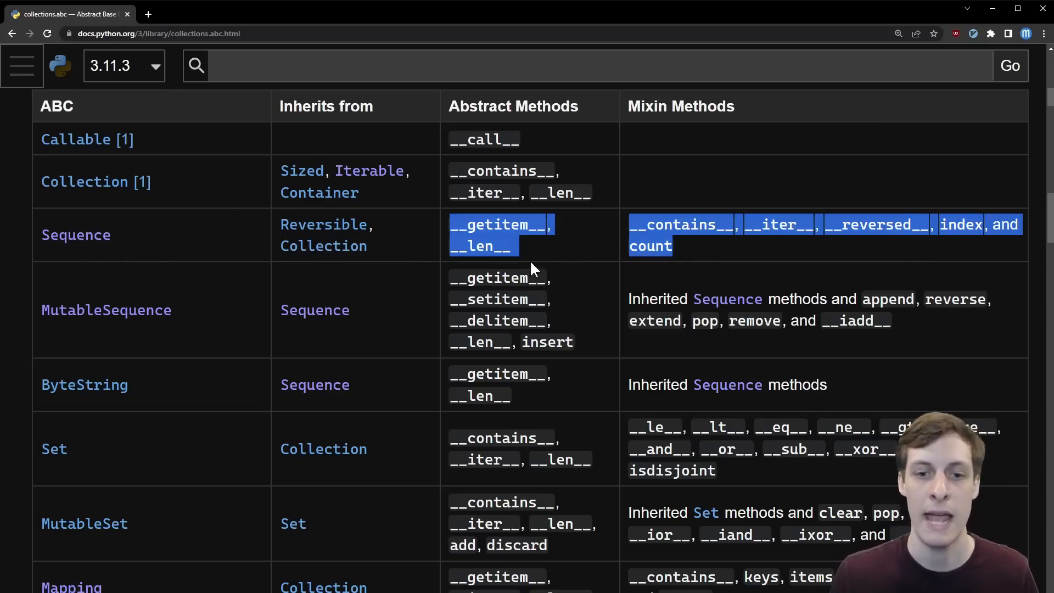
left_click(541, 242)
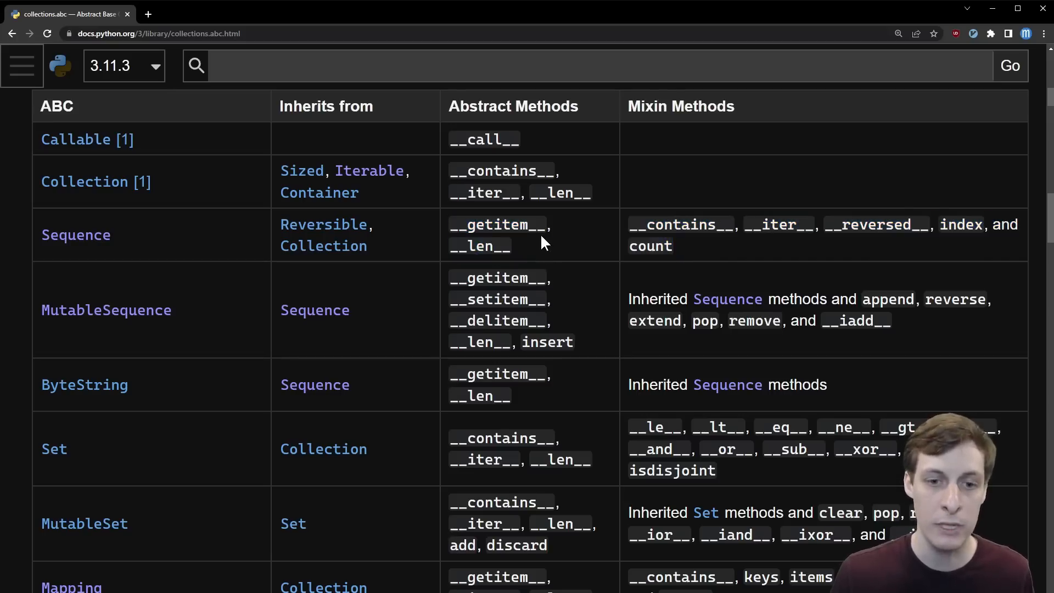
left_click_drag(452, 225, 511, 246)
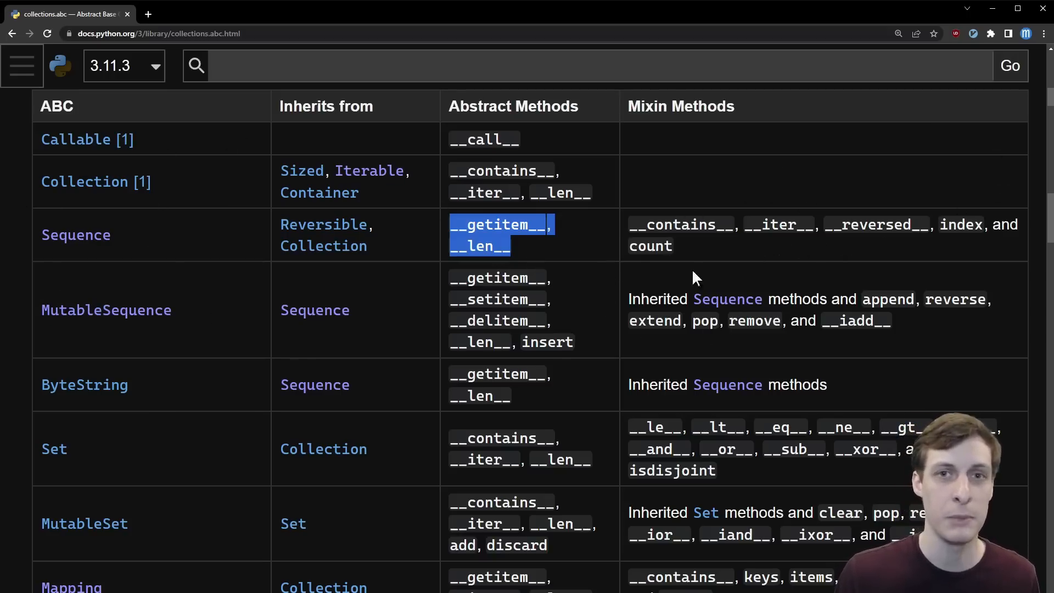
mouse_move(763, 289)
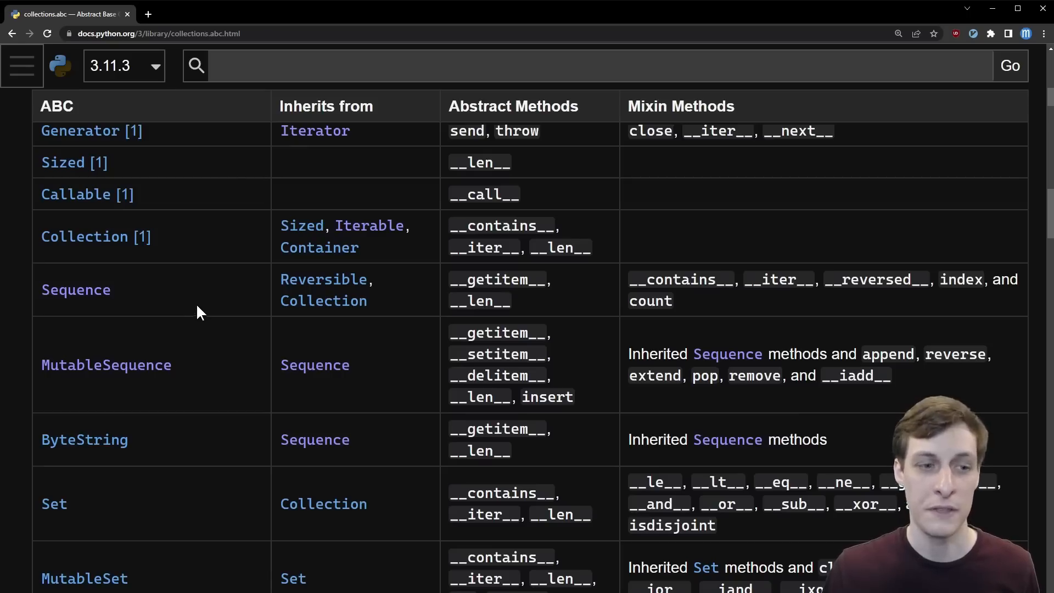
scroll("down", 3)
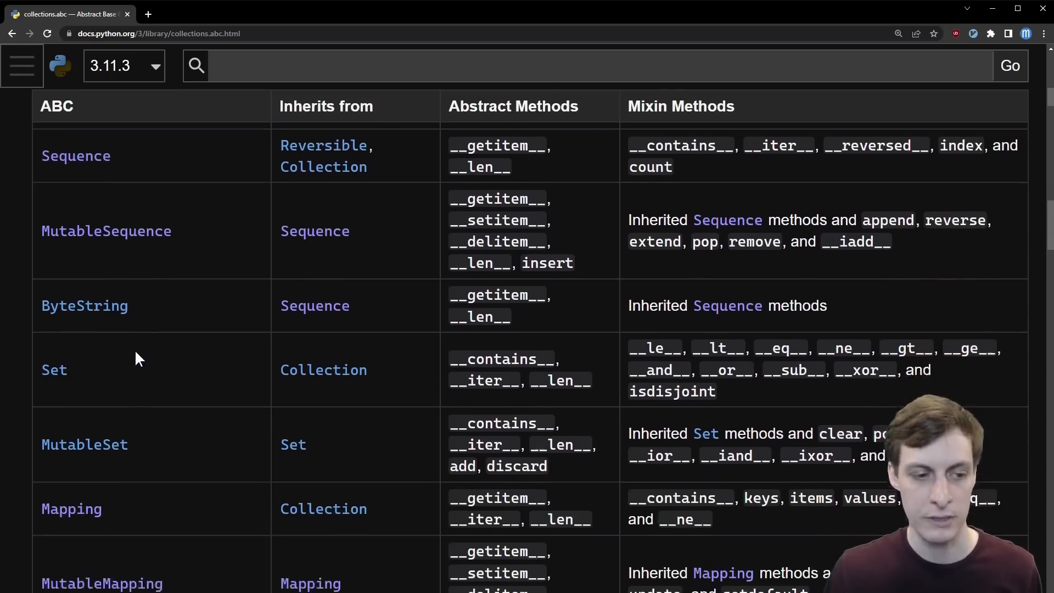
scroll("down", 3)
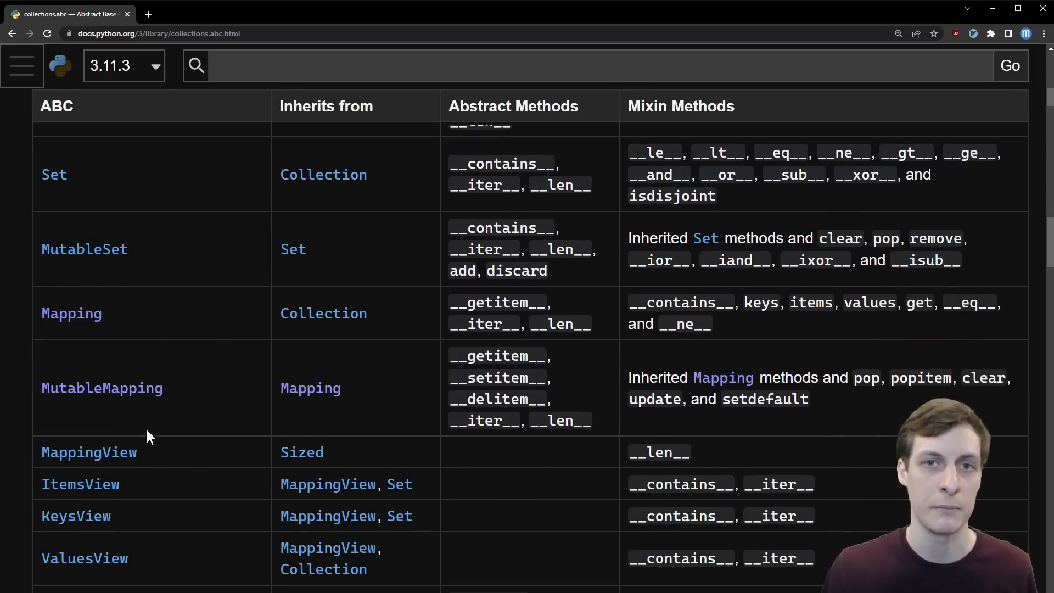
mouse_move(262, 358)
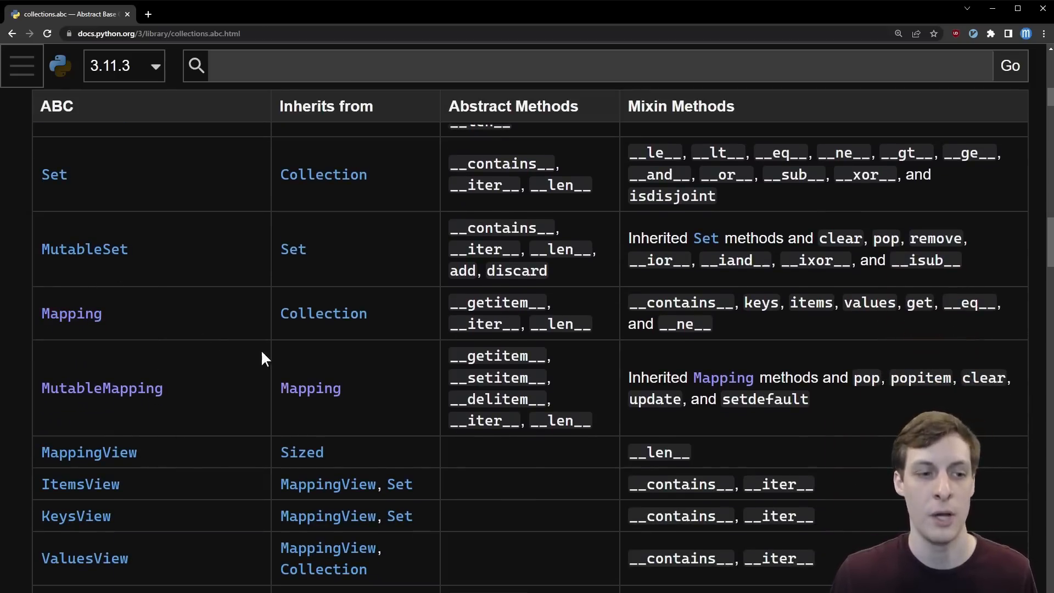
mouse_move(198, 322)
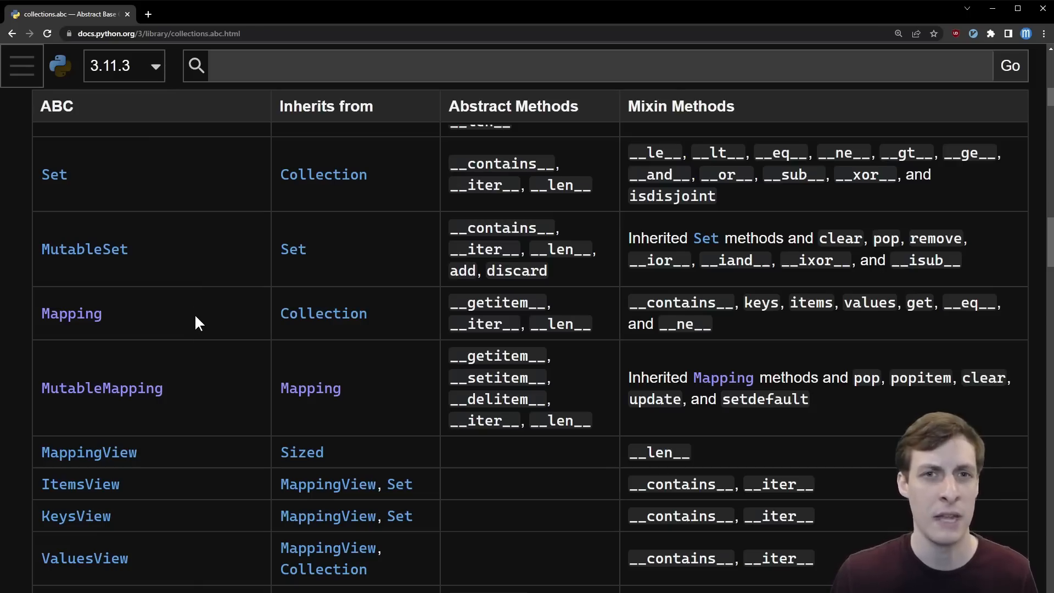
mouse_move(204, 387)
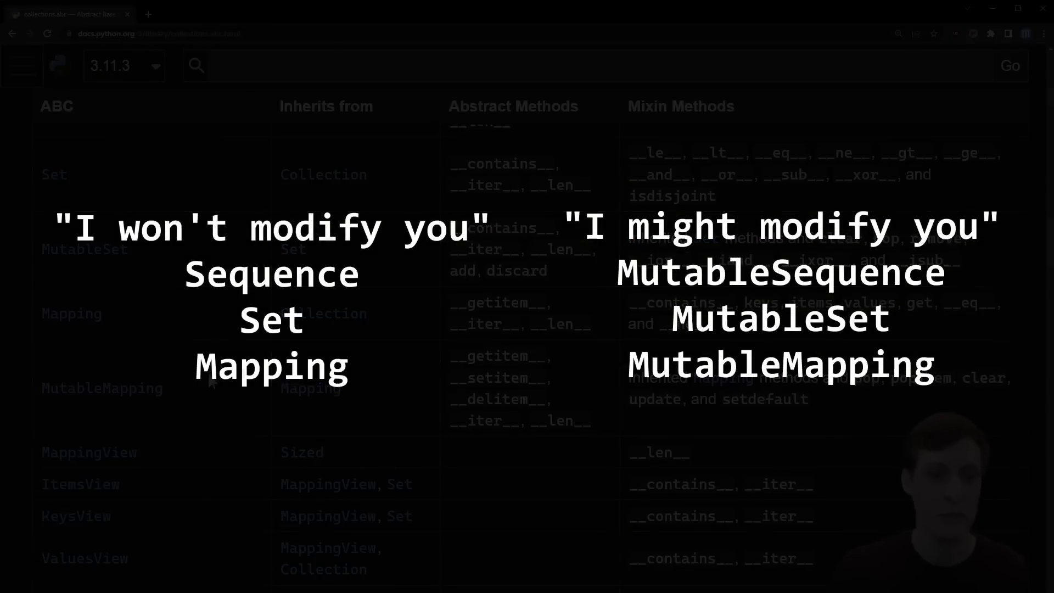
mouse_move(205, 312)
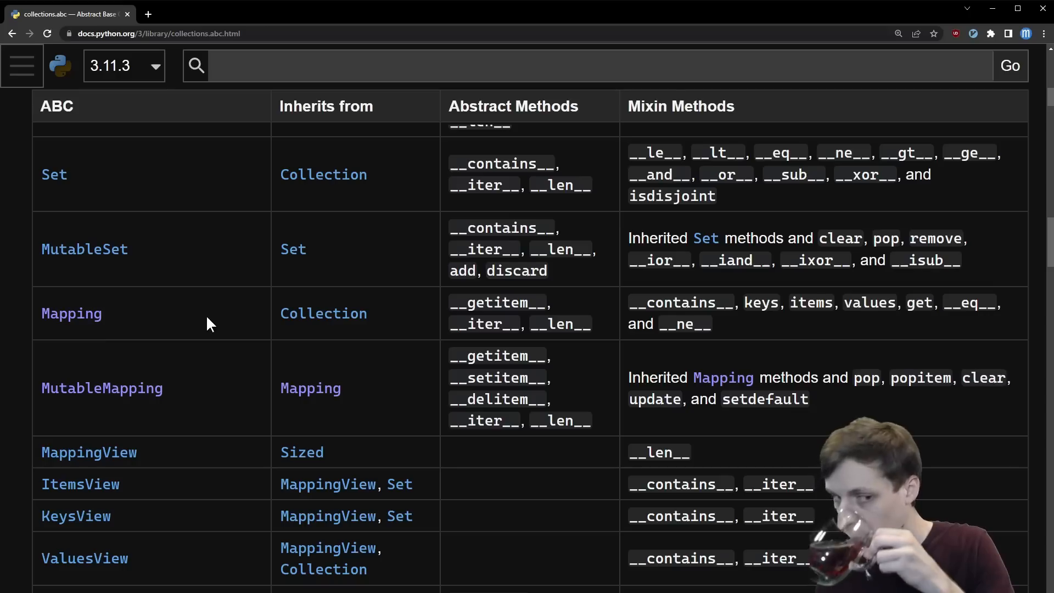
scroll("up", 3)
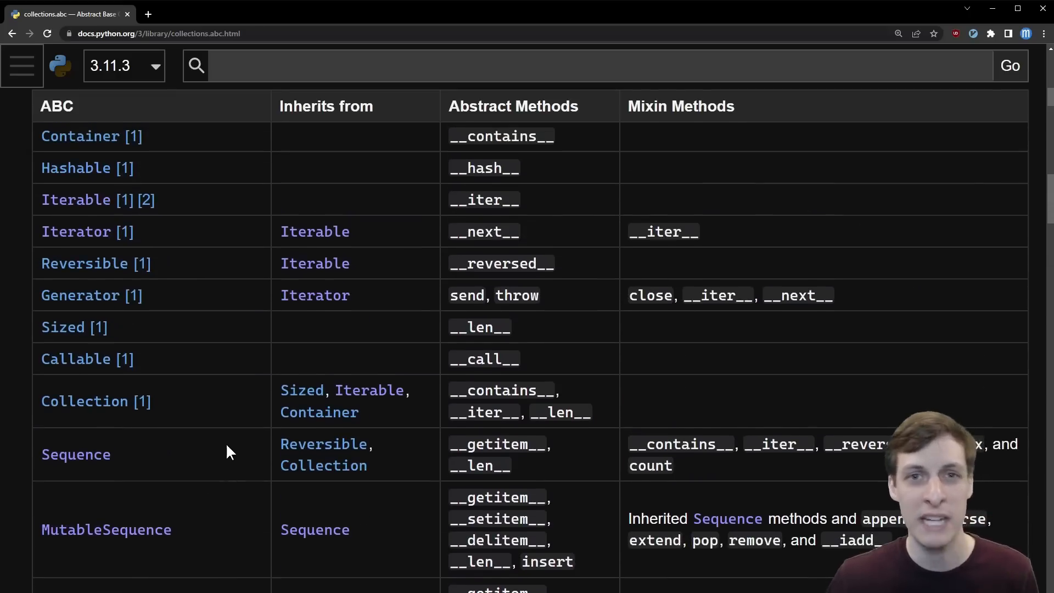
scroll("up", 3)
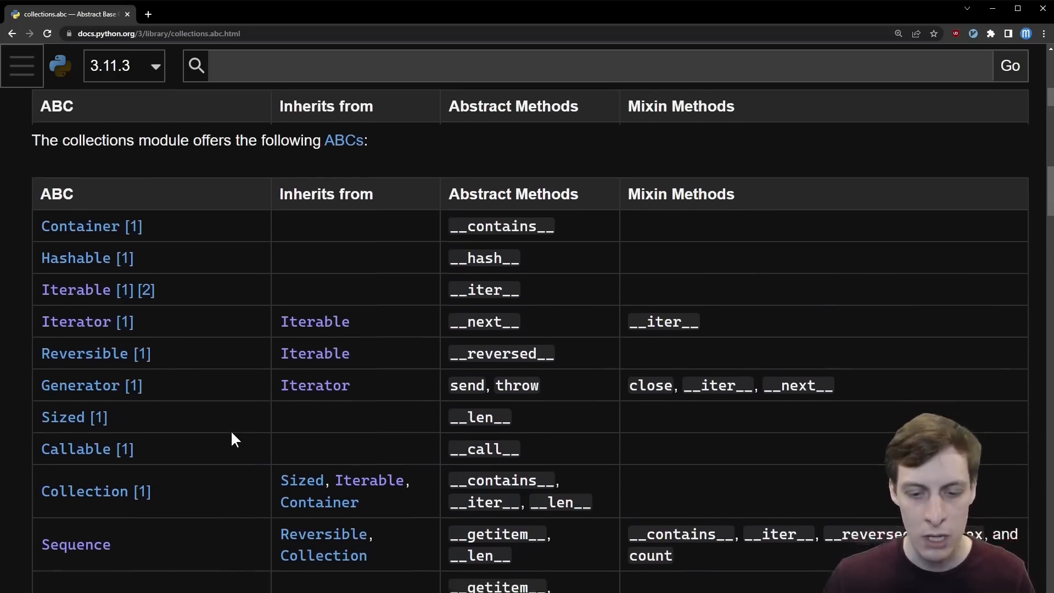
scroll("down", 3)
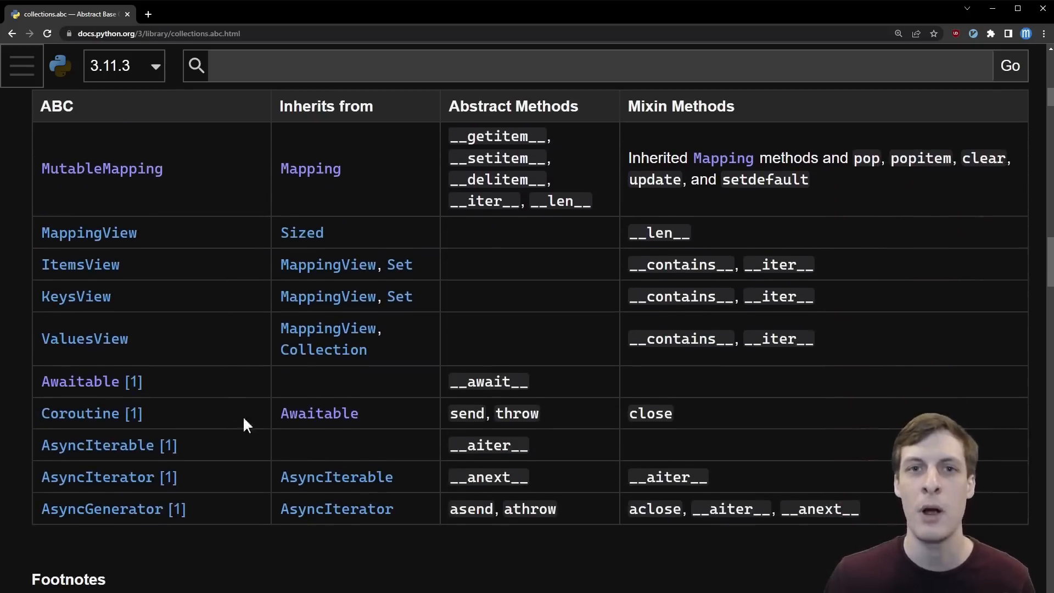
scroll("up", 3)
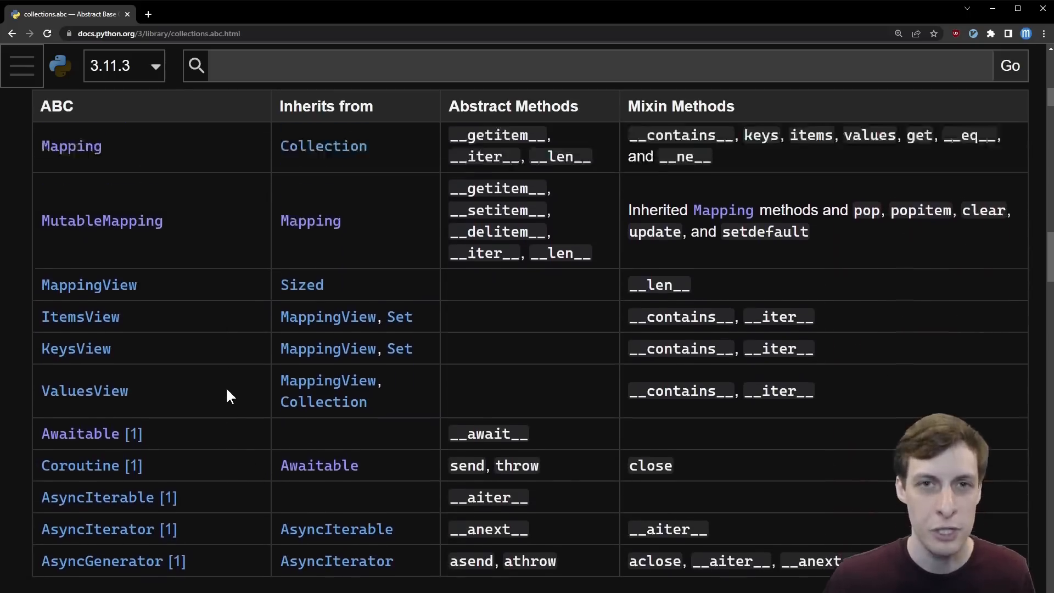
scroll("down", 3)
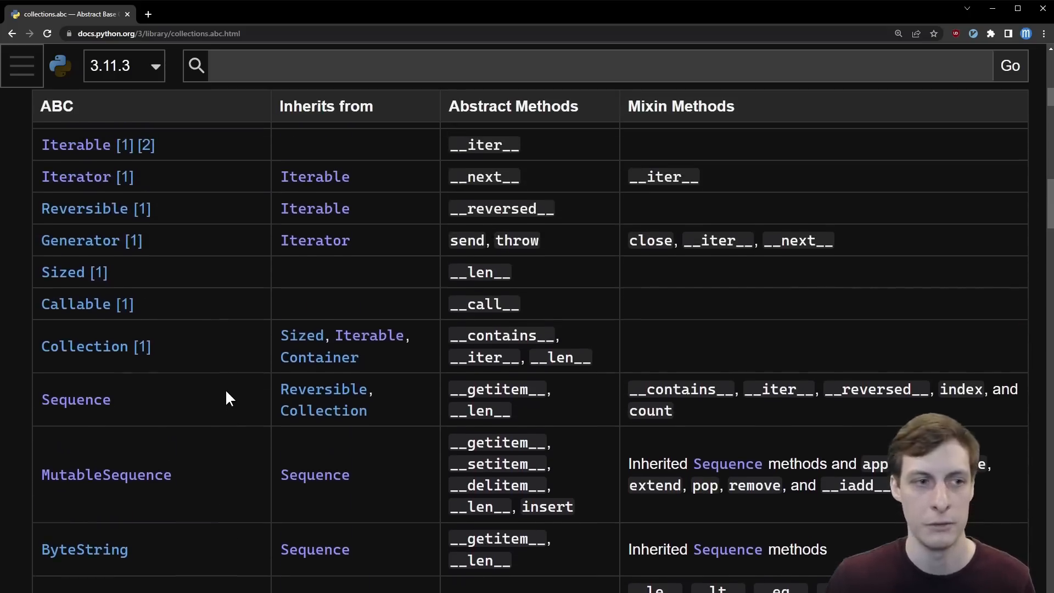
double_click(75, 145)
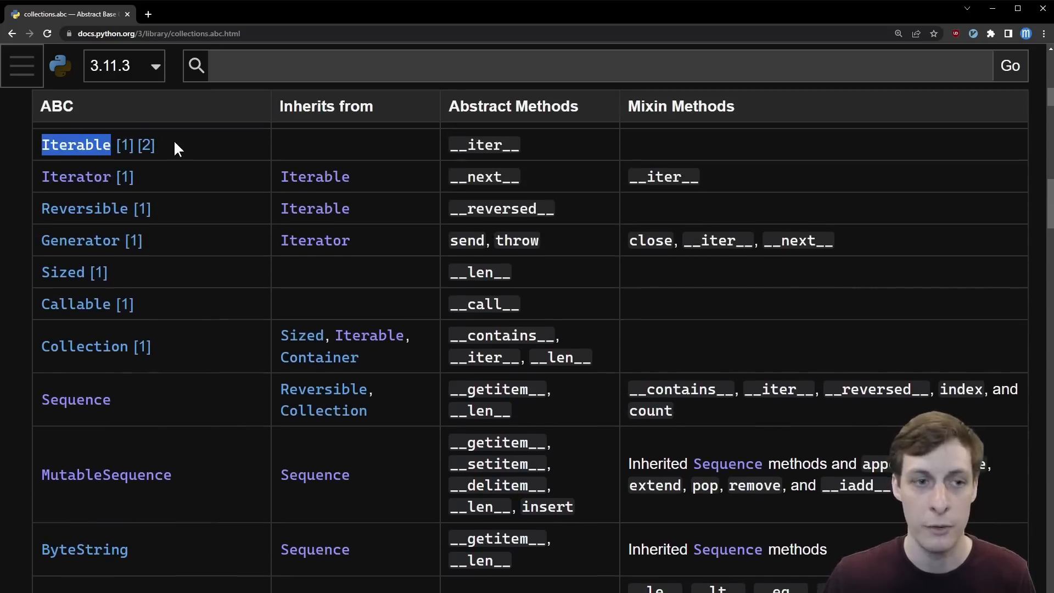
scroll("down", 3)
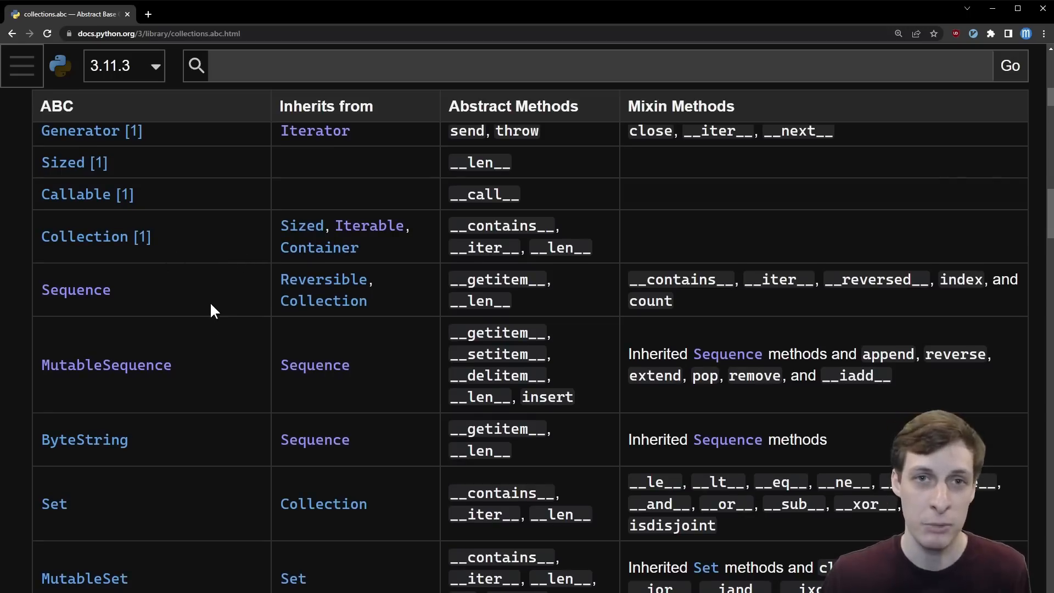
mouse_move(216, 327)
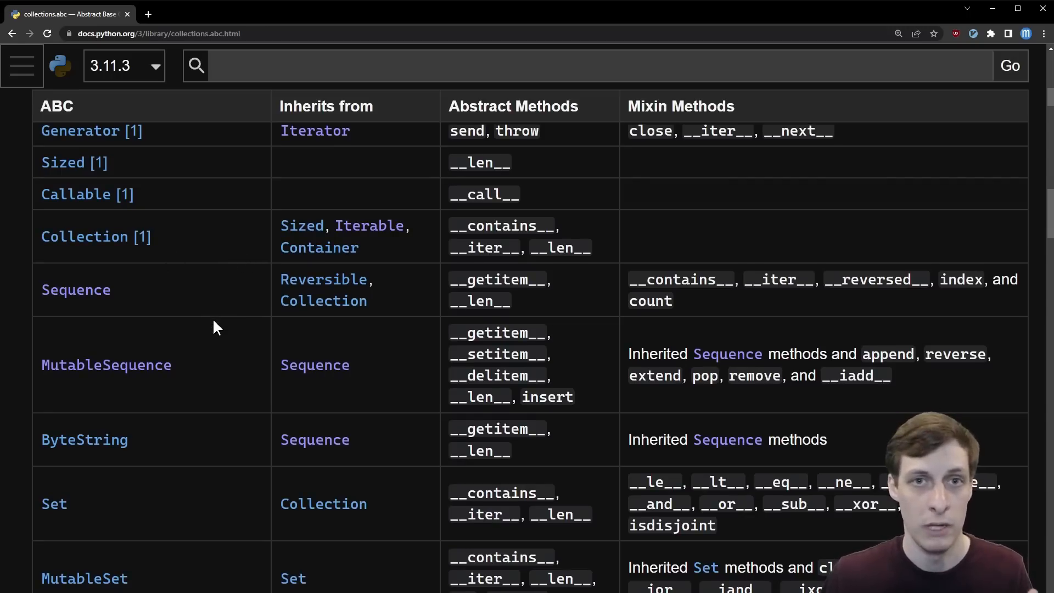
scroll("down", 3)
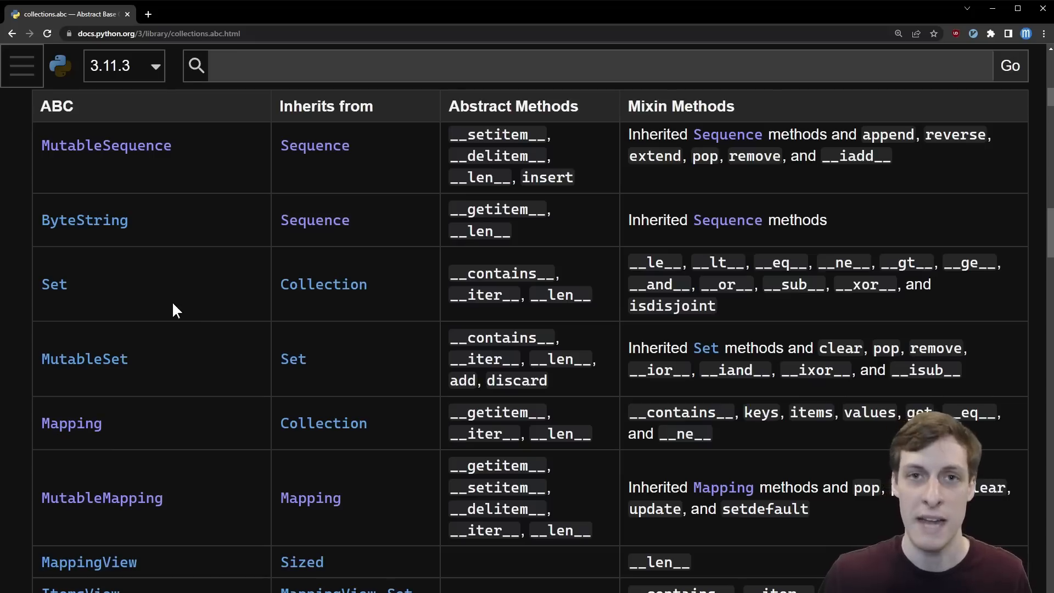
mouse_move(193, 386)
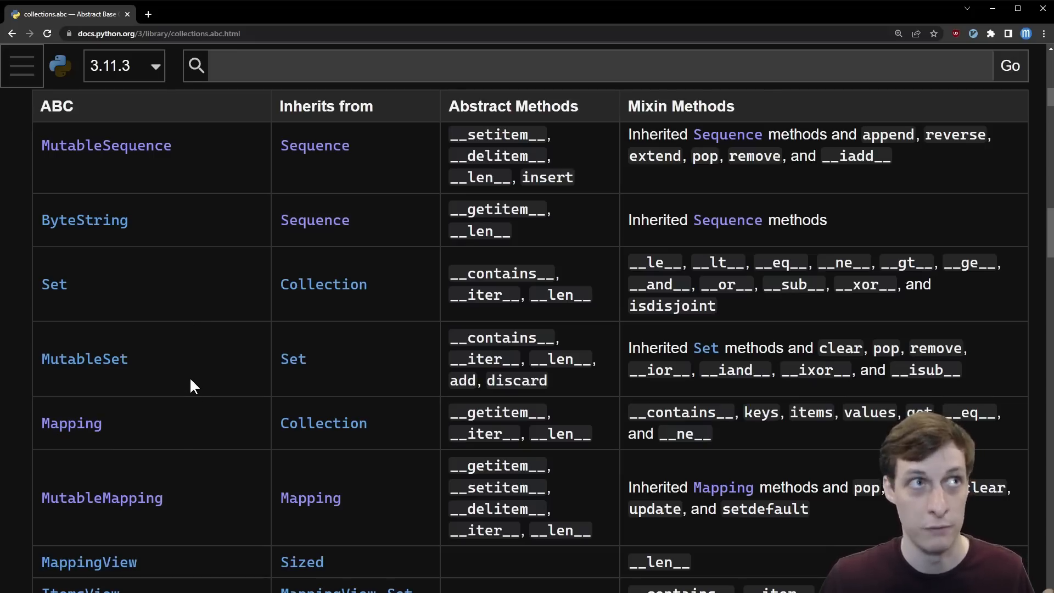
scroll("down", 3)
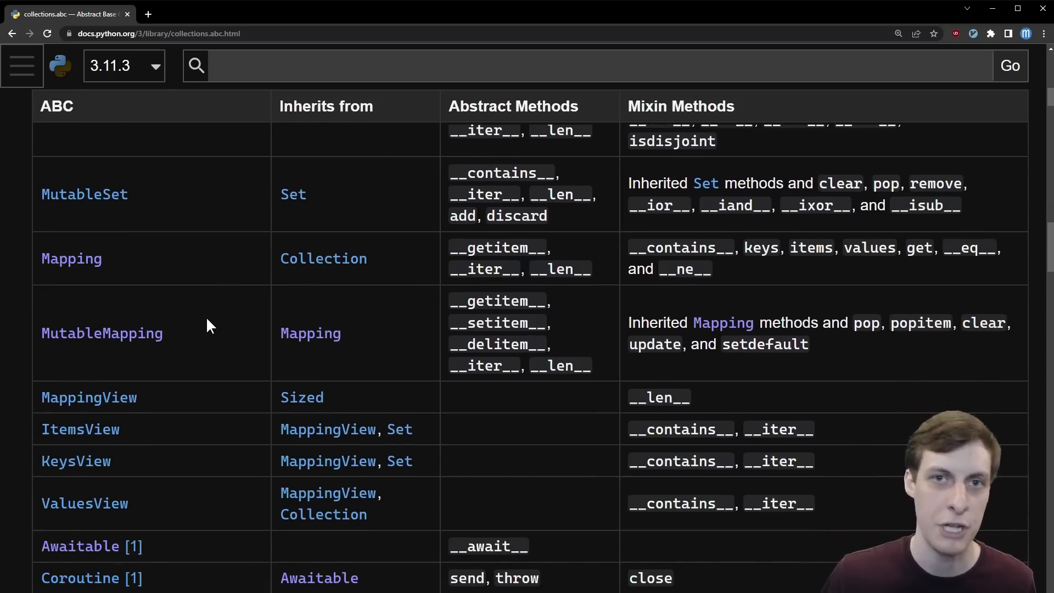
double_click(102, 333)
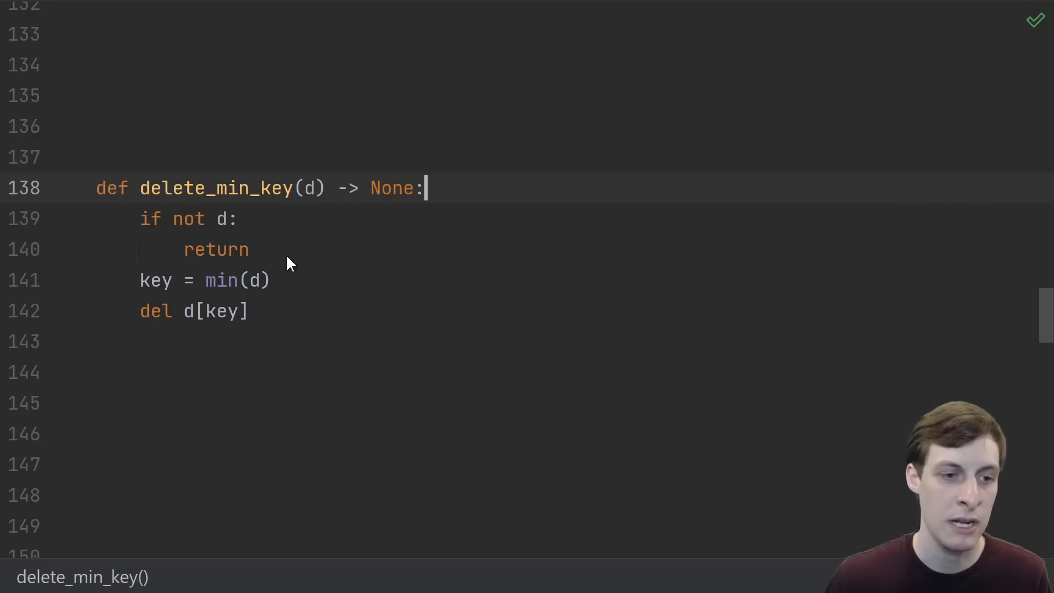
mouse_move(291, 311)
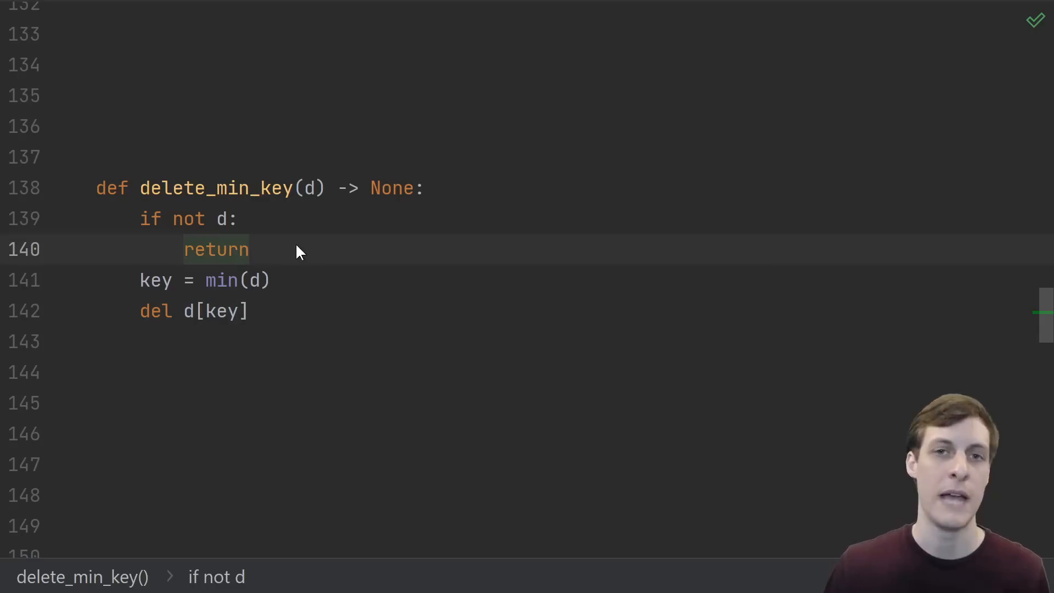
mouse_move(309, 260)
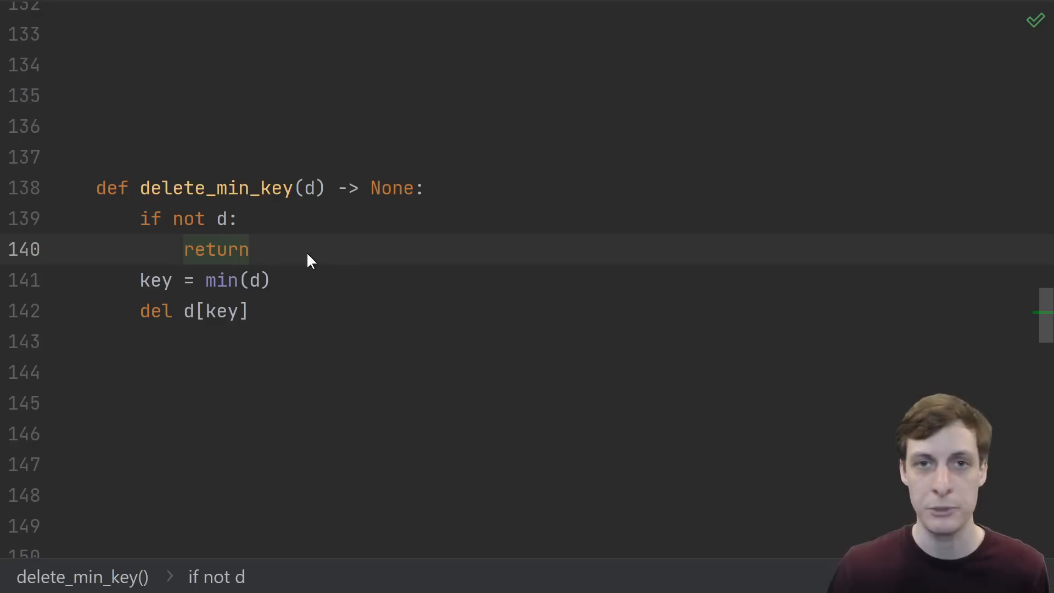
Step: Start a new line in delete_min_key with 'd.' to see parameter d's completions
left_click(251, 249)
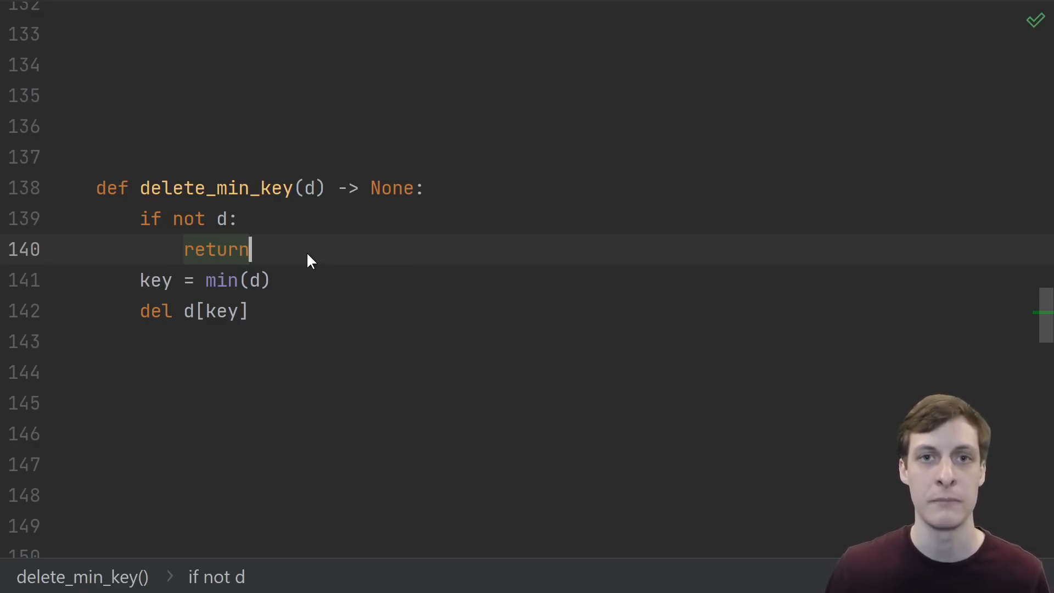
type("d")
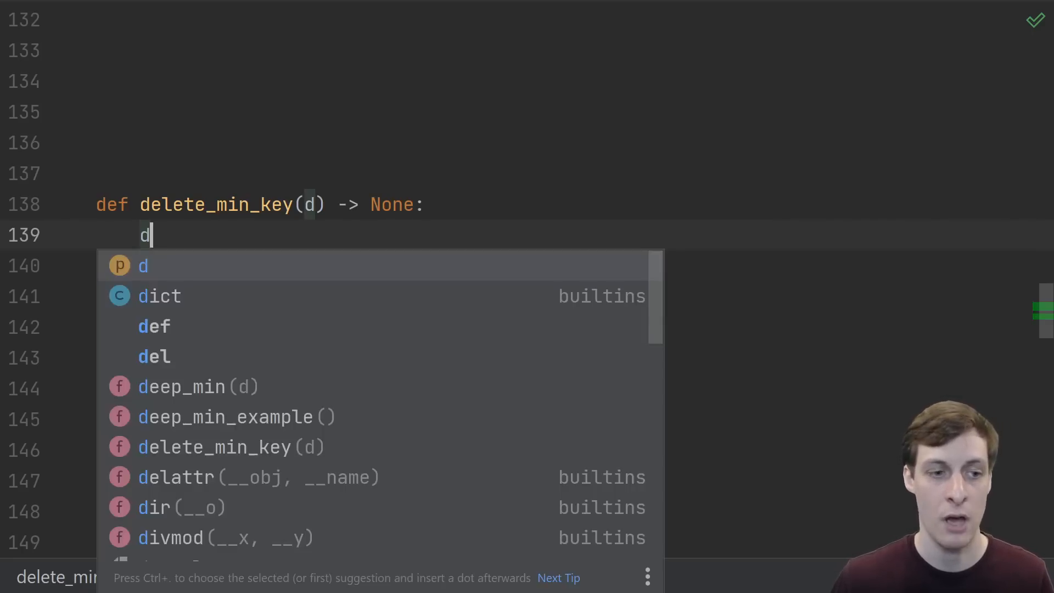
type(".")
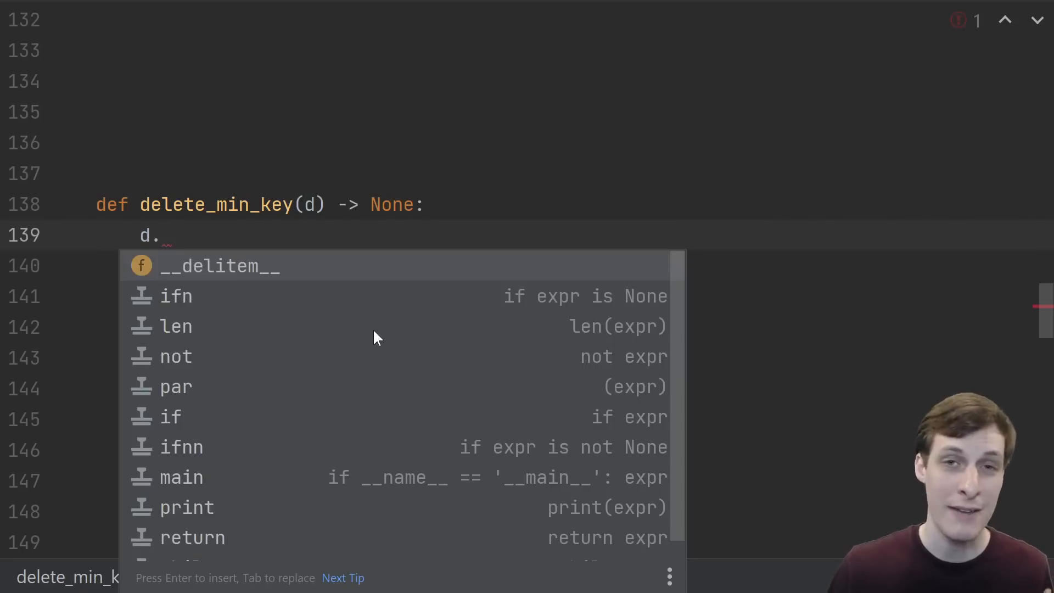
mouse_move(431, 422)
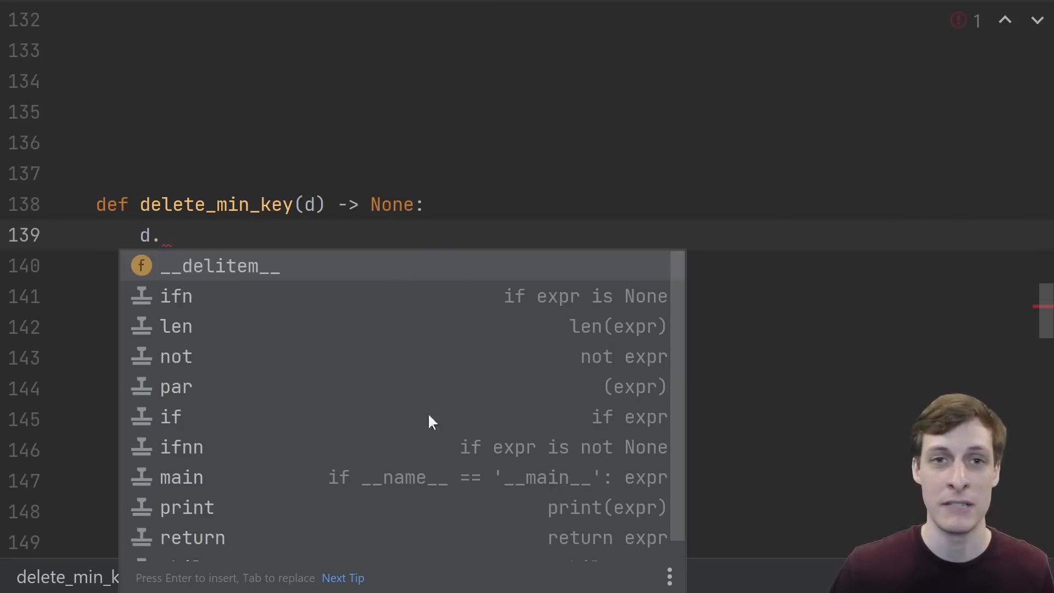
mouse_move(274, 254)
type(": dict[int, str]")
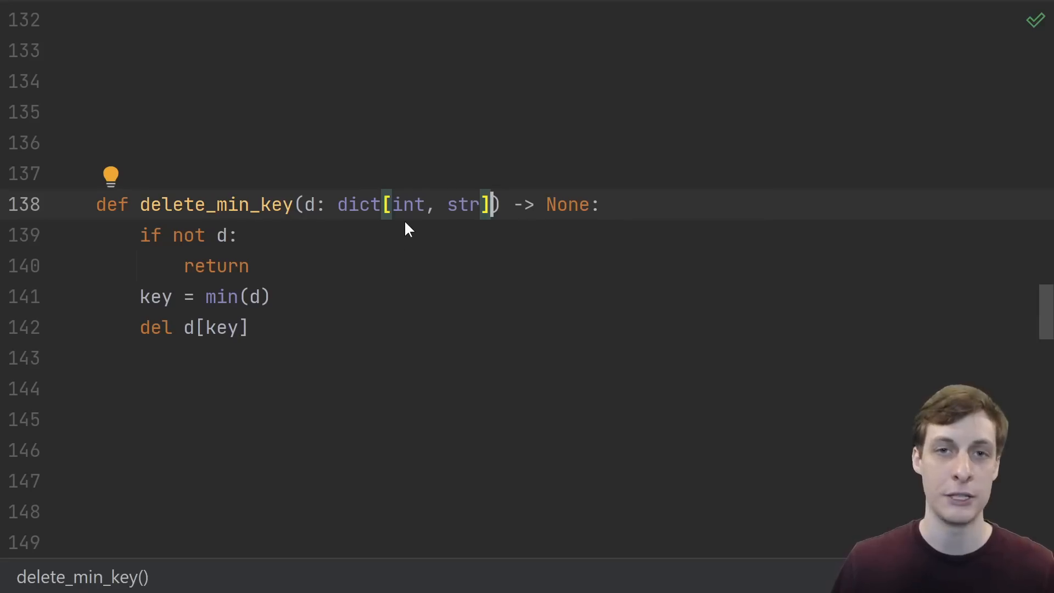
mouse_move(396, 204)
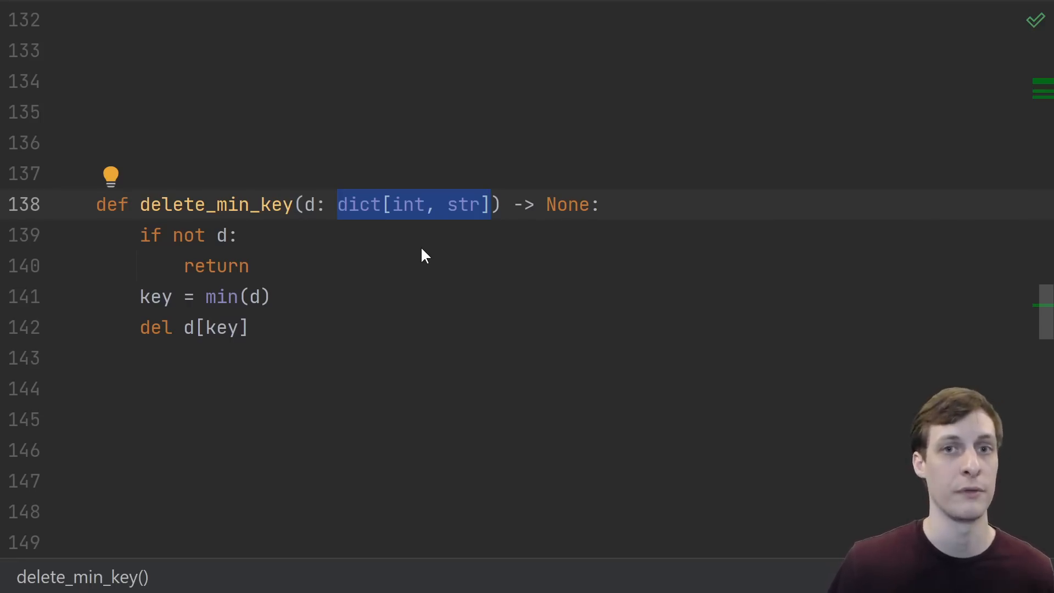
mouse_move(497, 237)
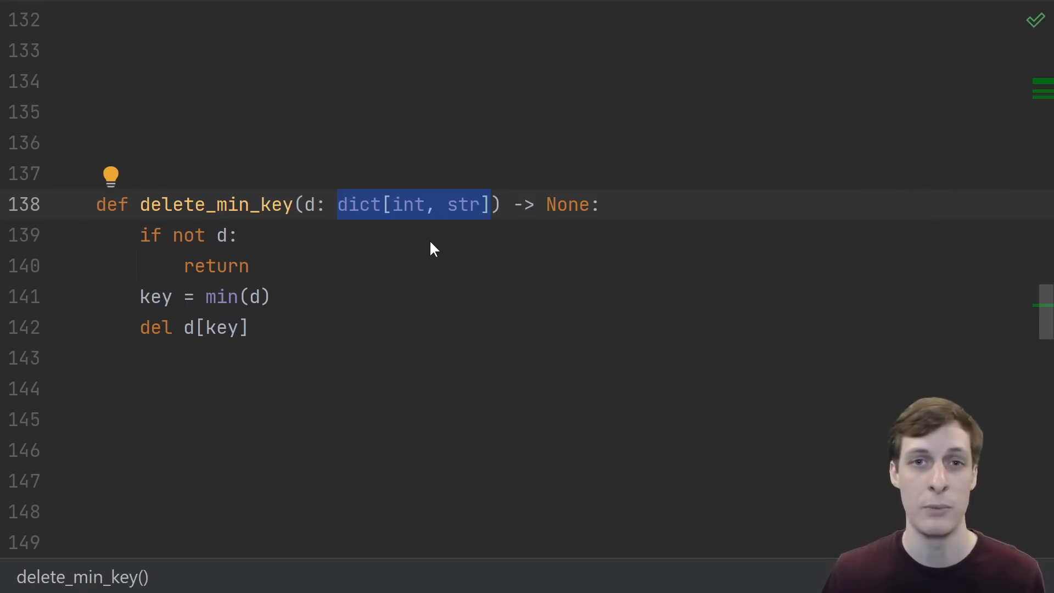
mouse_move(396, 260)
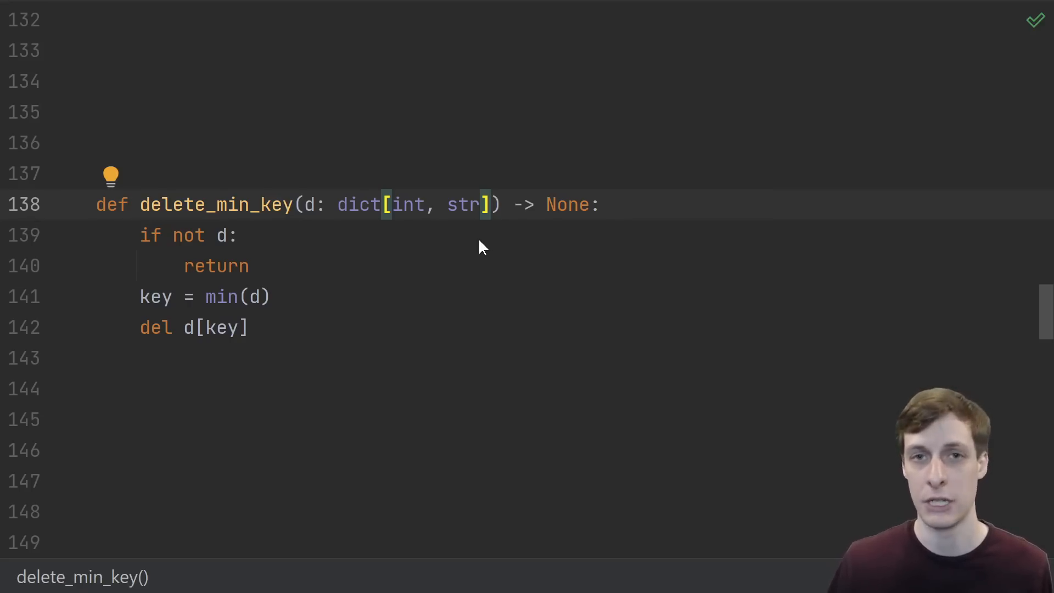
mouse_move(512, 210)
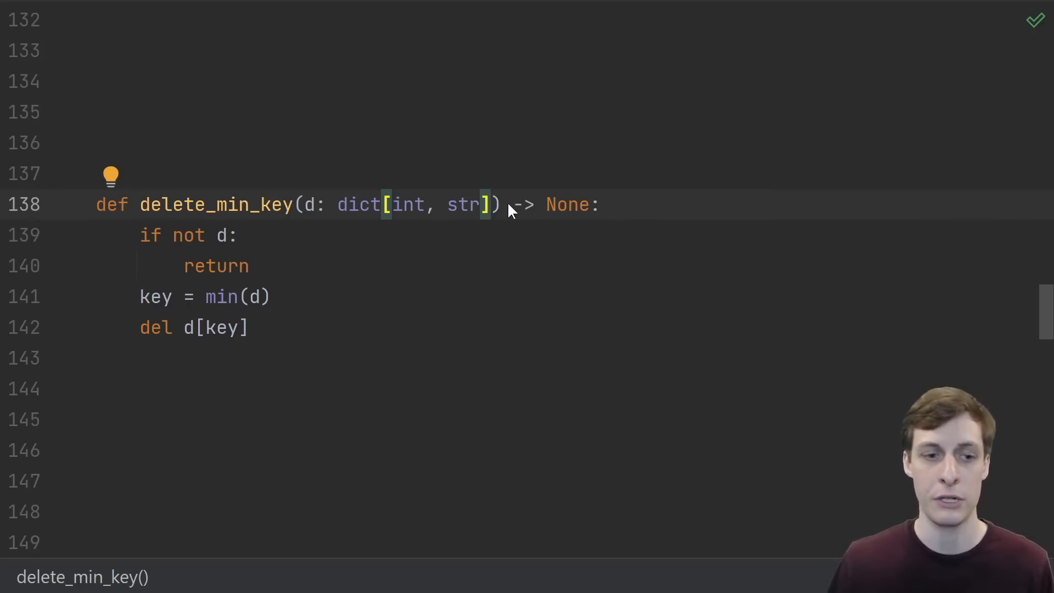
mouse_move(329, 310)
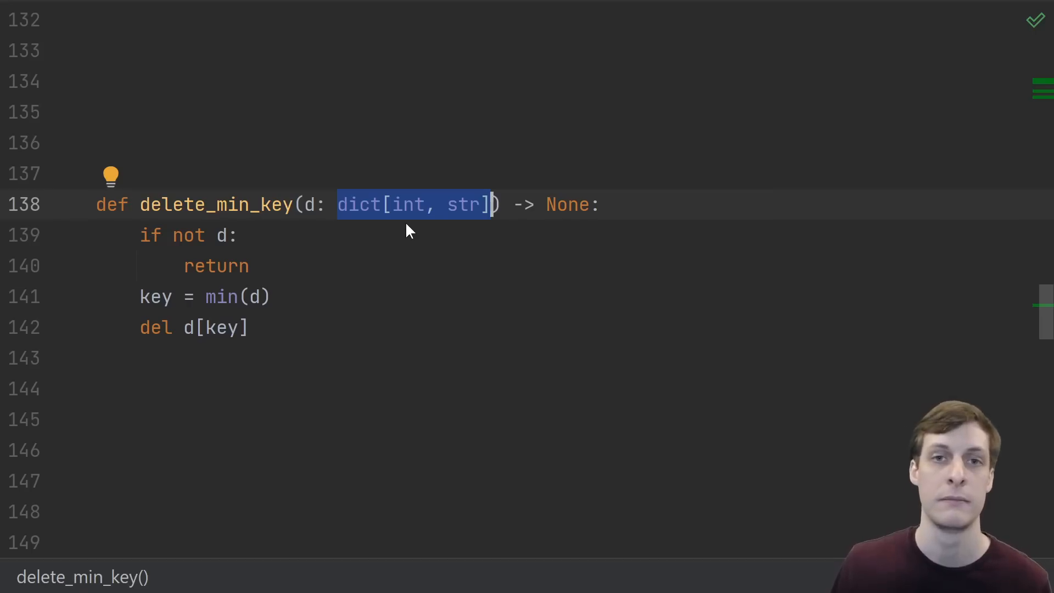
Step: Replace d's dict[int, str] annotation with MutableMapping in delete_min_key
type("MutableMapping")
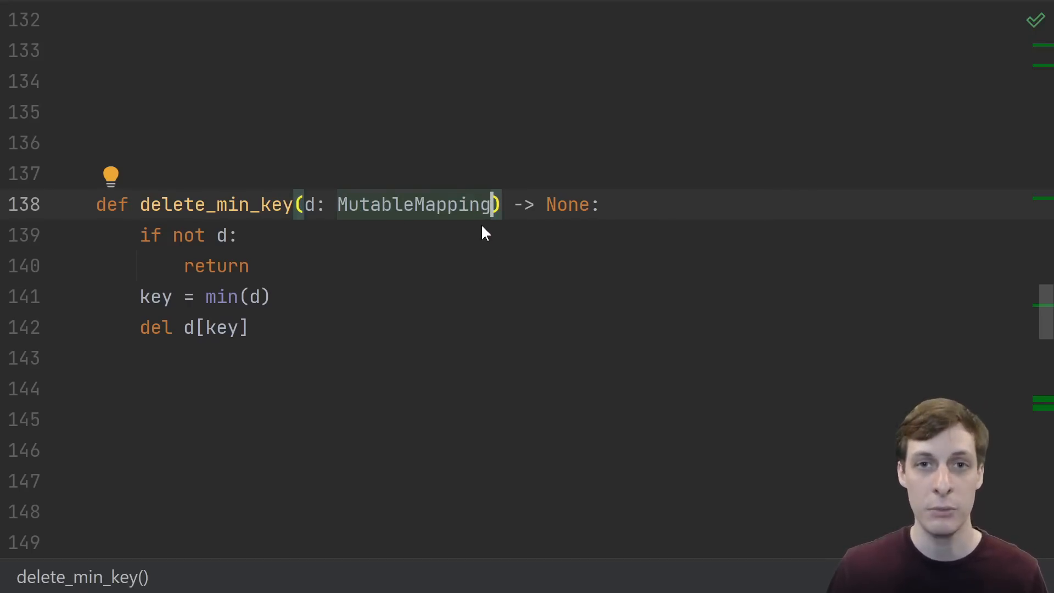
mouse_move(479, 224)
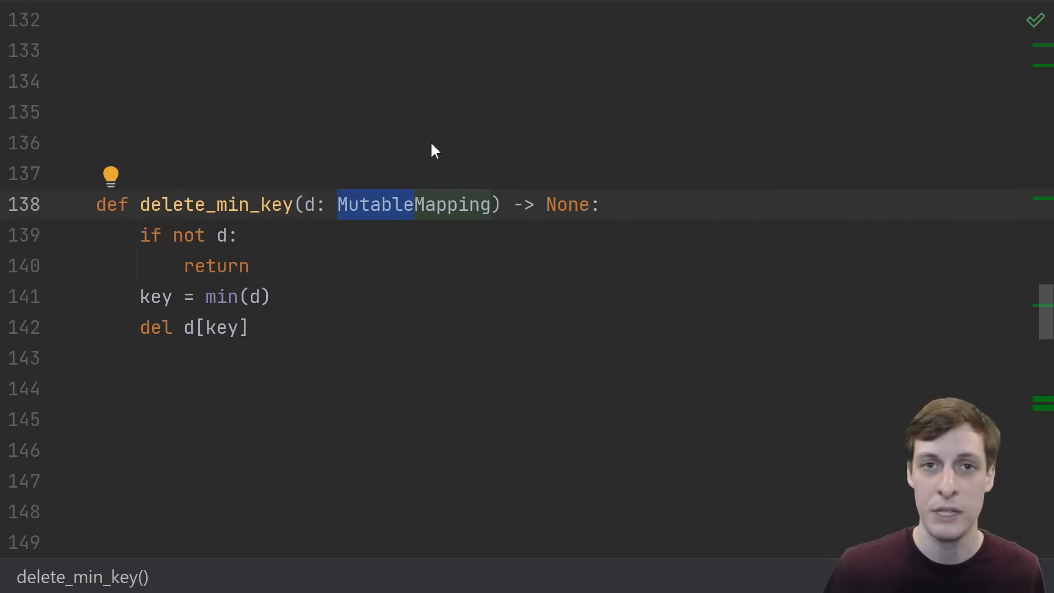
mouse_move(393, 237)
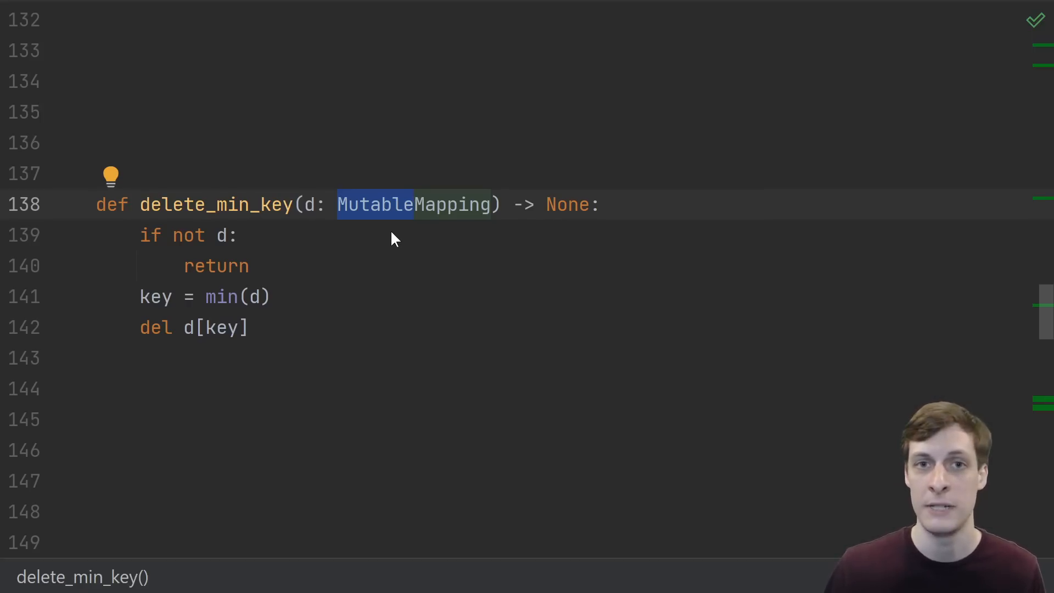
left_click(598, 205)
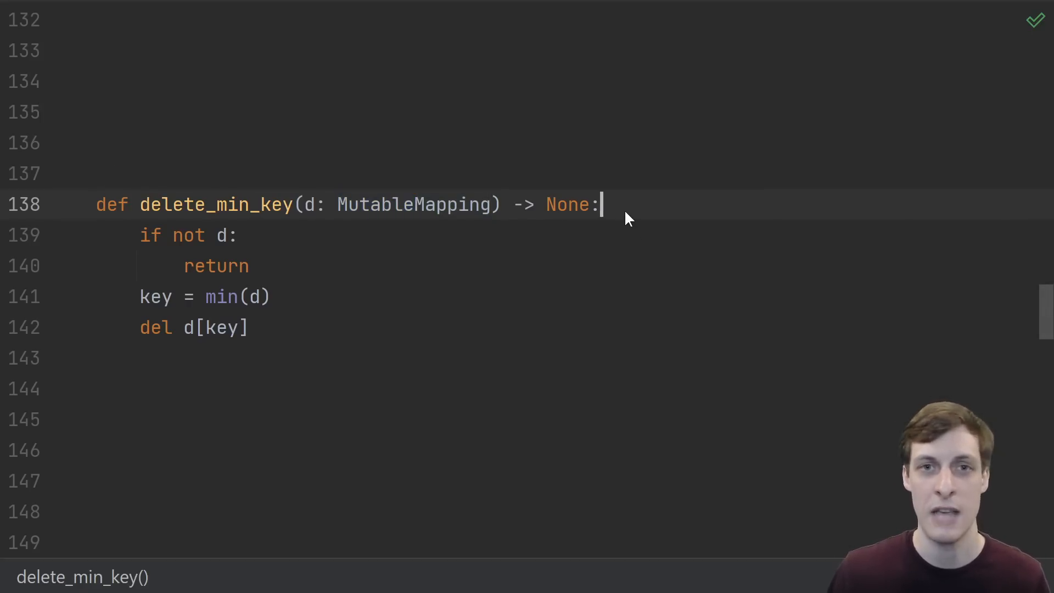
Step: Comment '# [ 1, [2, 3, [4, 5, 0]]]' after the deep_min signature
scroll("down", 3)
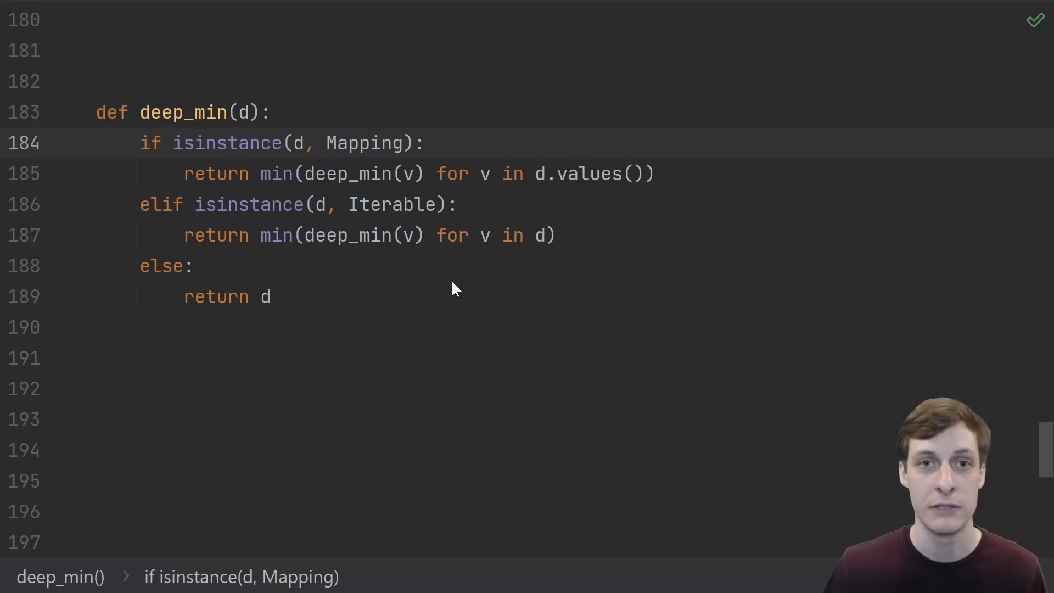
mouse_move(468, 305)
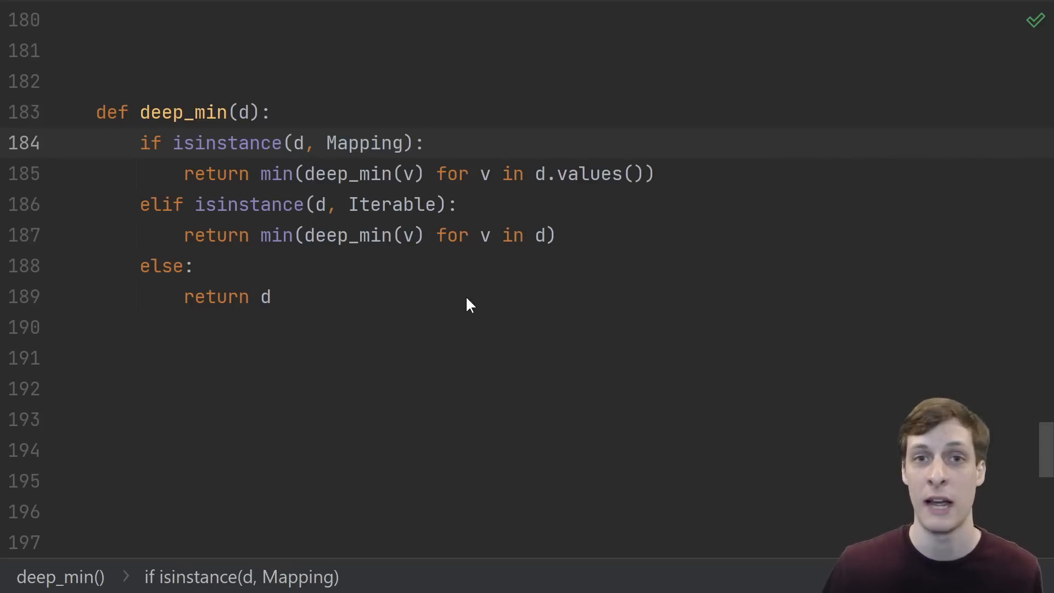
left_click(183, 112)
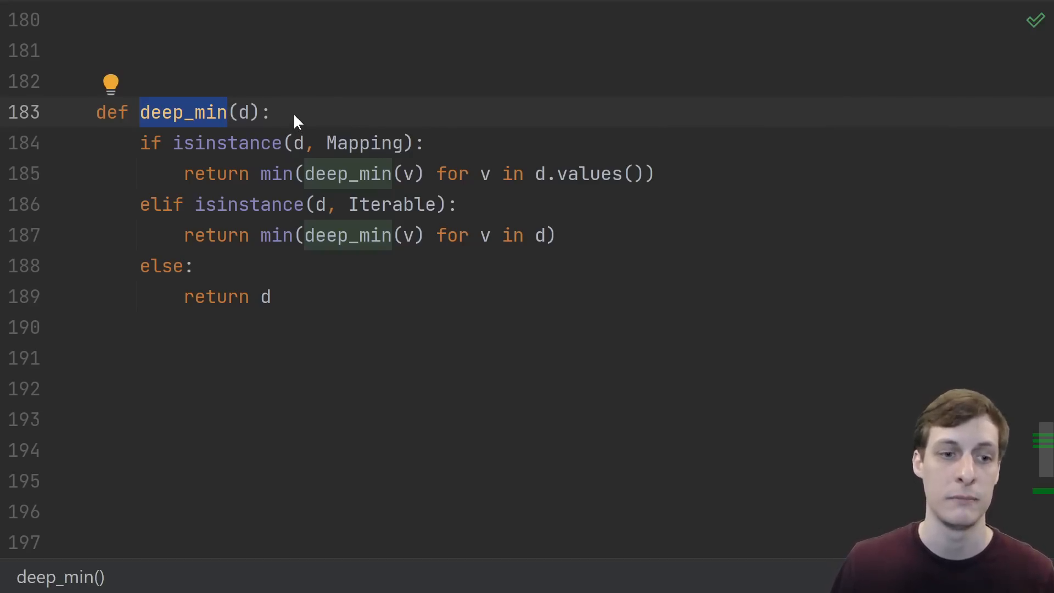
type("# [ 1, [2, 3, [4, 5, 0]]]")
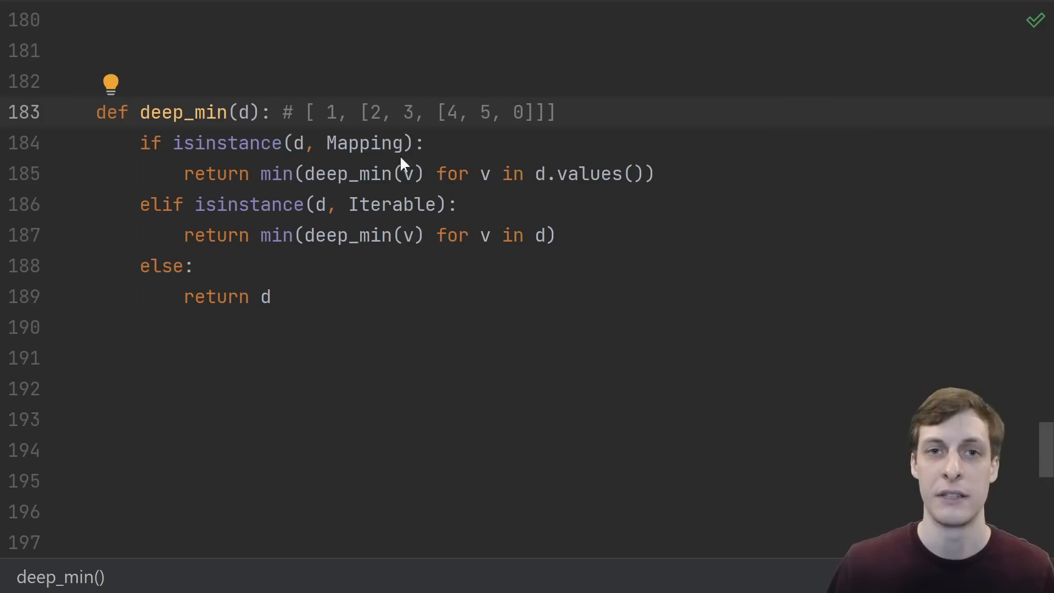
mouse_move(514, 116)
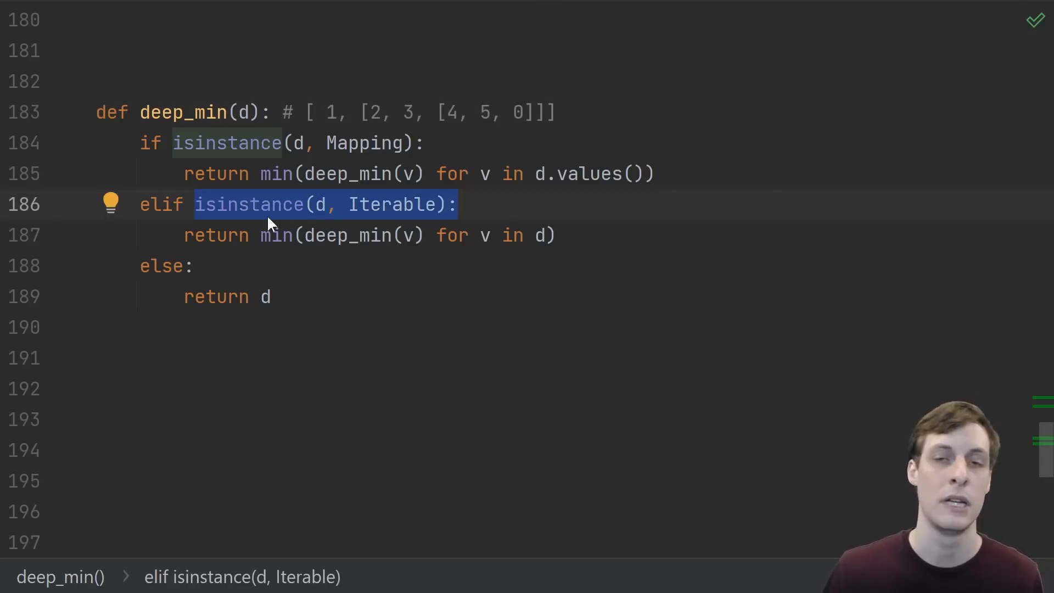
mouse_move(312, 240)
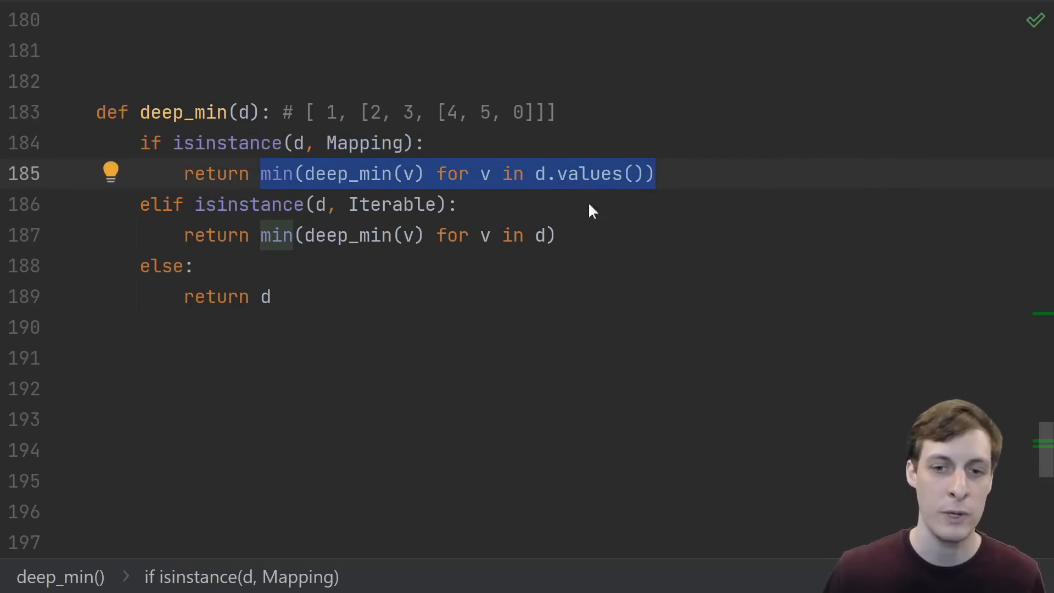
mouse_move(366, 225)
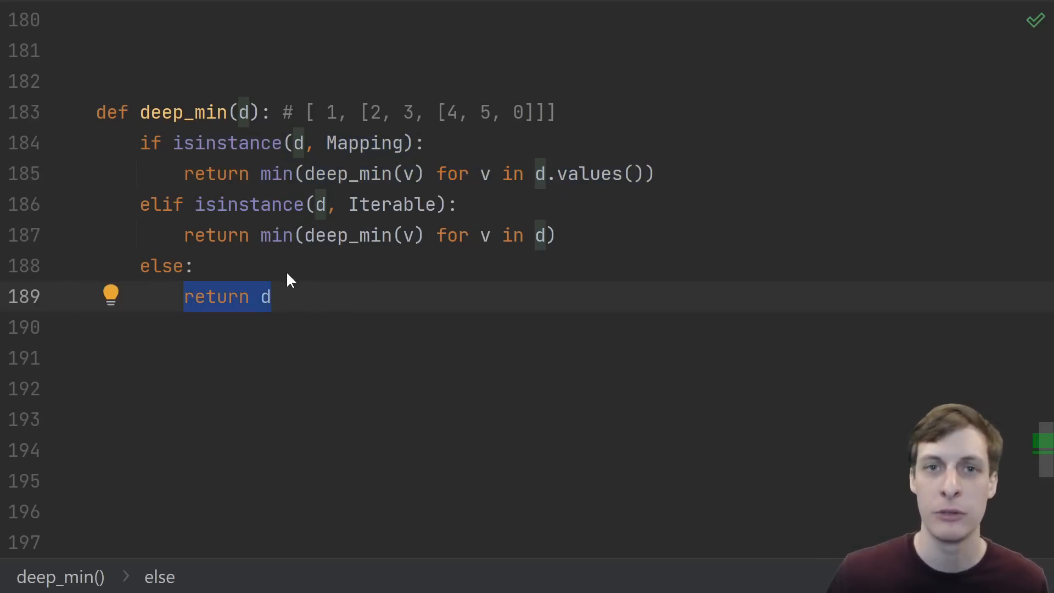
mouse_move(310, 296)
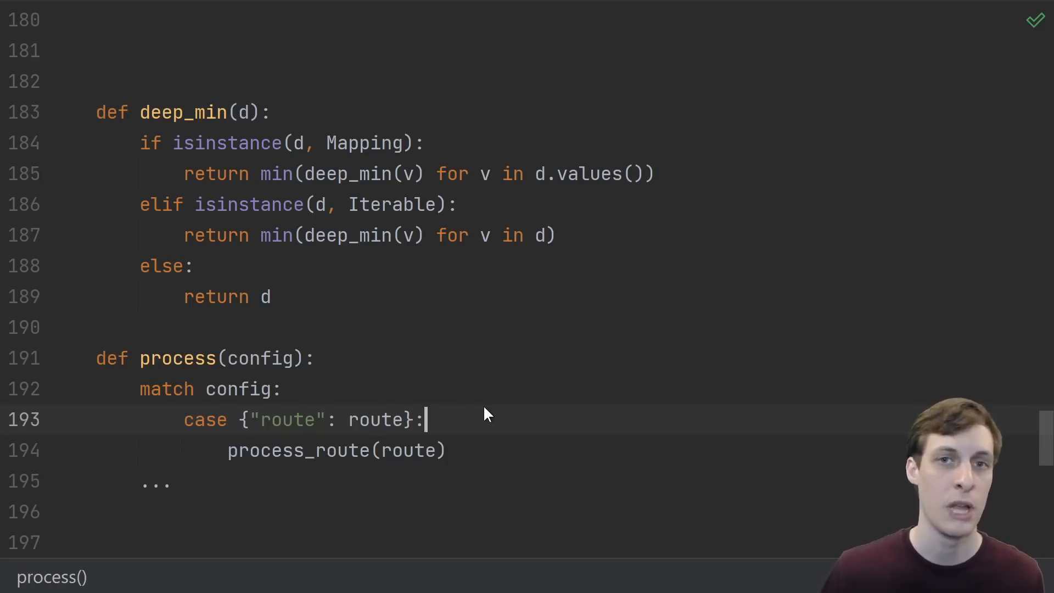
mouse_move(483, 456)
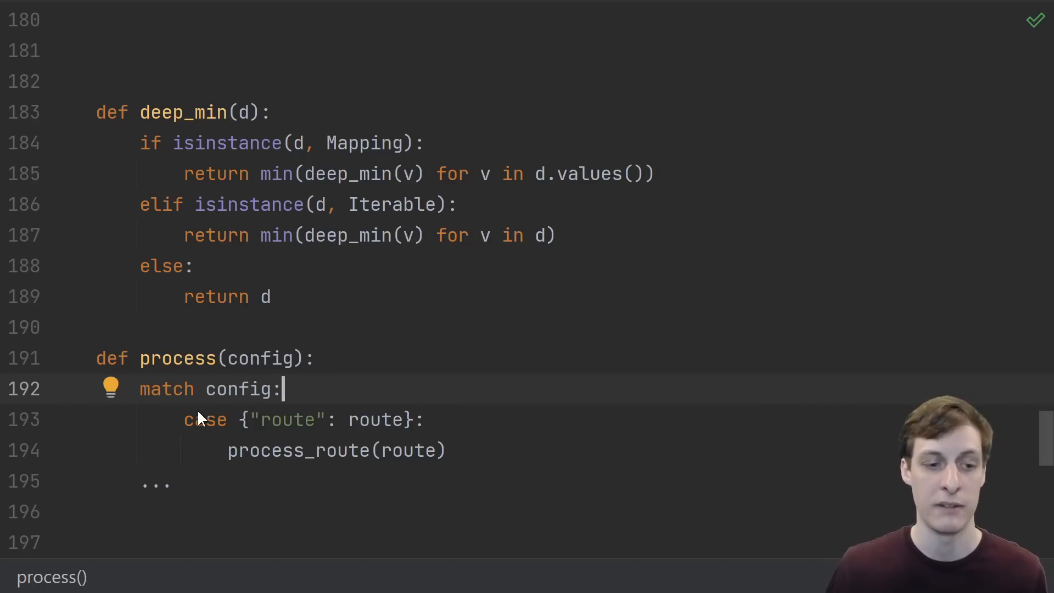
mouse_move(437, 413)
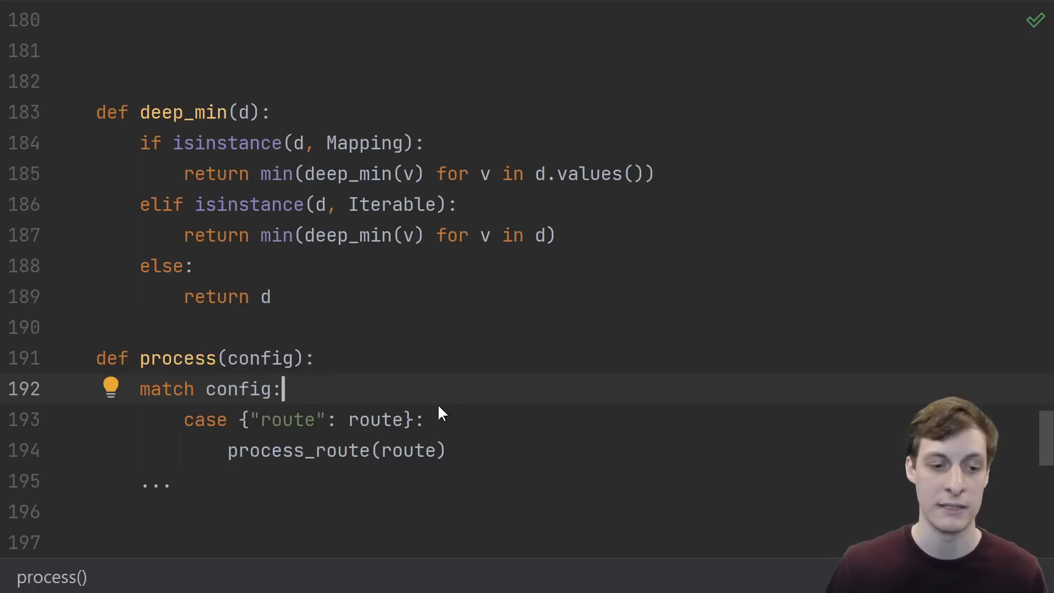
mouse_move(422, 458)
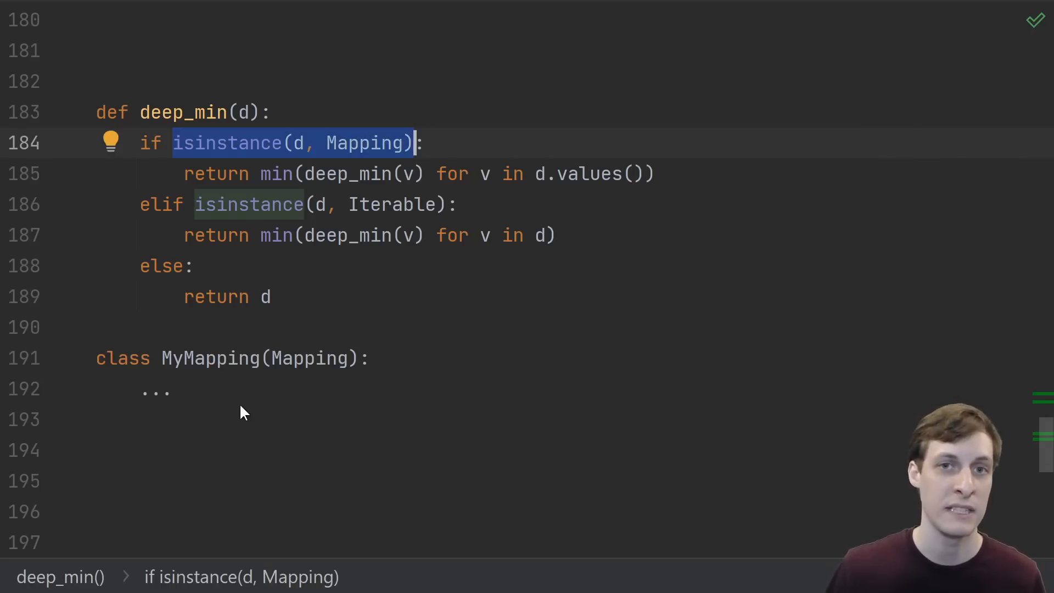
mouse_move(473, 361)
type("Mapping.register(MyMapping)")
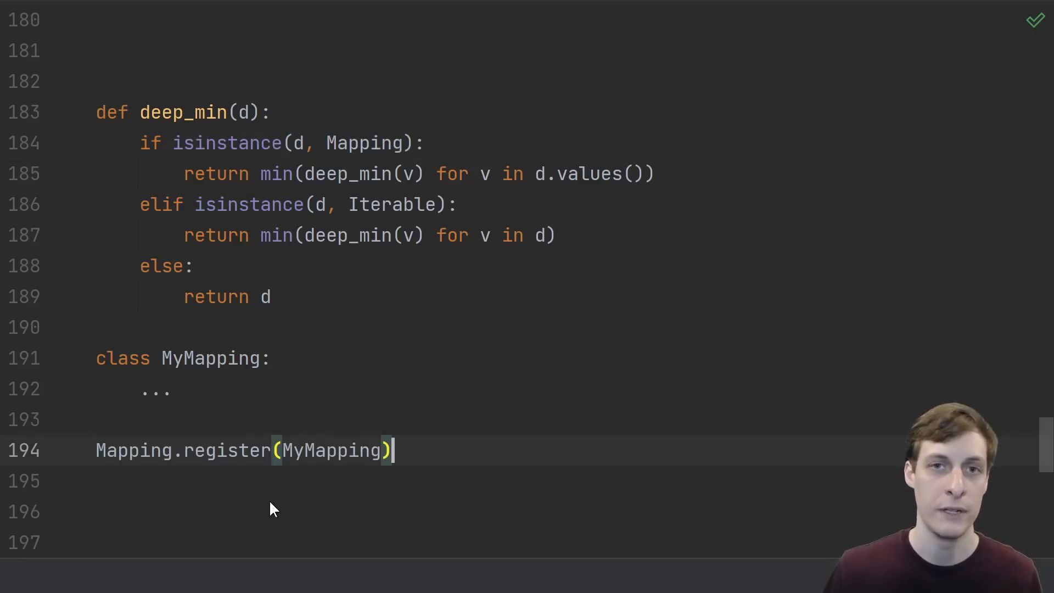
mouse_move(243, 392)
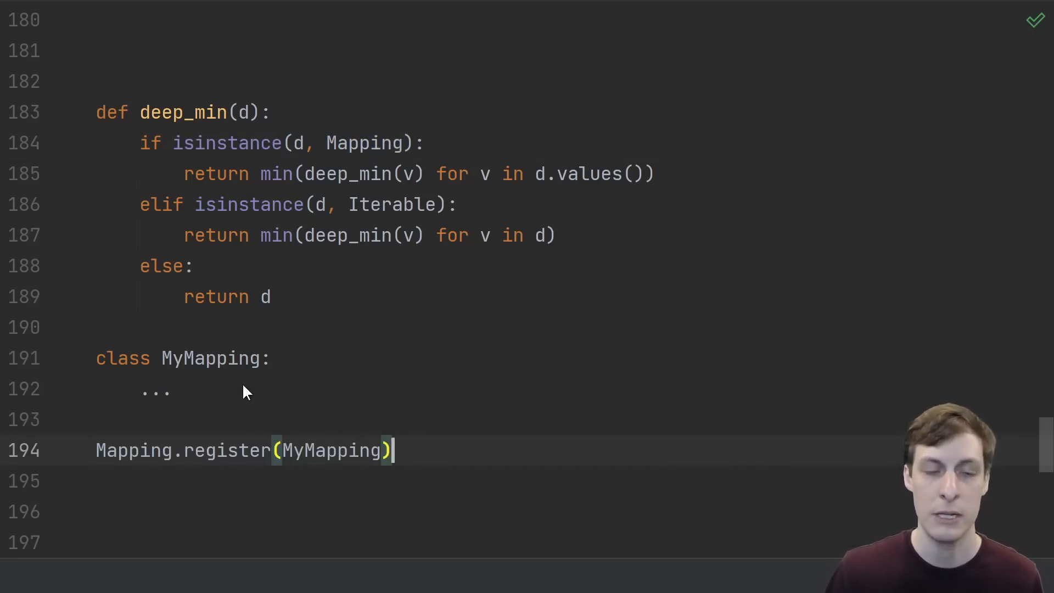
mouse_move(191, 453)
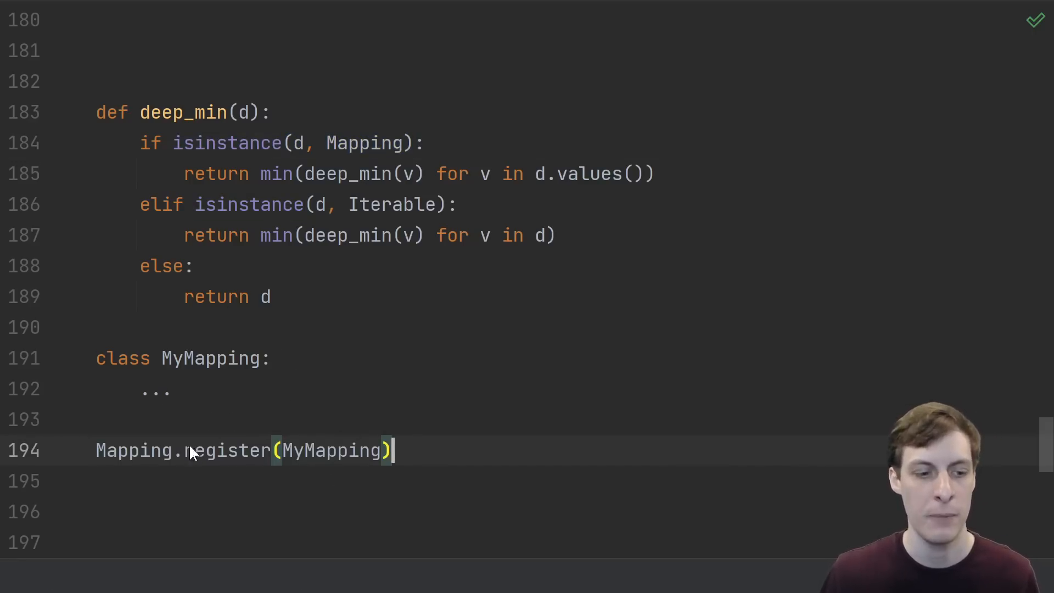
mouse_move(415, 454)
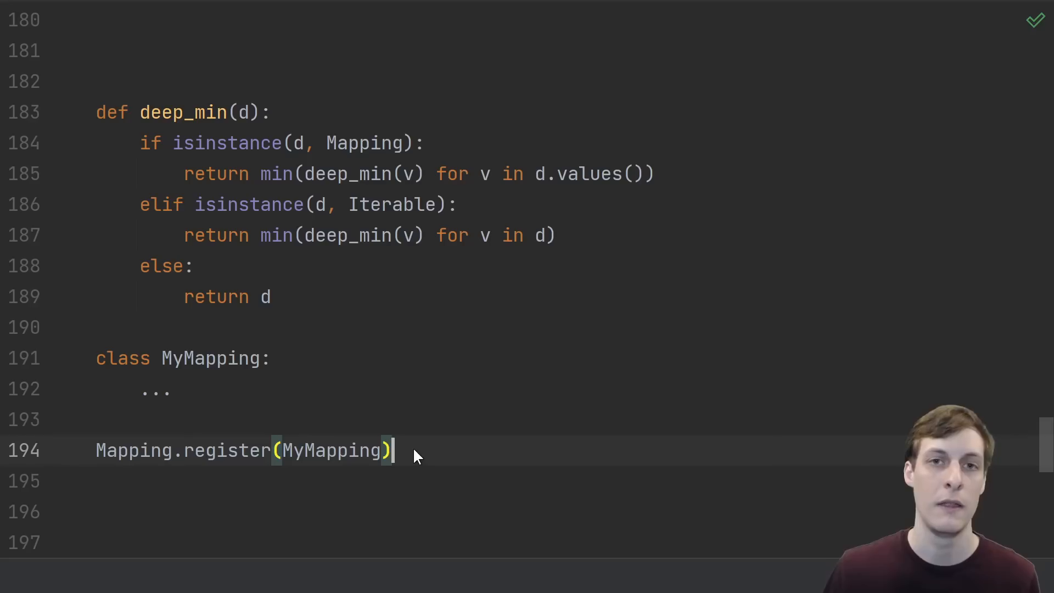
mouse_move(449, 440)
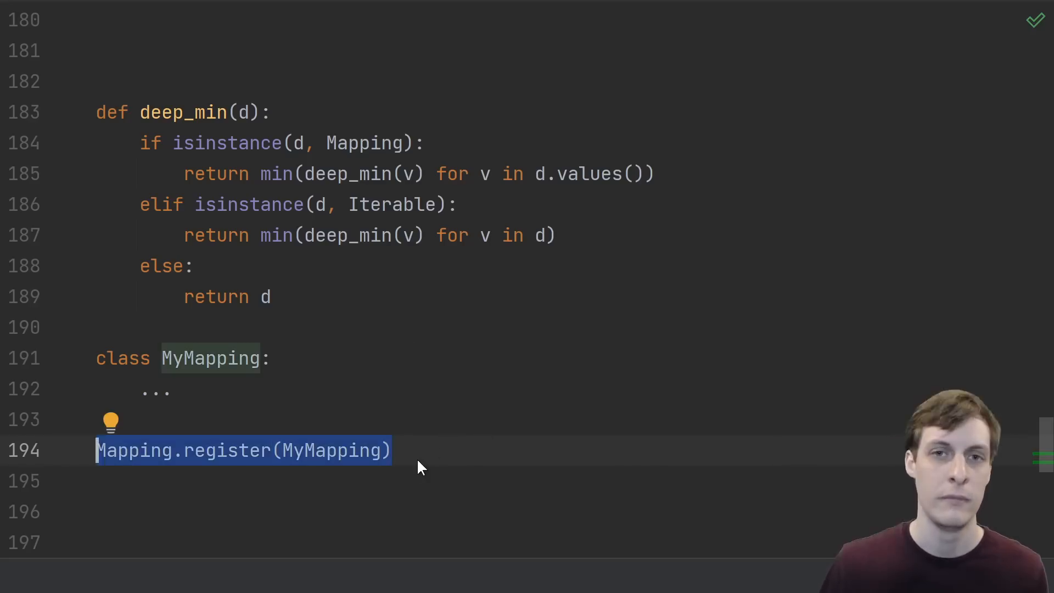
mouse_move(413, 506)
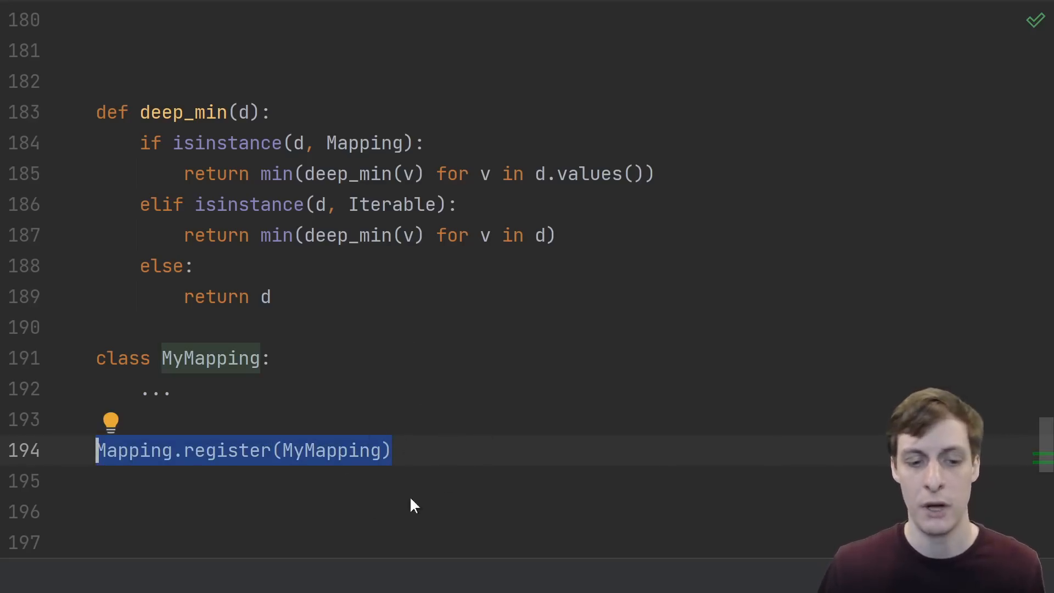
mouse_move(414, 460)
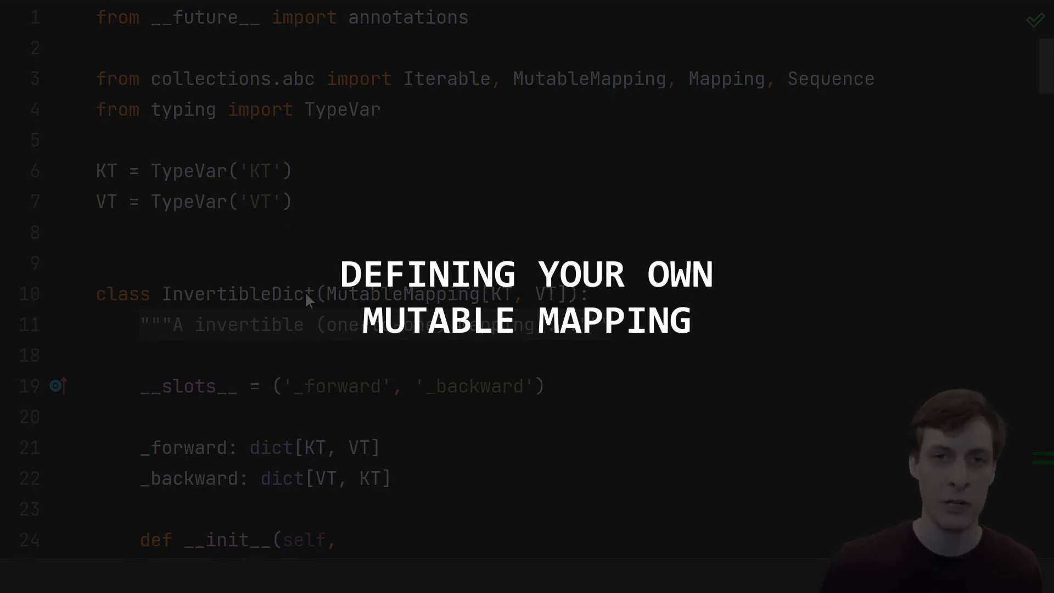
mouse_move(348, 244)
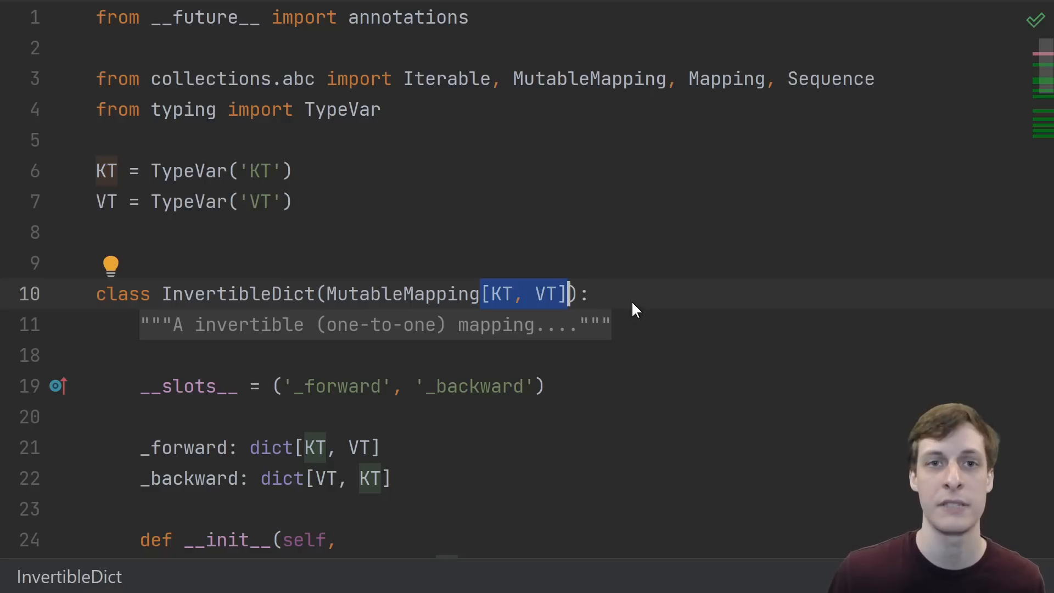
mouse_move(628, 301)
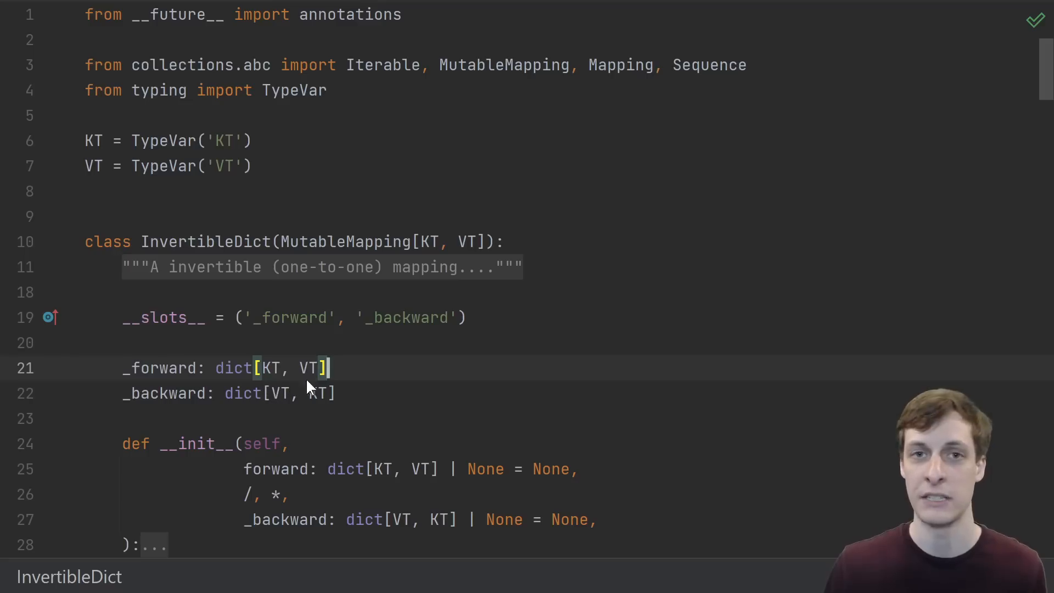
mouse_move(242, 382)
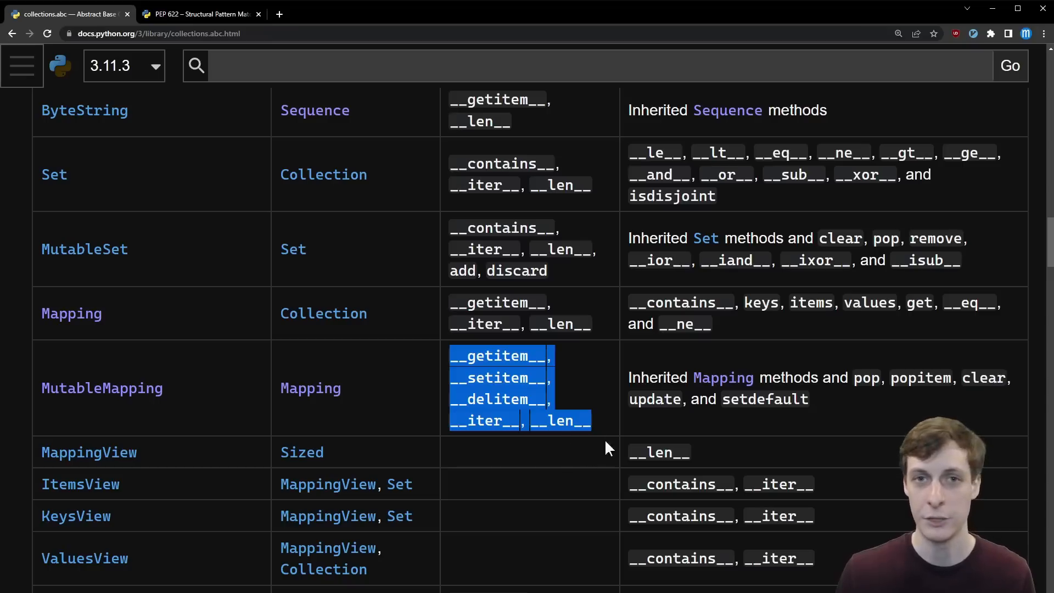
mouse_move(652, 471)
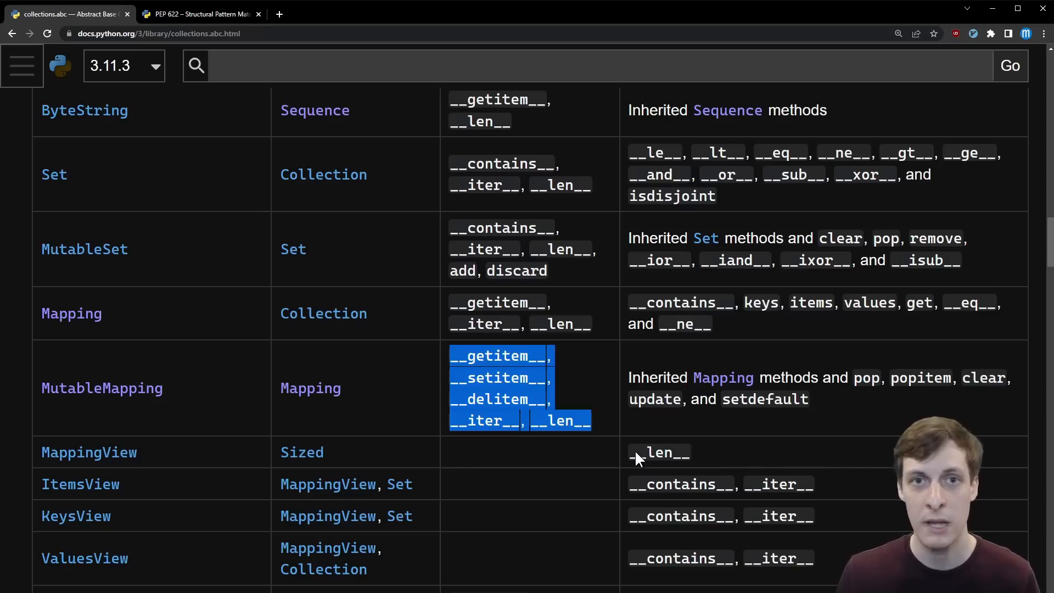
mouse_move(625, 447)
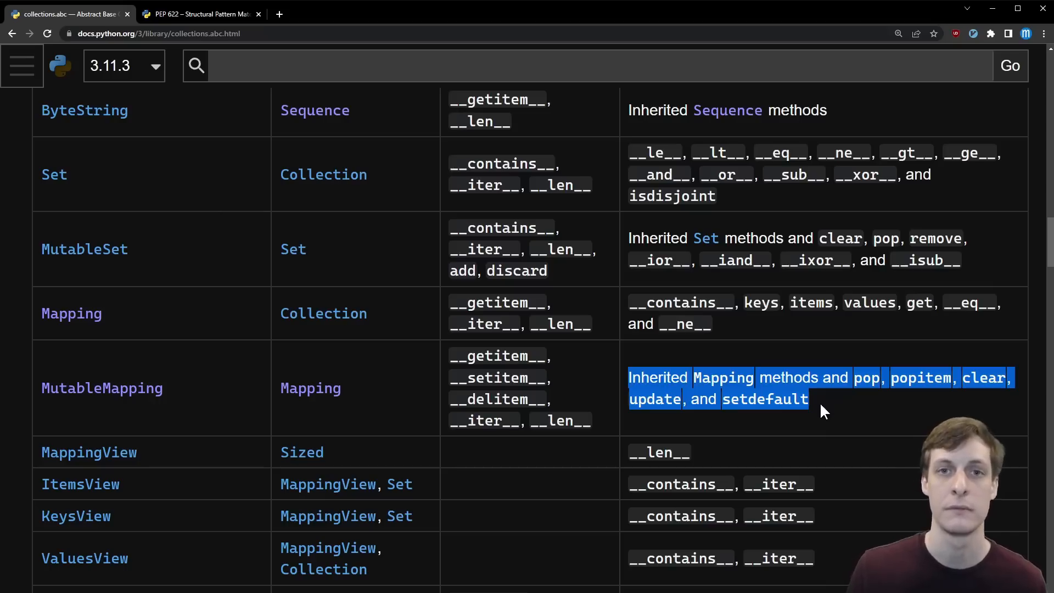
mouse_move(480, 463)
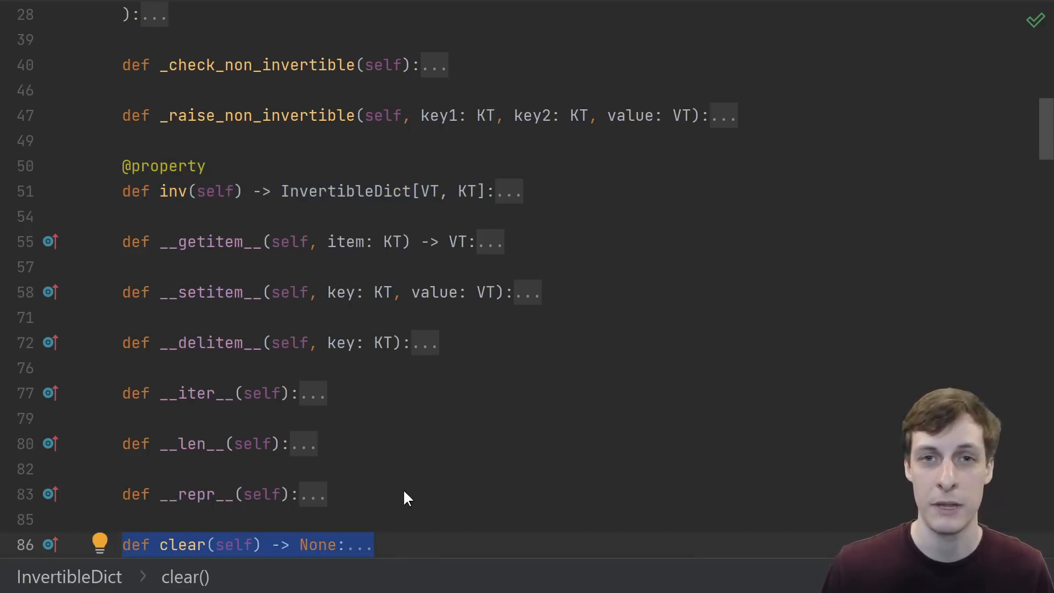
mouse_move(396, 566)
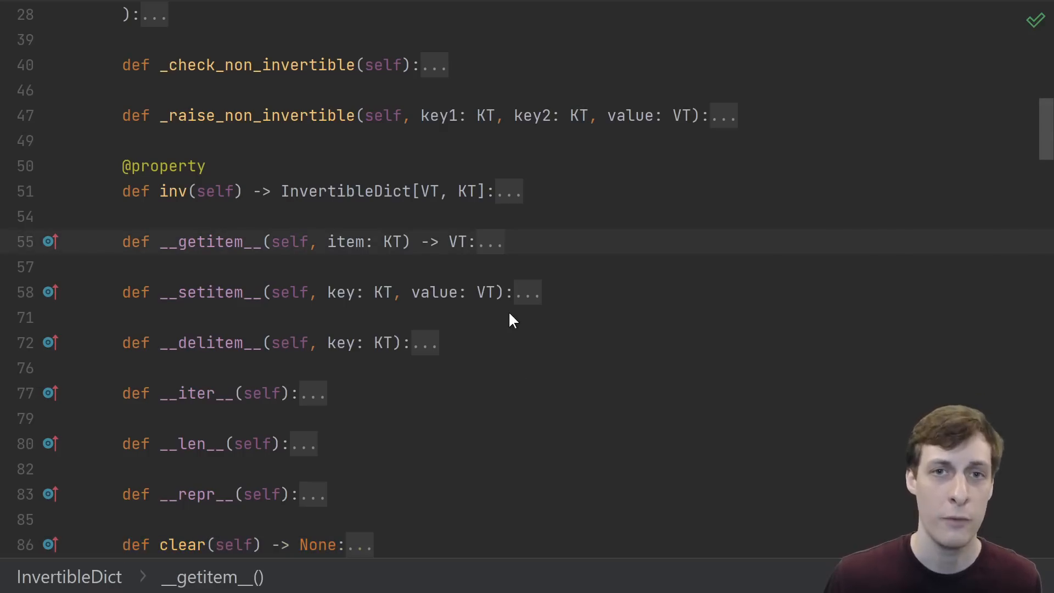
Step: Scroll up through InvertibleDict's folded methods, from inv to clear
scroll("up", 3)
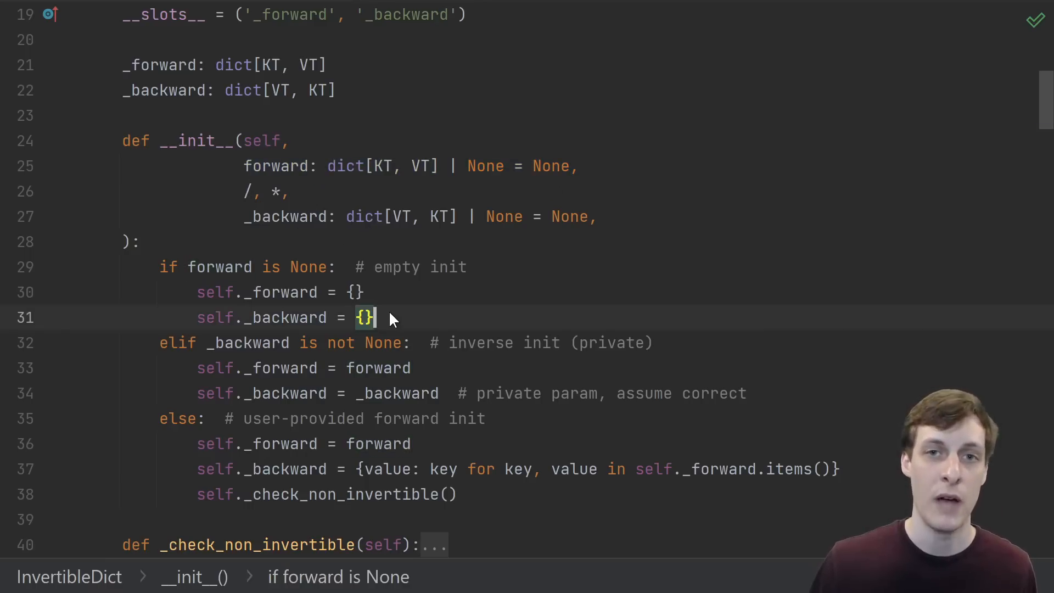
mouse_move(386, 316)
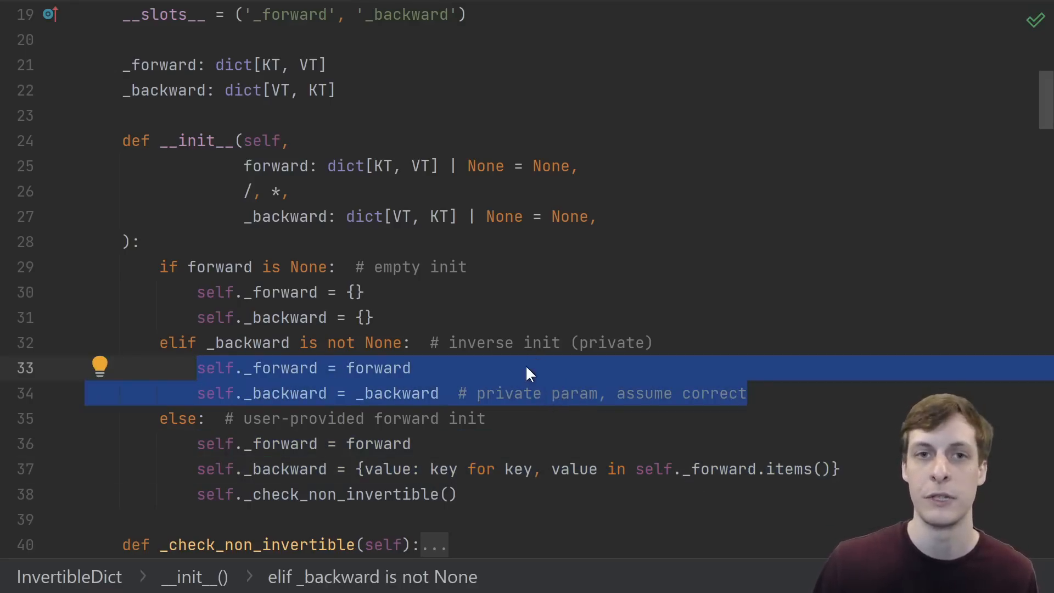
Step: Select __init__'s _backward parameter while reviewing the private inverse branch
double_click(285, 217)
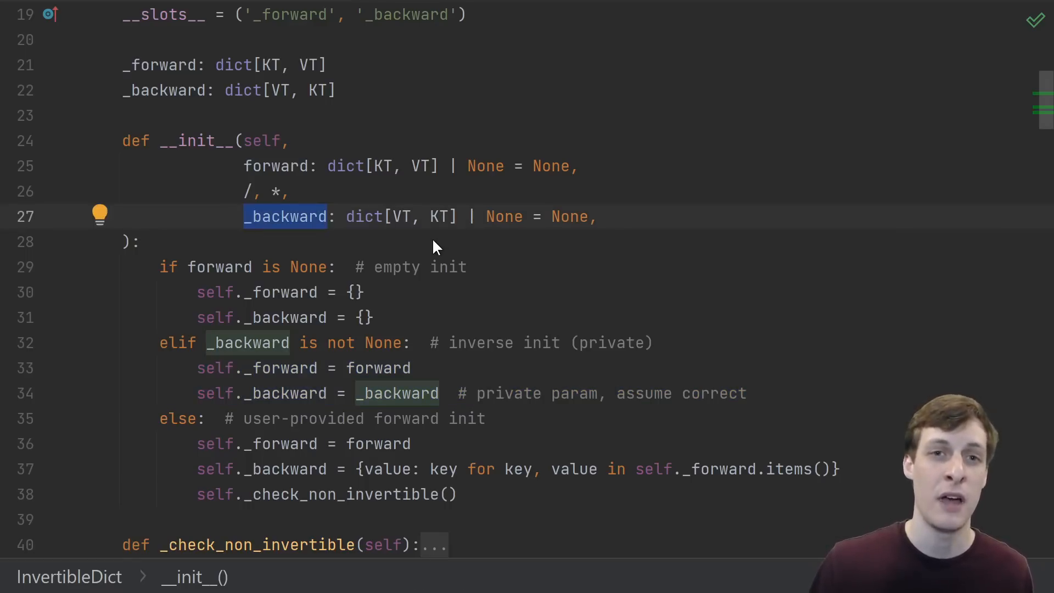
mouse_move(240, 230)
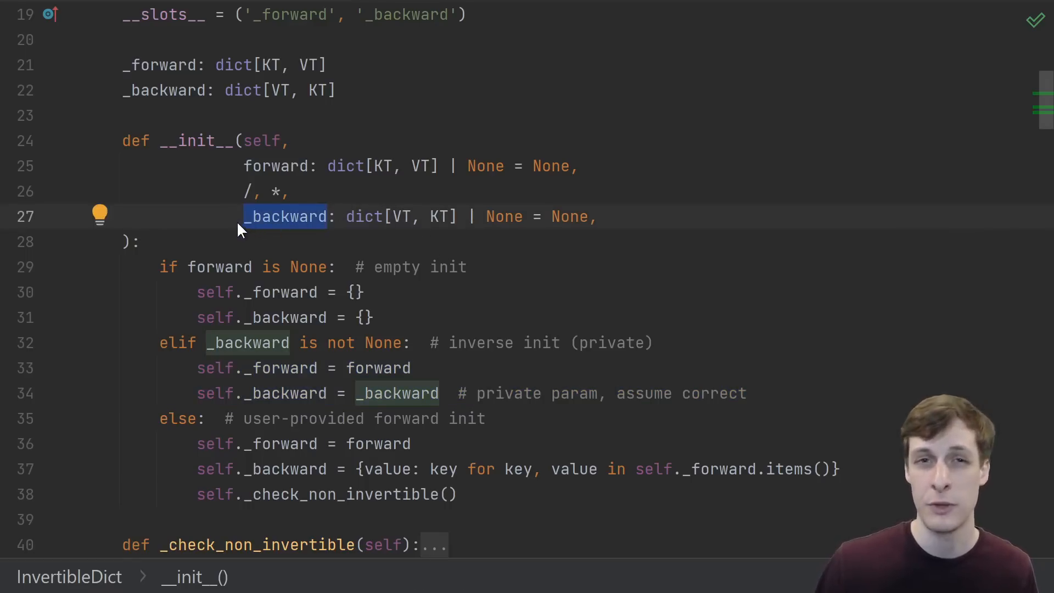
mouse_move(258, 246)
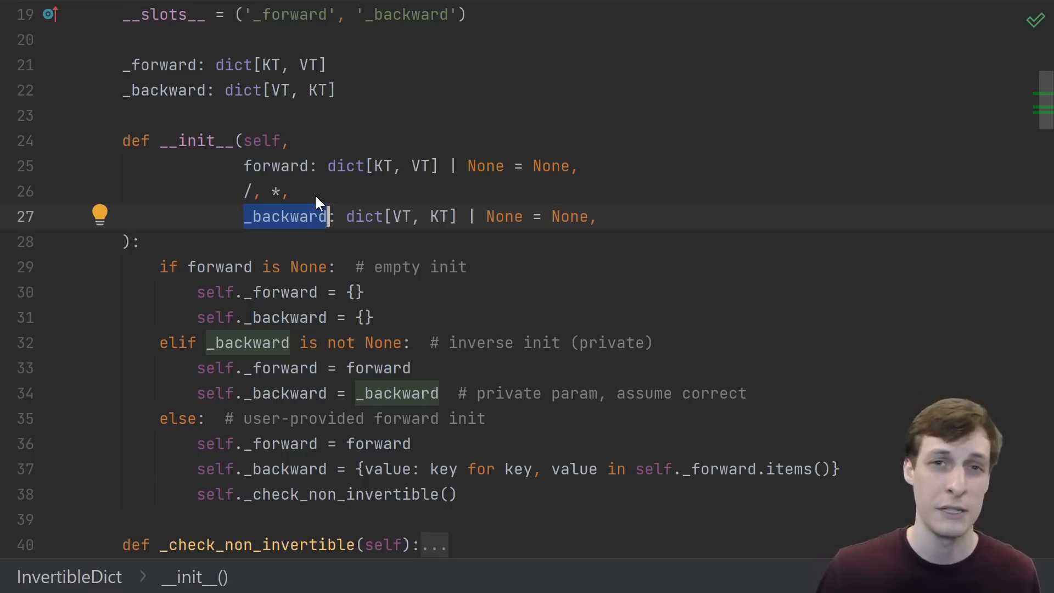
mouse_move(326, 215)
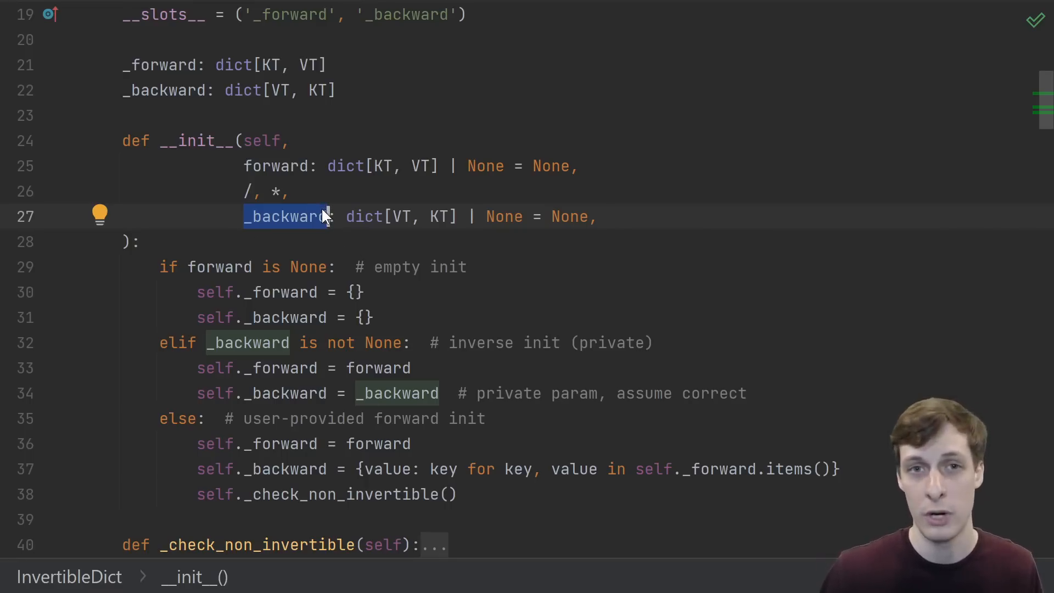
mouse_move(282, 244)
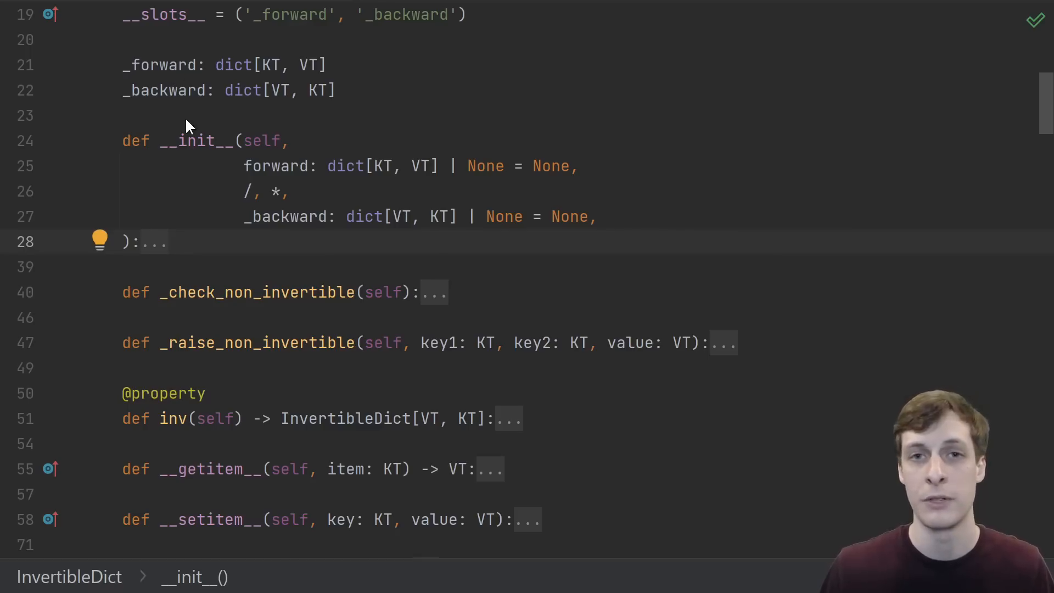
mouse_move(666, 180)
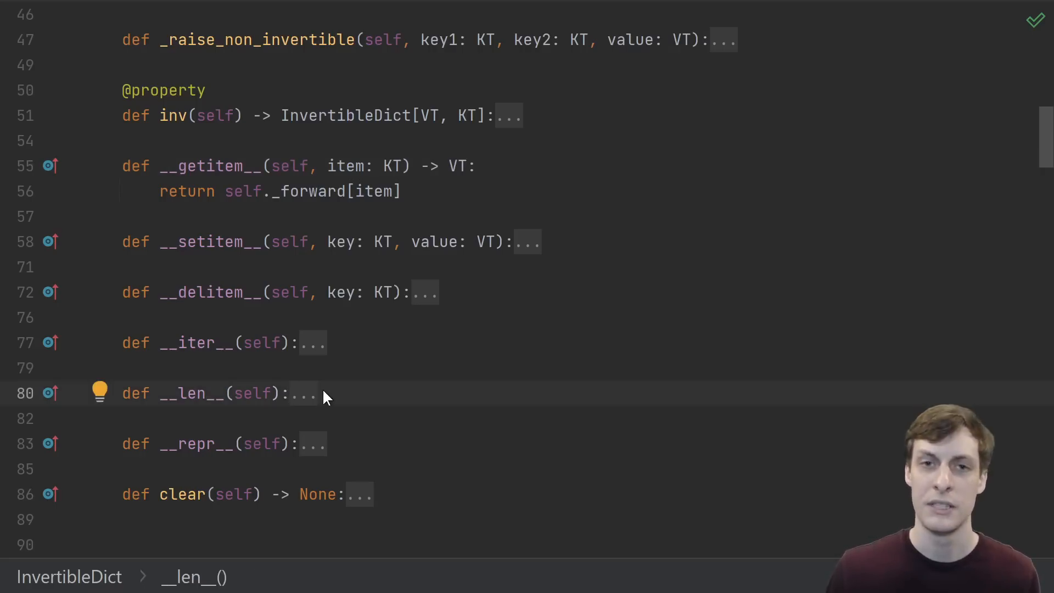
Step: Expand __len__ to show it delegating to the _forward dict
left_click(302, 393)
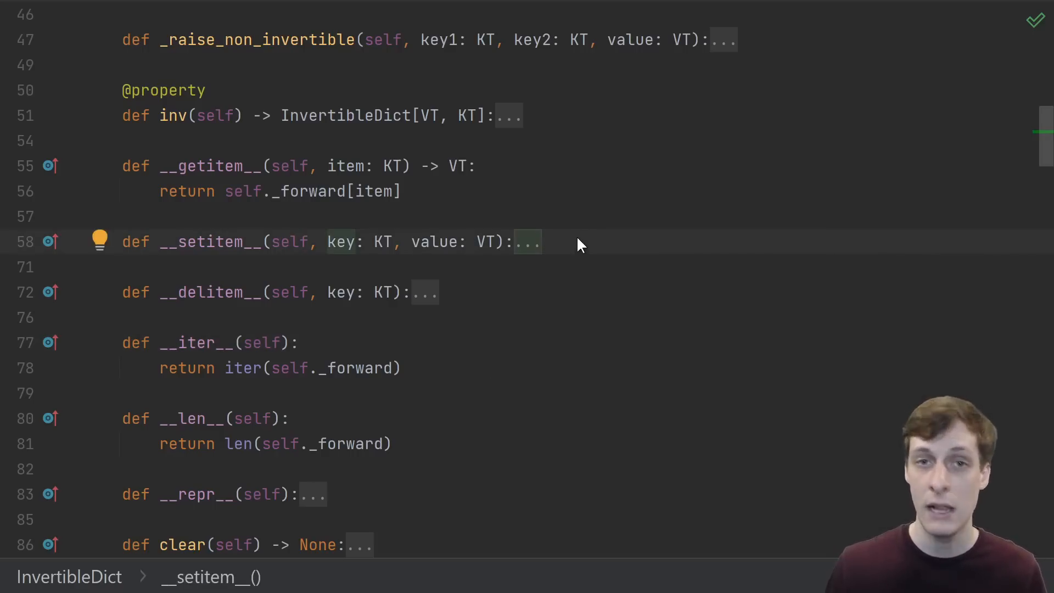
mouse_move(571, 263)
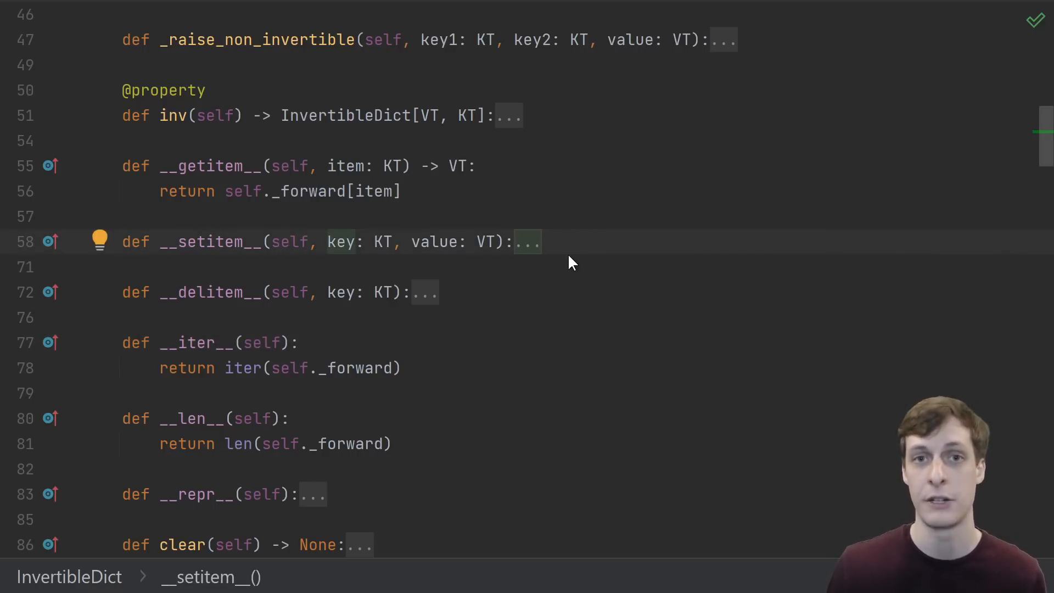
mouse_move(586, 259)
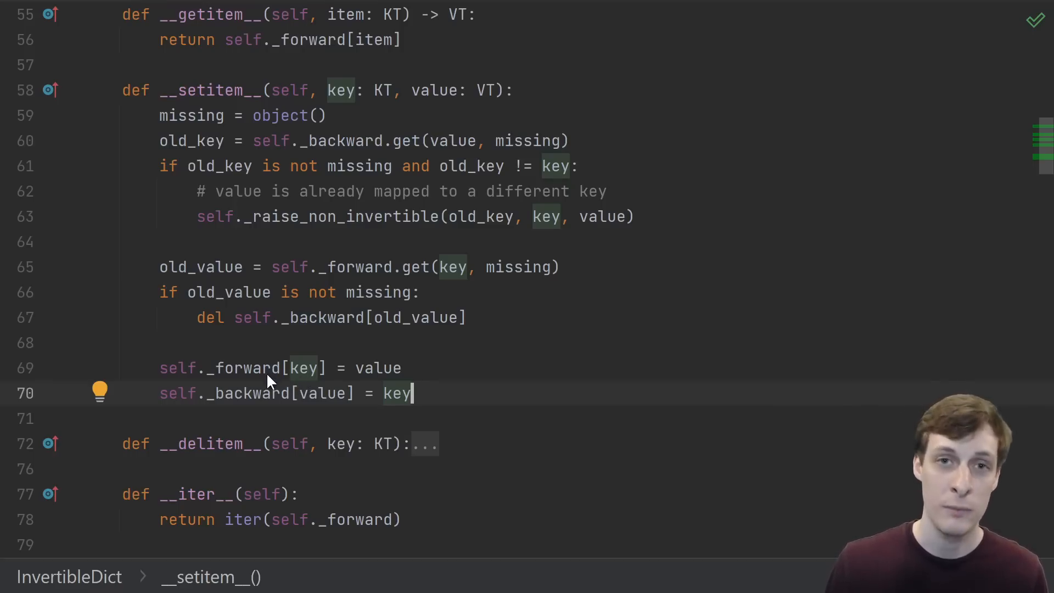
mouse_move(261, 415)
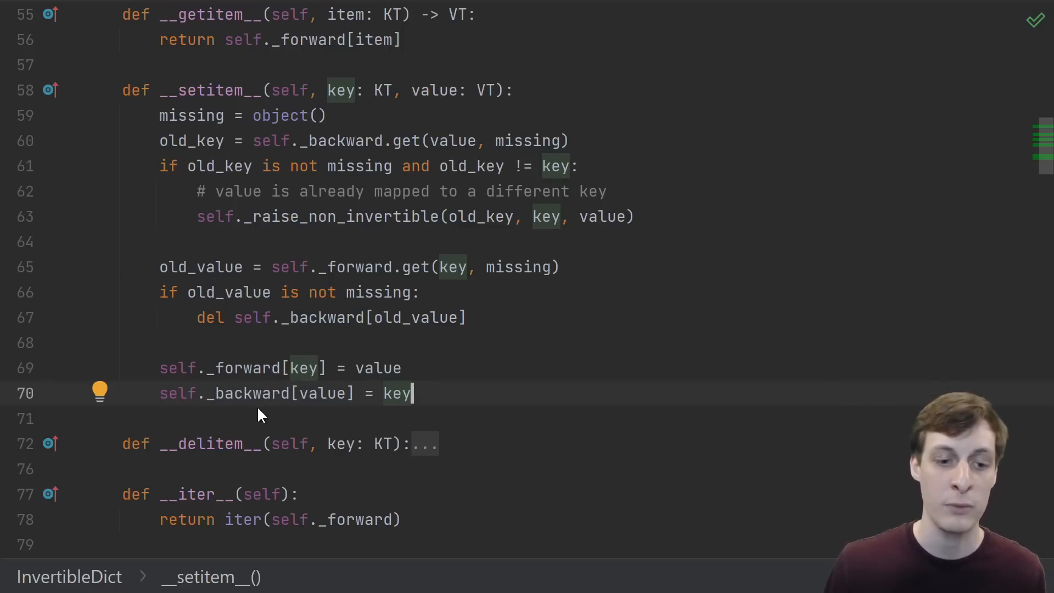
mouse_move(420, 396)
type(" # {1: \"a\"} -> {1: \"a\", 2: \"a\"}")
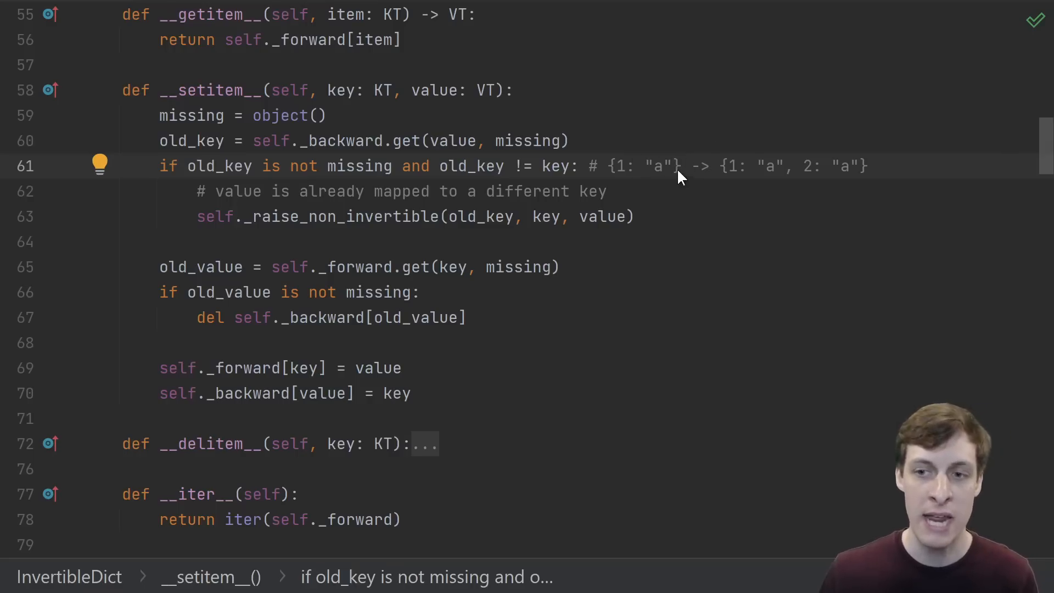
Step: Highlight old_key and the stale inverse deletion while commenting example mappings in __setitem__
double_click(220, 166)
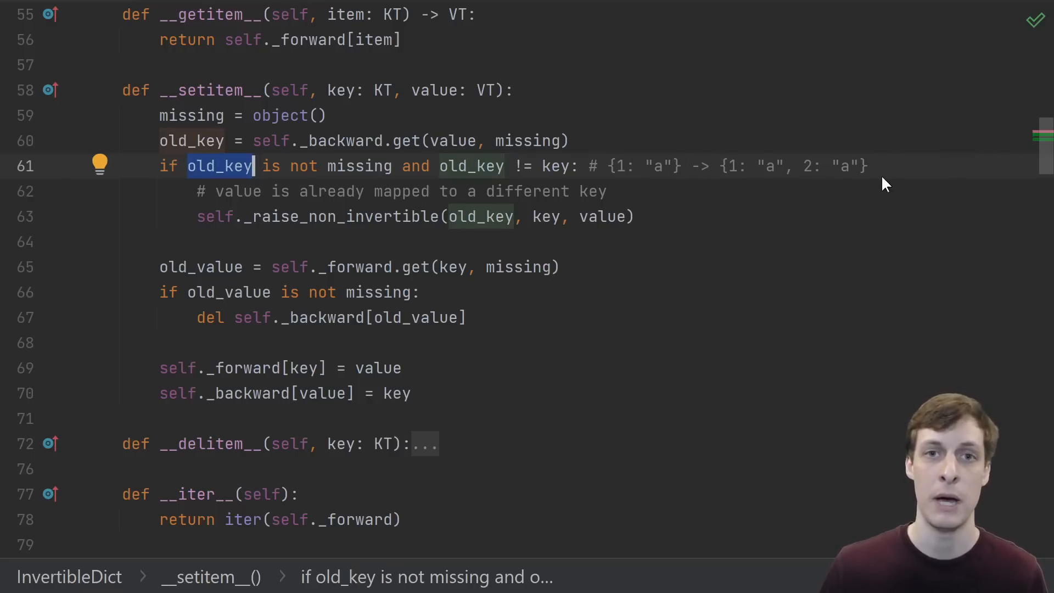
mouse_move(889, 208)
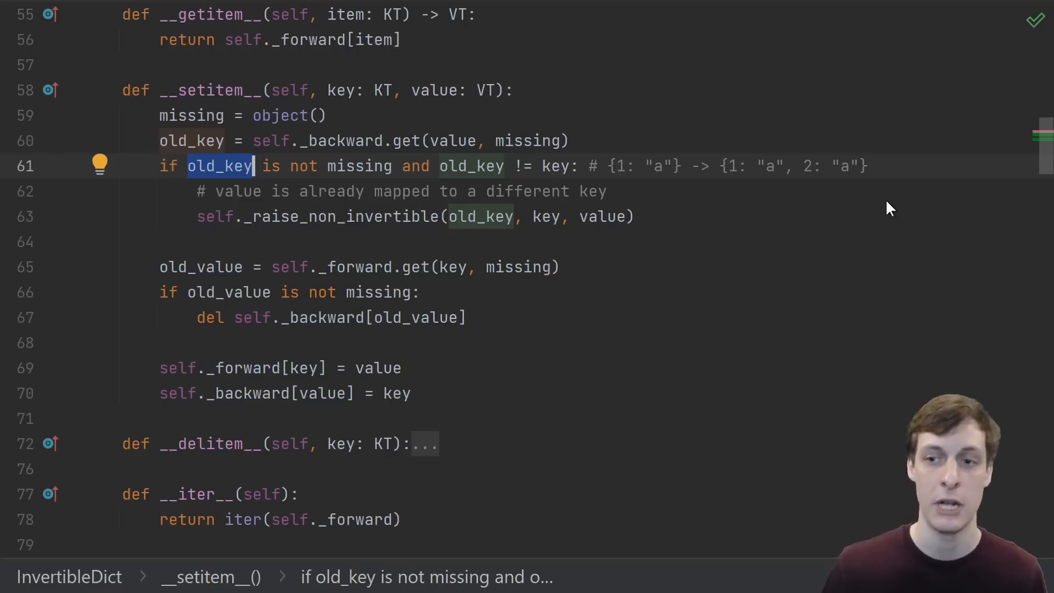
mouse_move(766, 182)
type(" # {1: \"a\"}/{\"a\": 1} -> {1: \"b\"}/{\"b\": 1}")
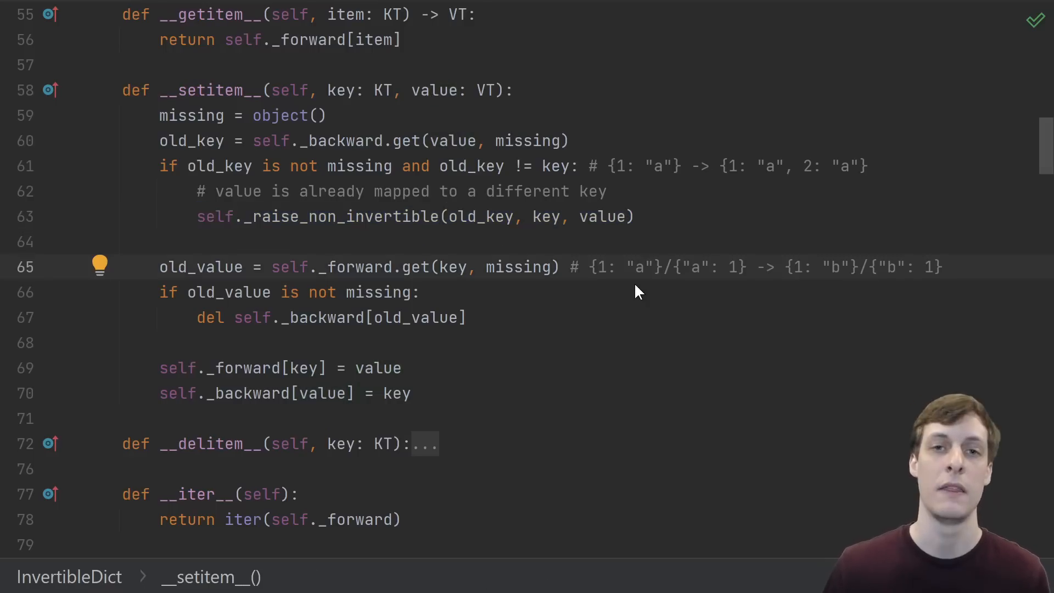
mouse_move(631, 250)
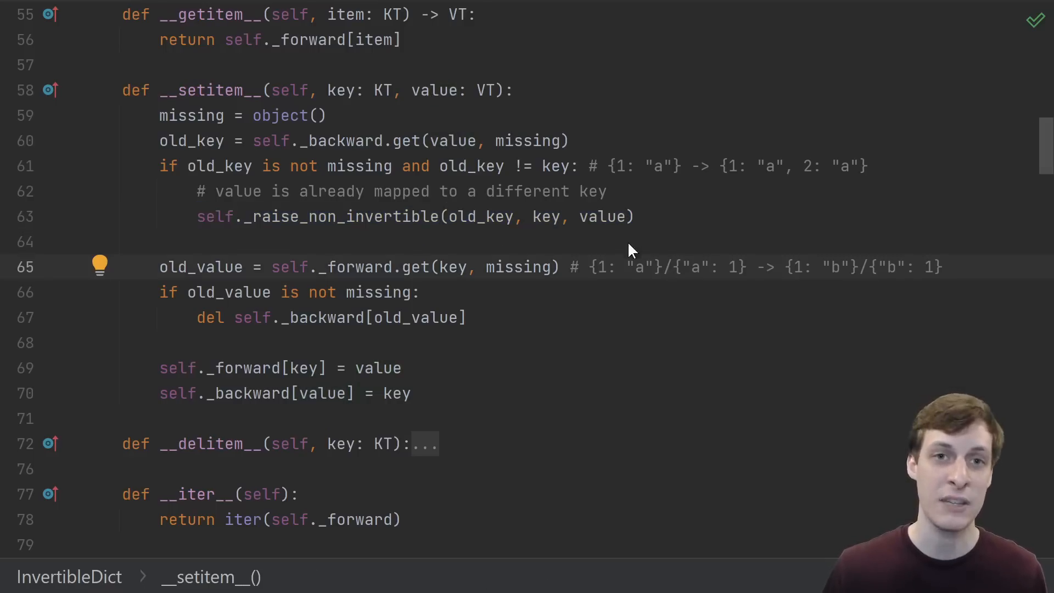
mouse_move(676, 283)
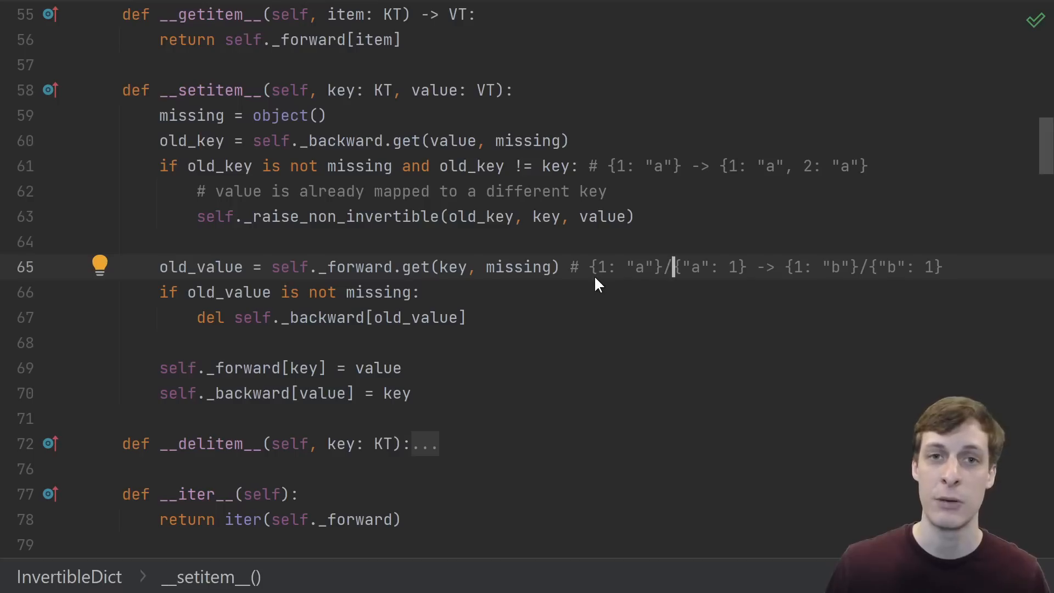
mouse_move(699, 281)
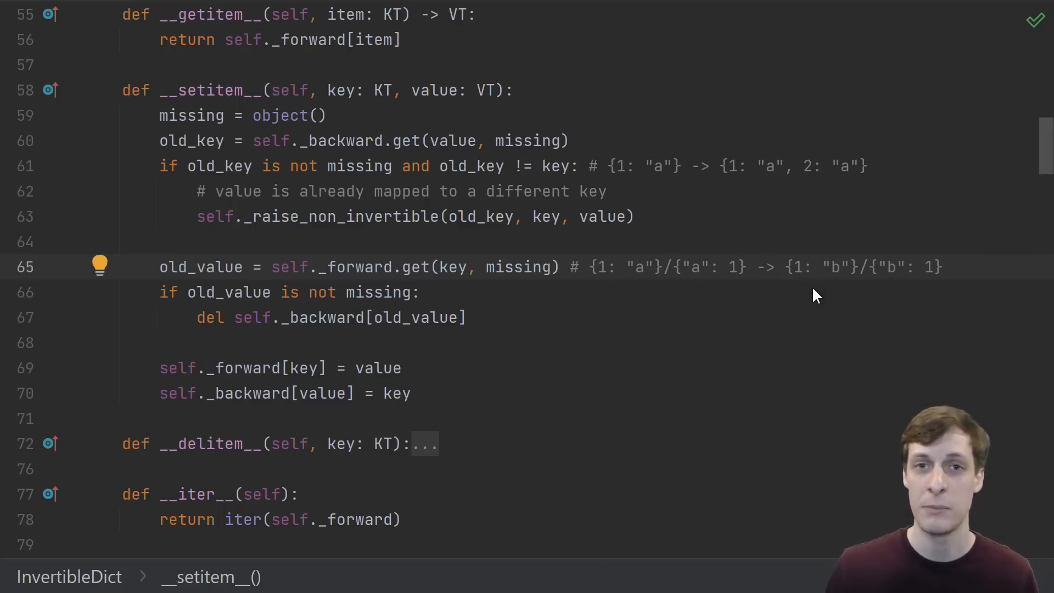
mouse_move(800, 261)
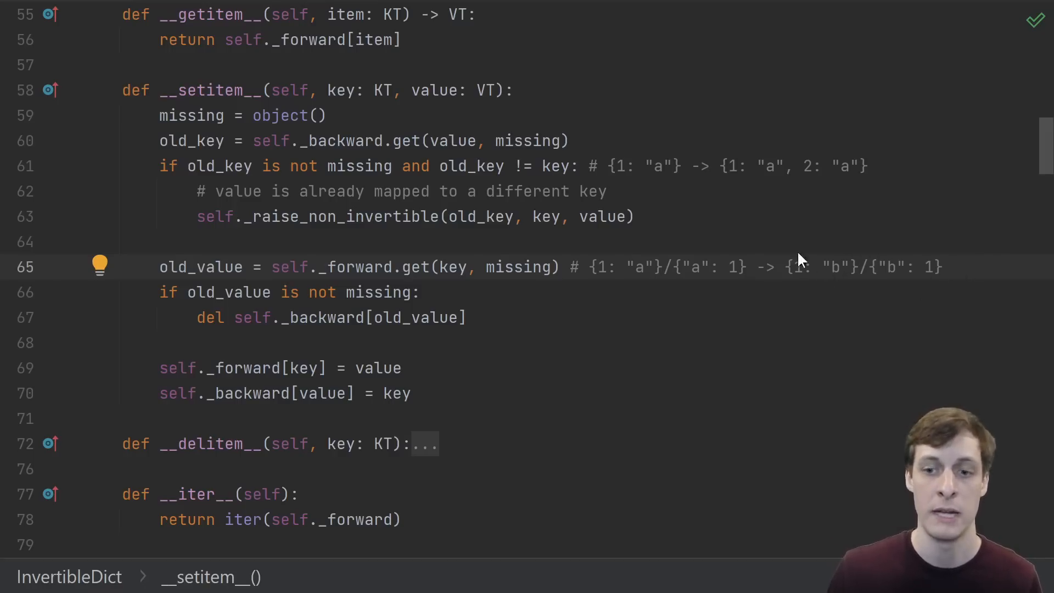
double_click(706, 266)
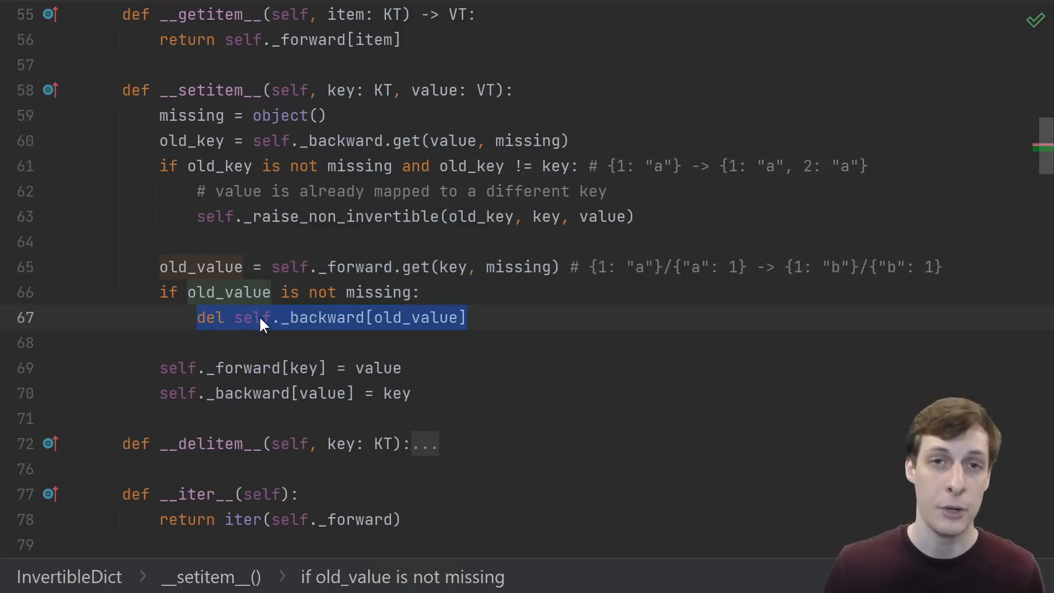
mouse_move(433, 384)
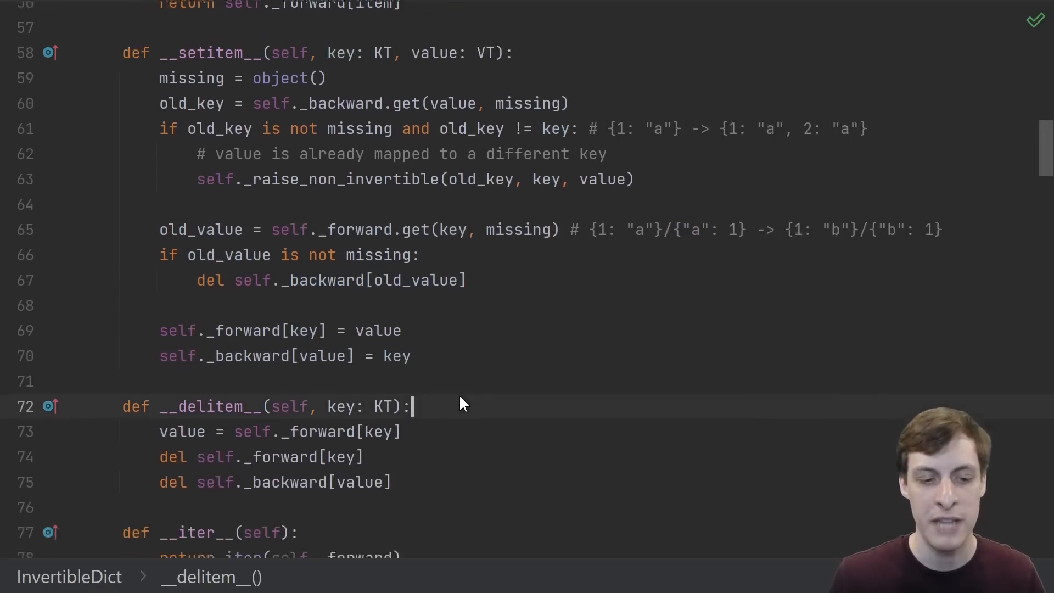
Step: Scroll through __delitem__, which deletes from _forward and _backward
scroll("down", 3)
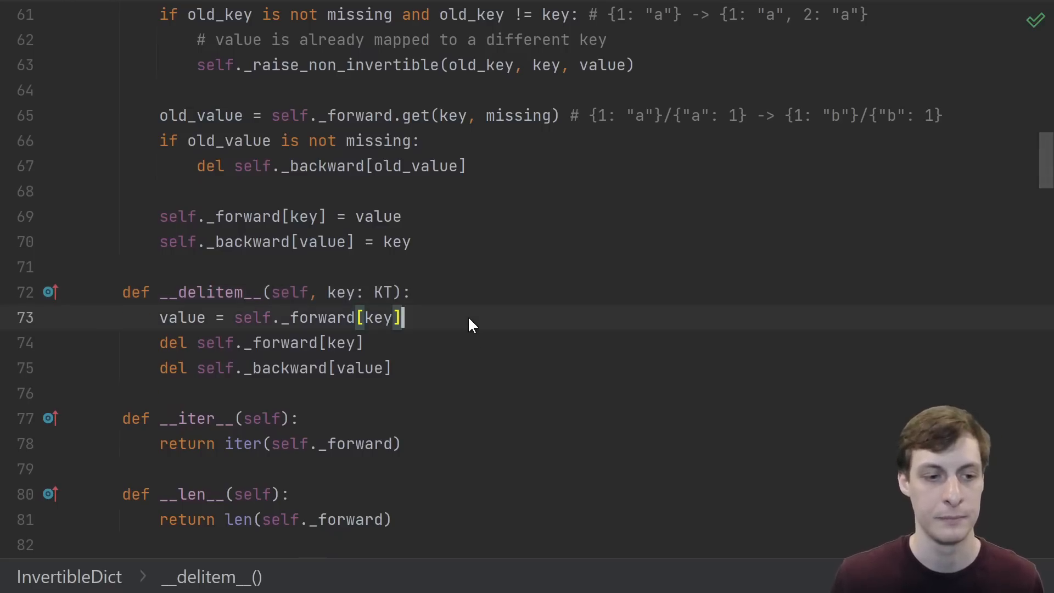
mouse_move(322, 336)
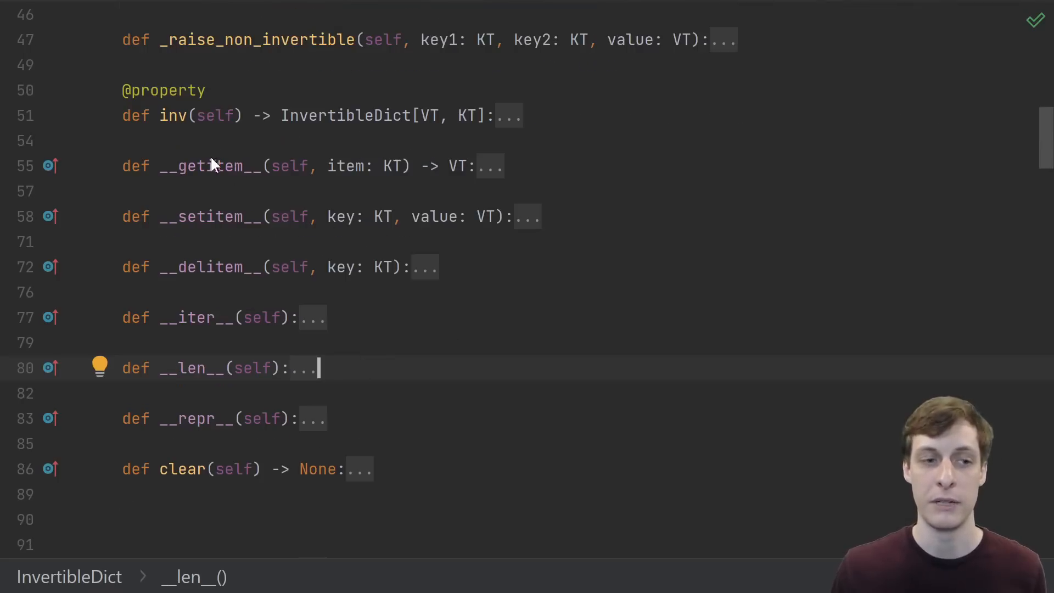
mouse_move(441, 356)
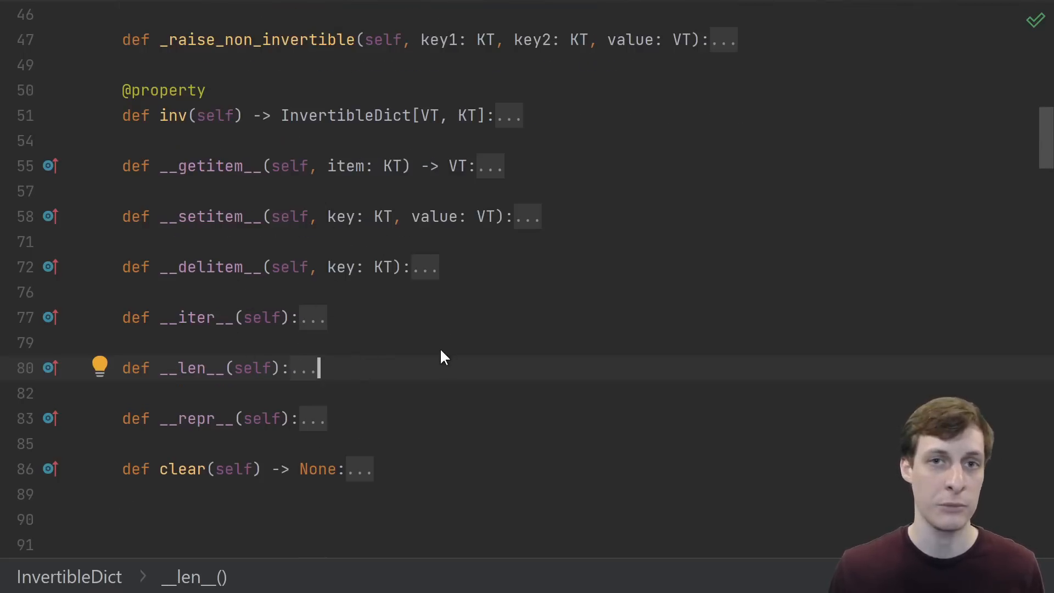
mouse_move(471, 366)
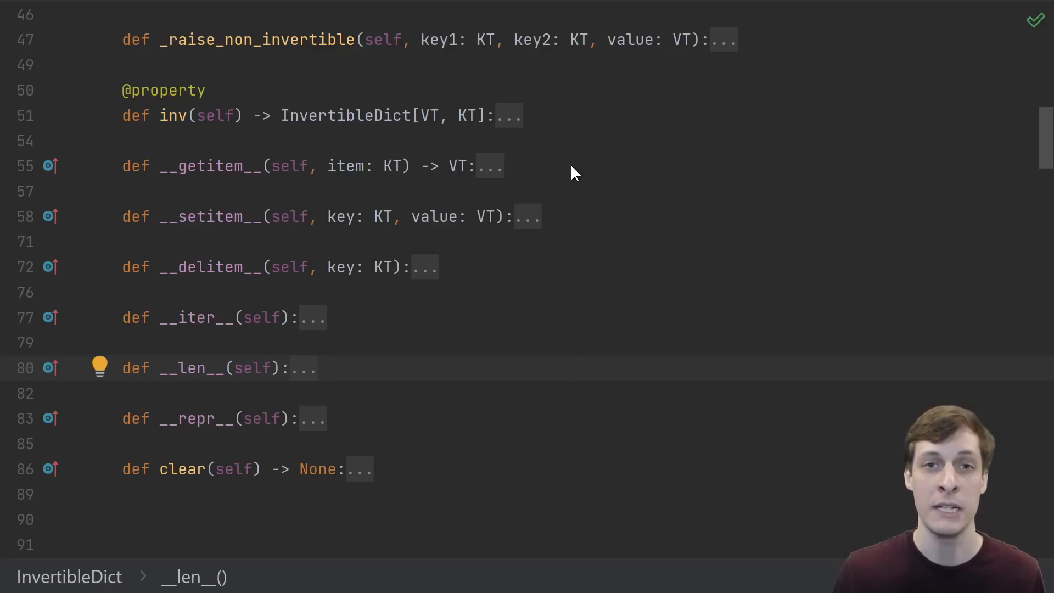
mouse_move(619, 126)
type("def inv_getitem(self, value: VT) -> KT: ...")
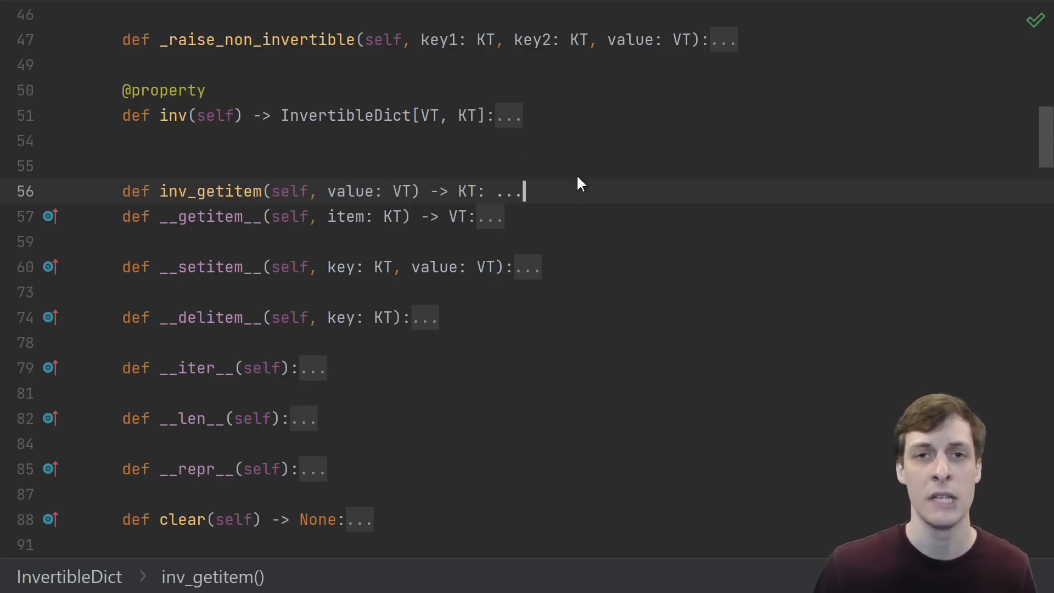
mouse_move(563, 203)
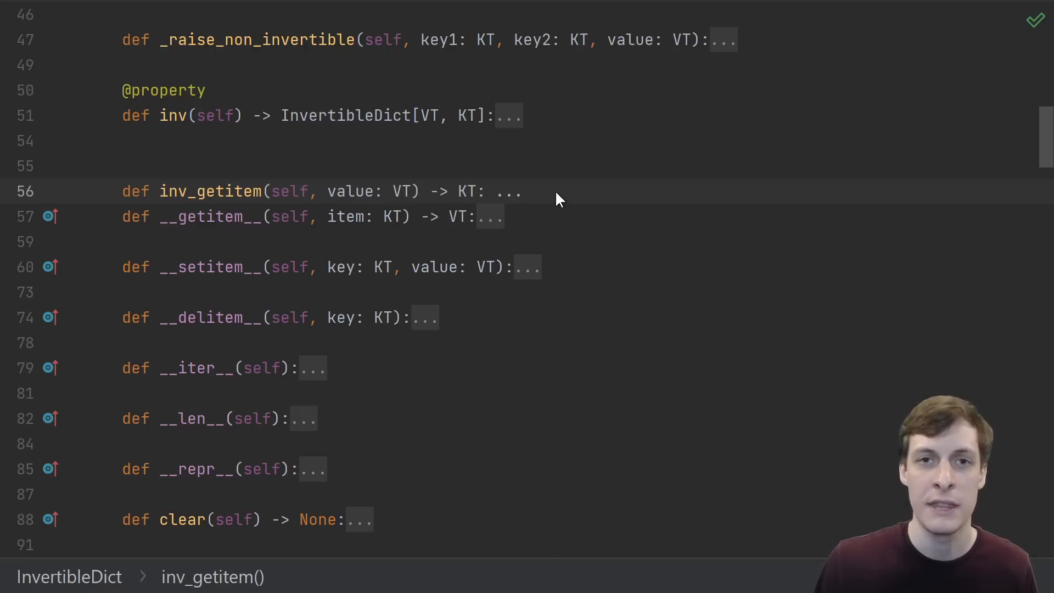
mouse_move(601, 192)
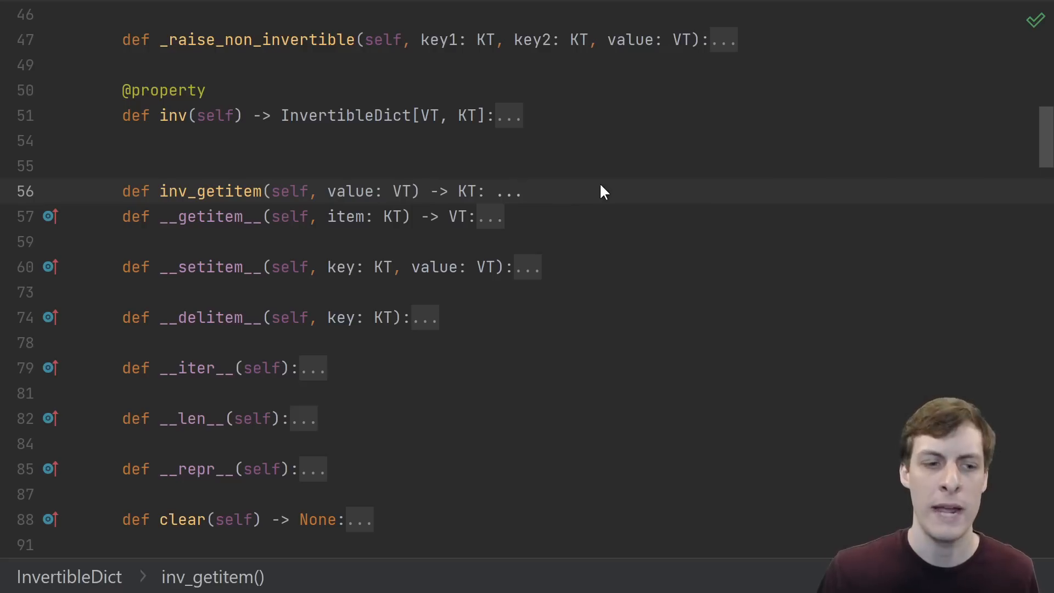
mouse_move(485, 336)
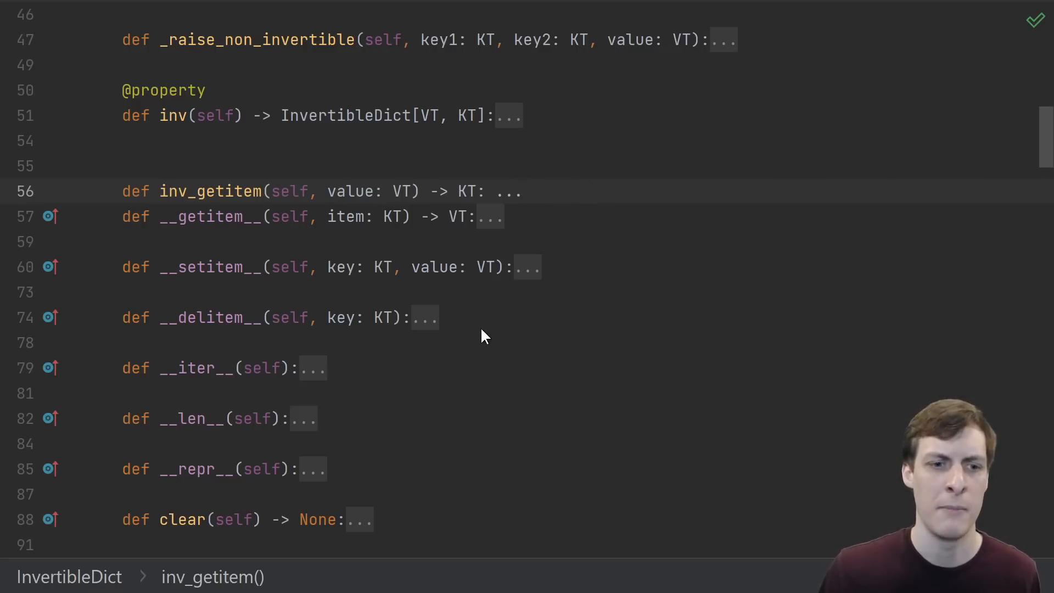
mouse_move(479, 327)
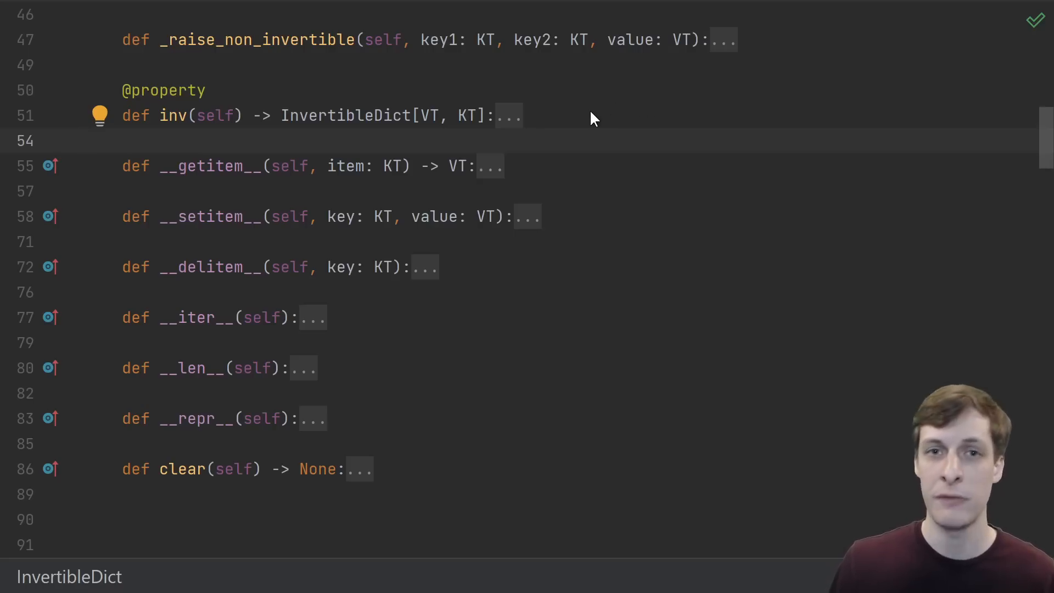
mouse_move(531, 114)
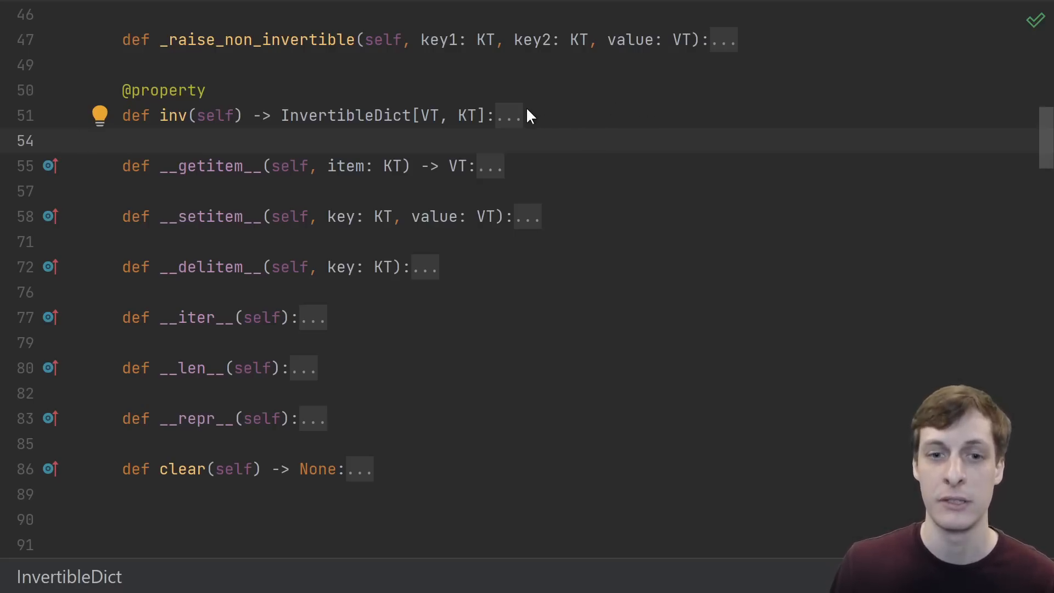
Step: Expand the inv property body and scroll down to basic_usage_example
left_click(509, 115)
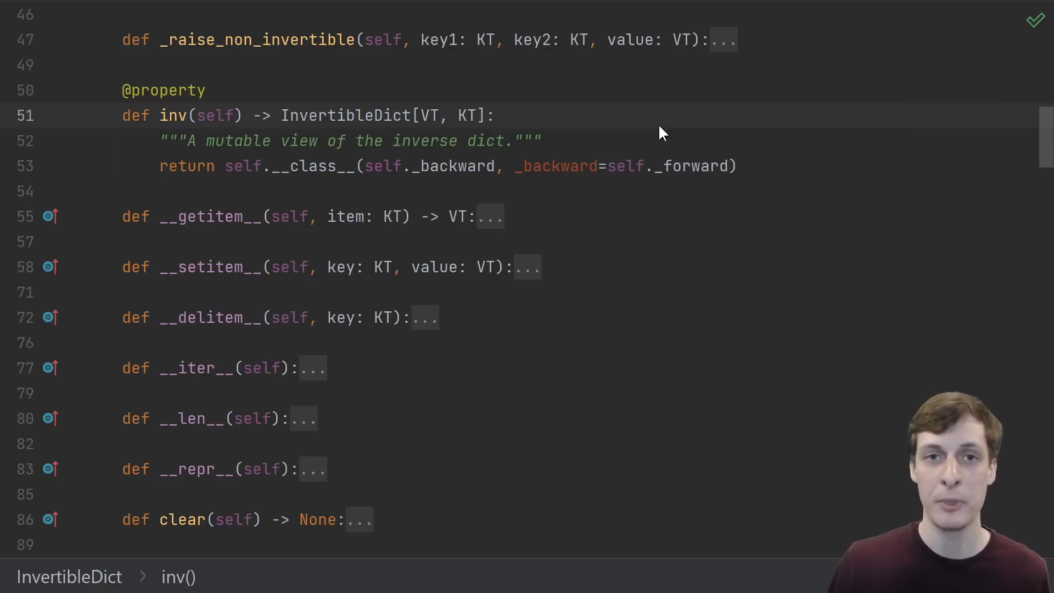
mouse_move(666, 164)
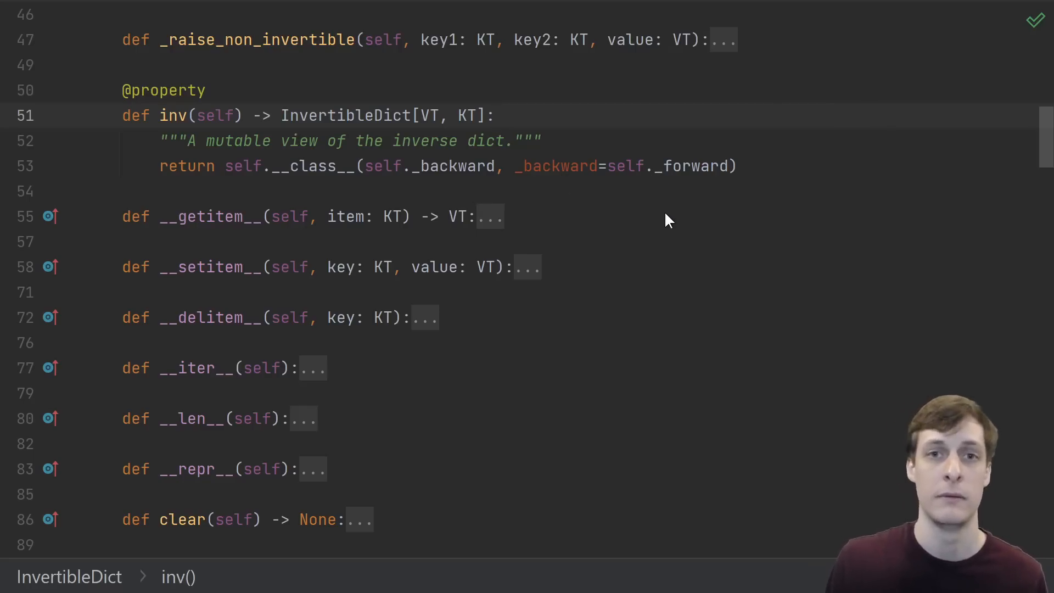
scroll("down", 3)
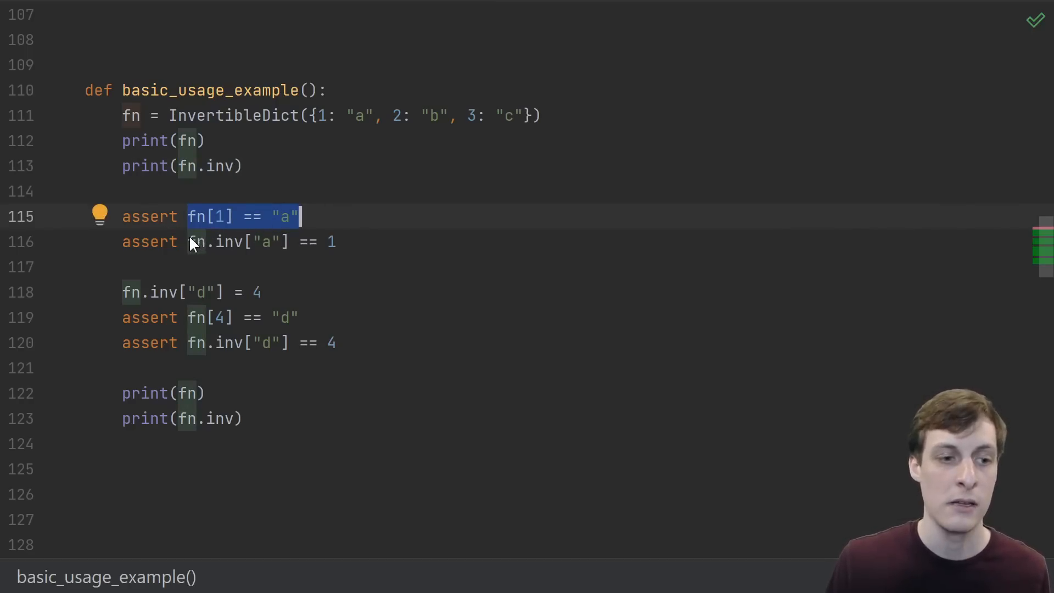
Step: Highlight the basic_usage_example assertions, including fn.inv["d"] = 4 checked by fn[4] == "d"
double_click(236, 242)
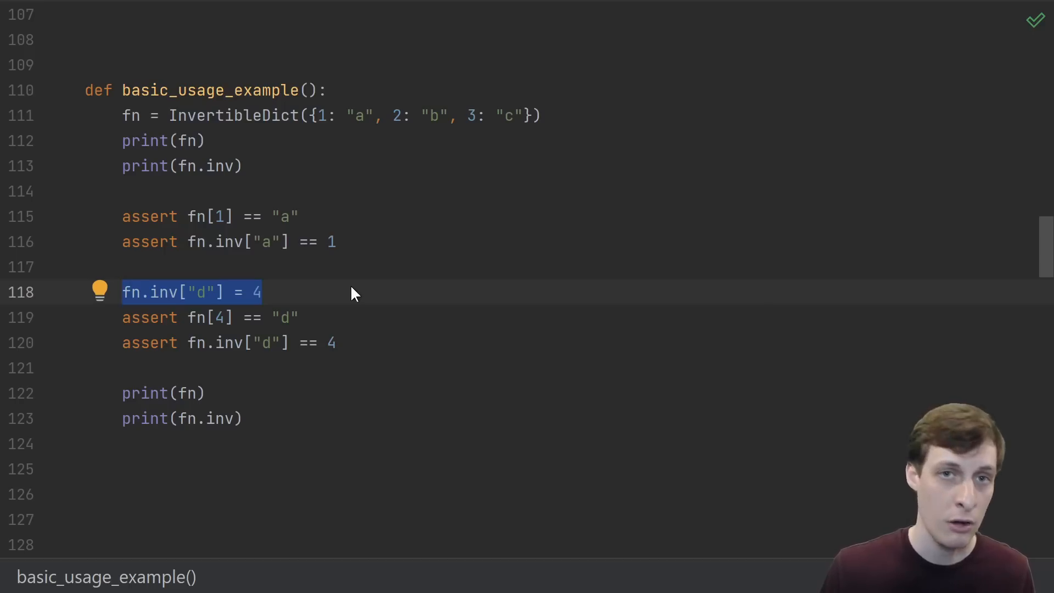
mouse_move(385, 286)
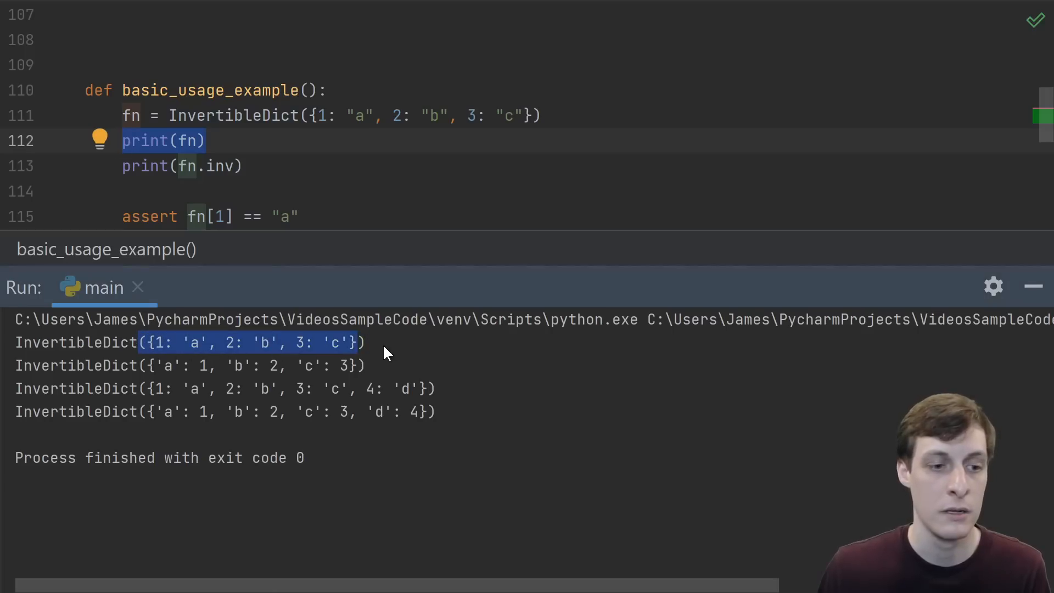
mouse_move(234, 351)
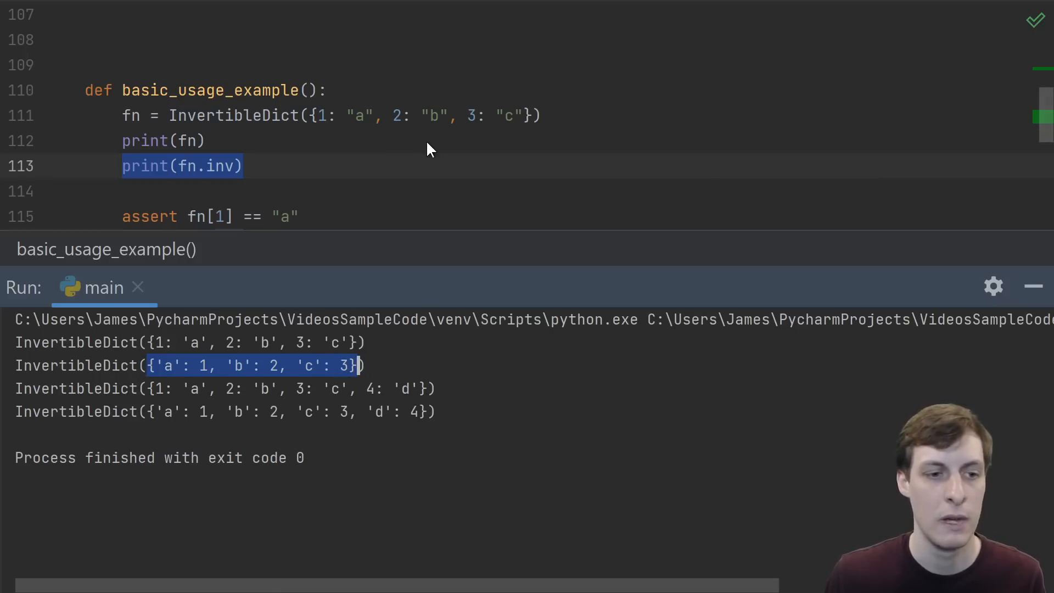
Step: Scroll the Run output to compare printed InvertibleDict and inverse, before and after adding 4/'d'
scroll("down", 3)
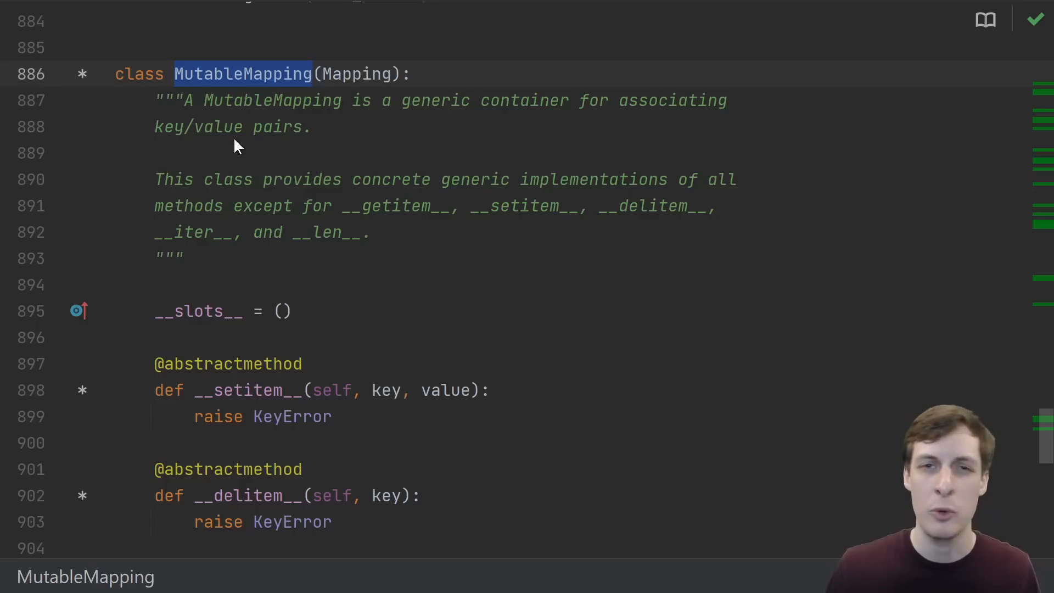
mouse_move(254, 102)
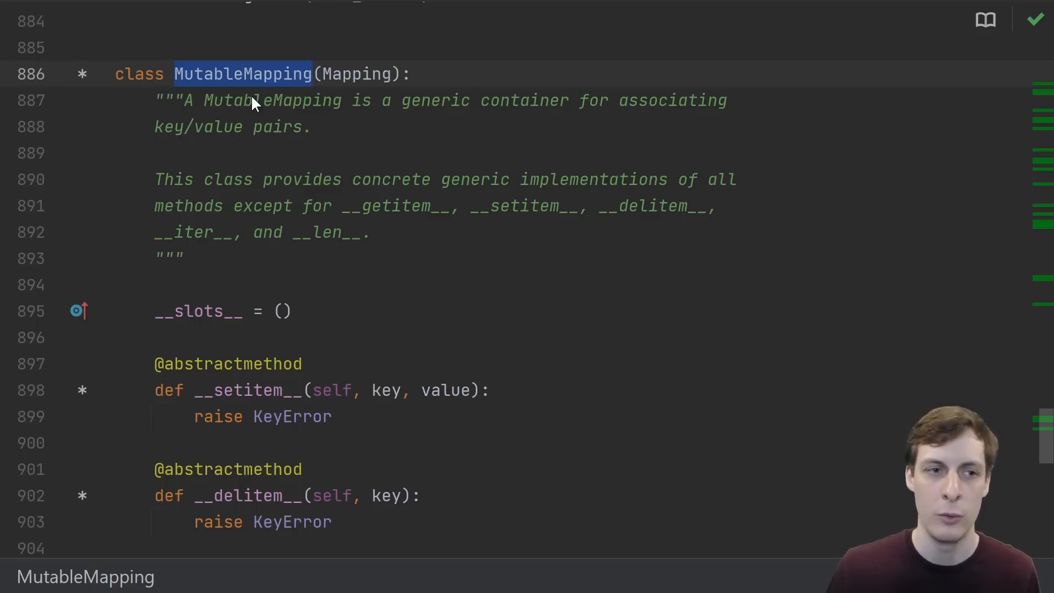
mouse_move(256, 121)
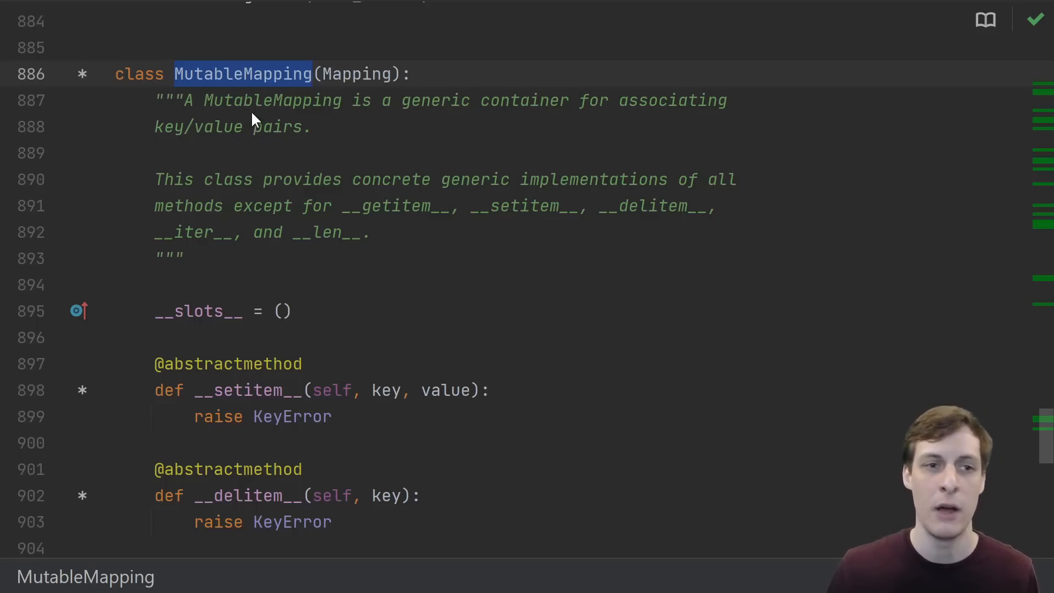
mouse_move(388, 146)
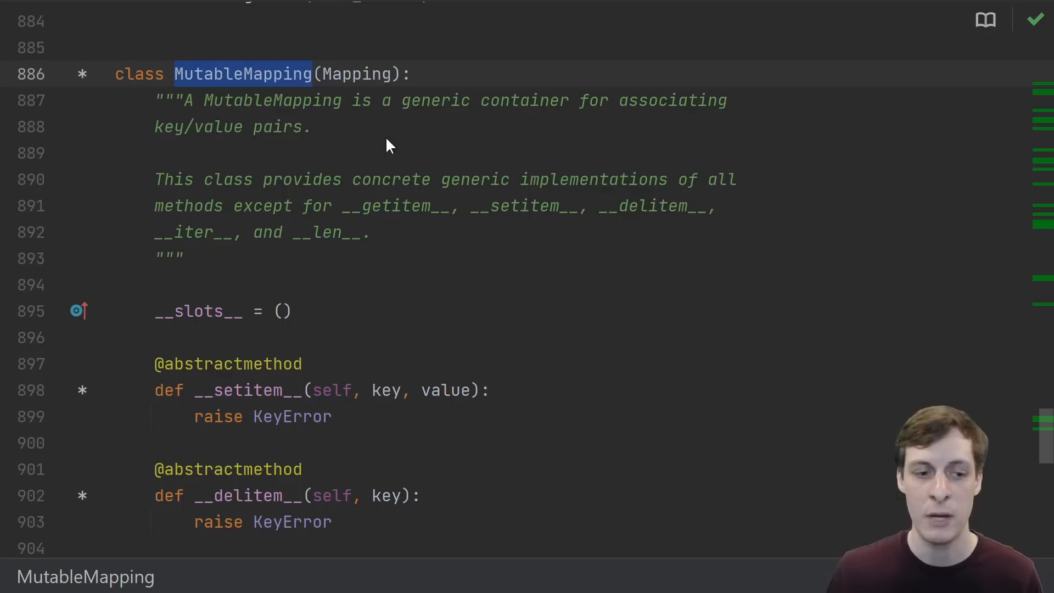
Step: Scroll MutableMapping source past pop and popitem to clear, which calls popitem until KeyError
scroll("down", 3)
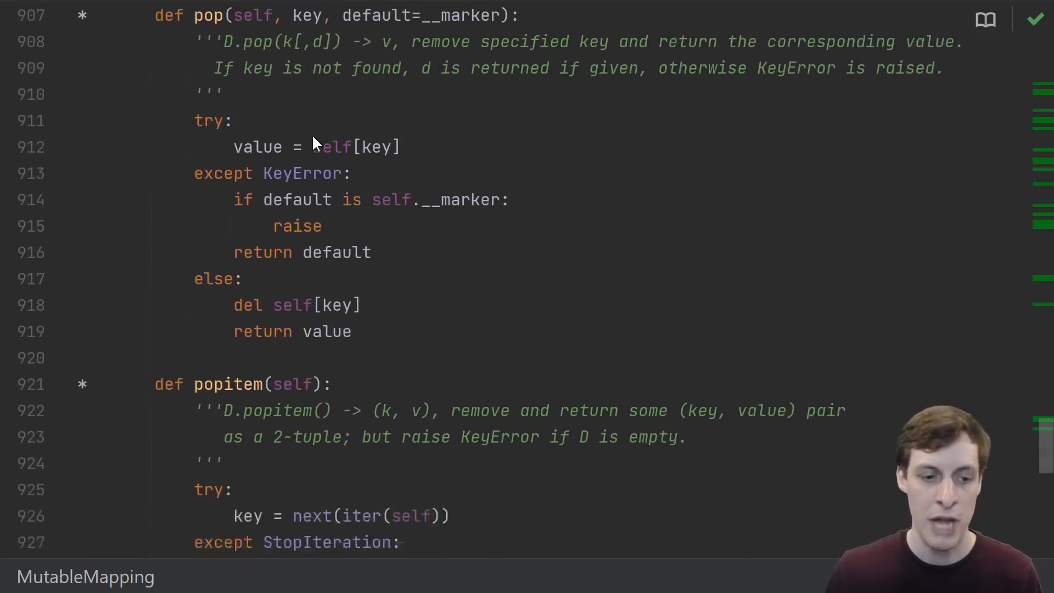
scroll("down", 3)
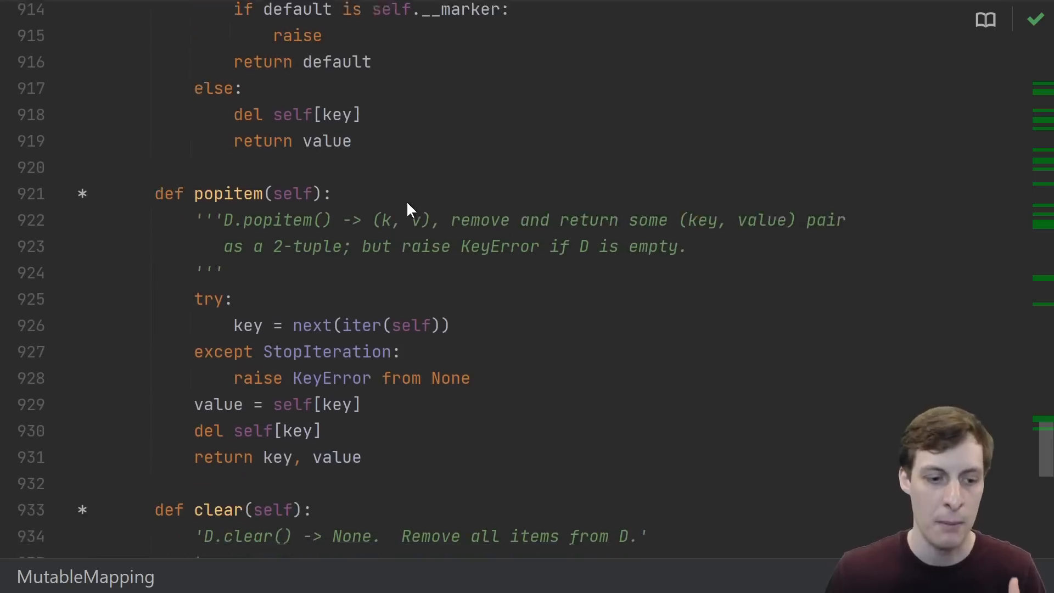
scroll("down", 3)
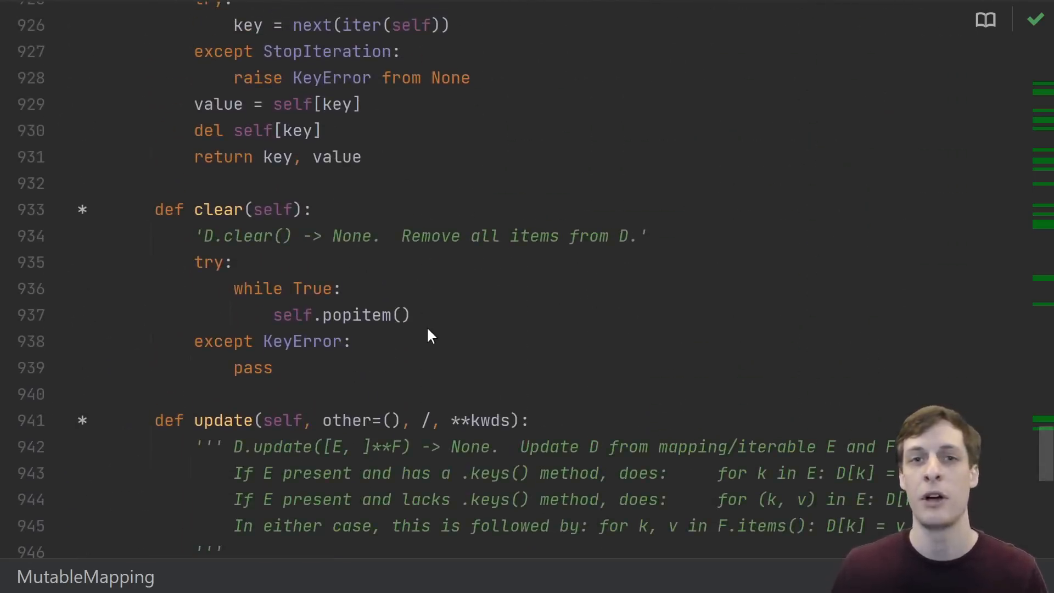
mouse_move(411, 348)
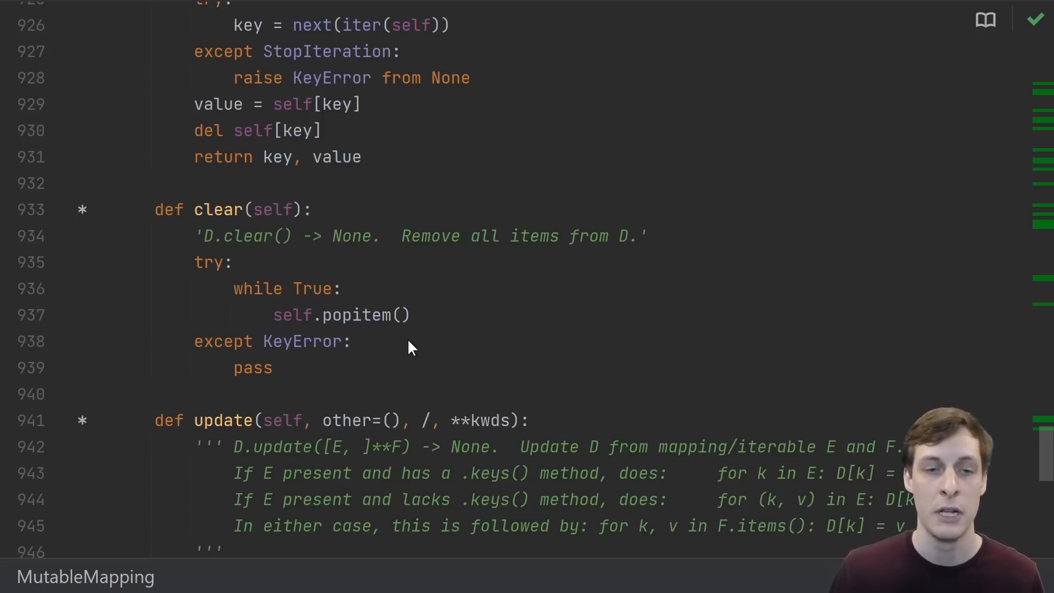
mouse_move(279, 397)
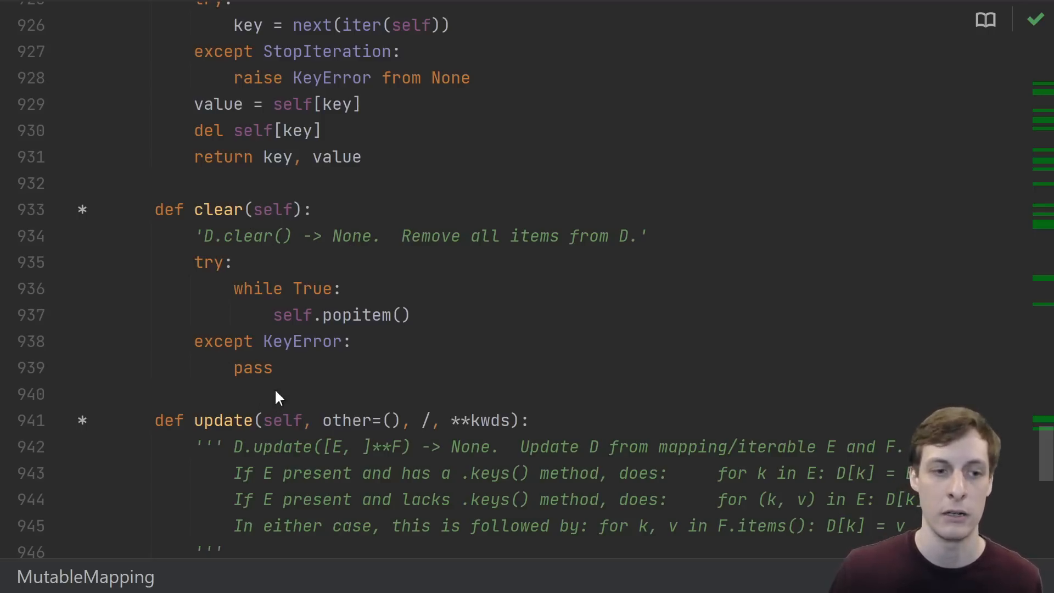
mouse_move(361, 314)
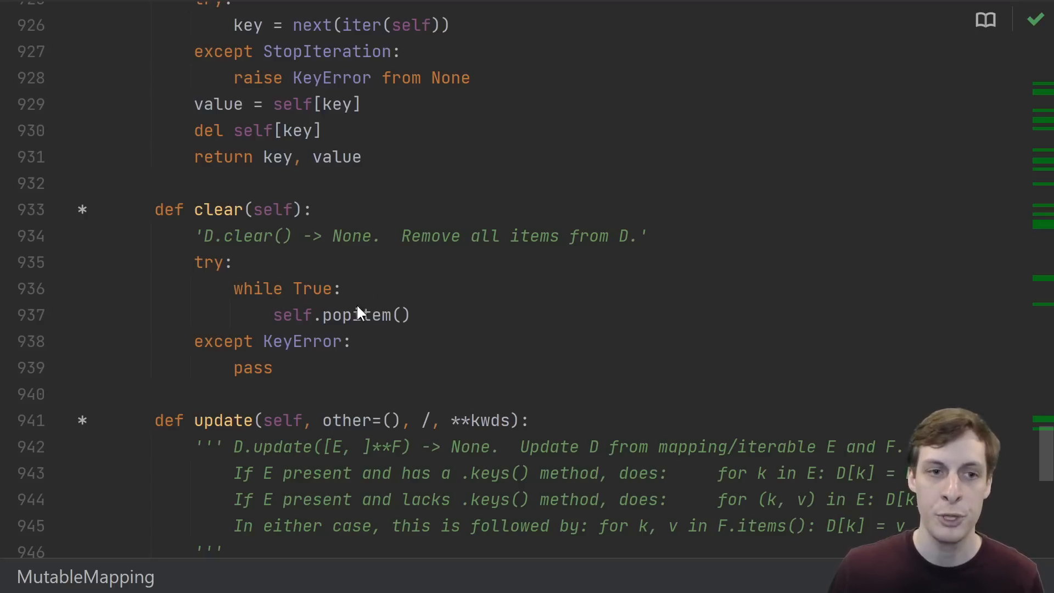
mouse_move(521, 359)
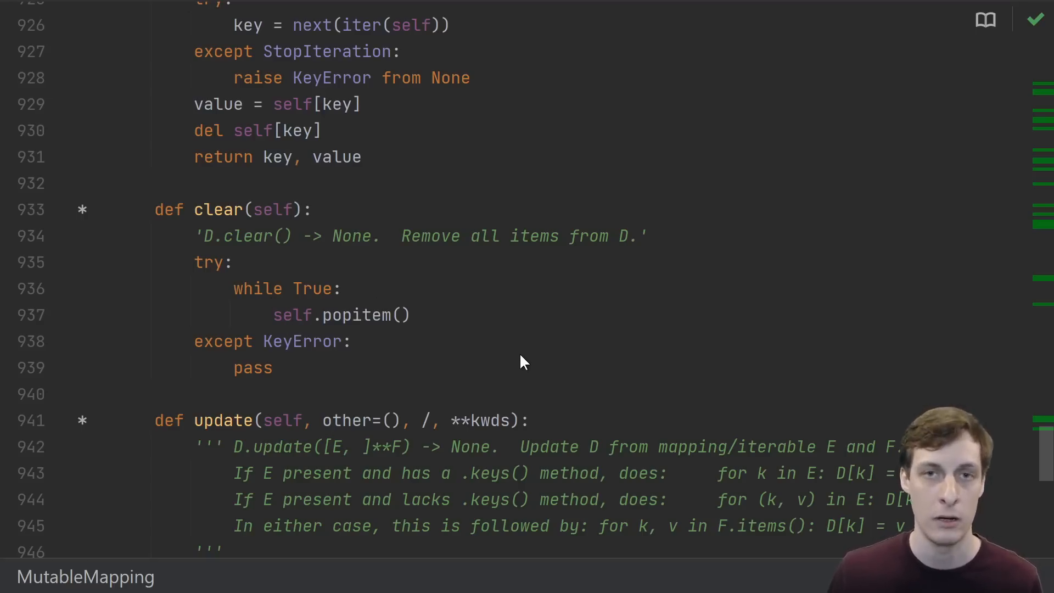
mouse_move(548, 368)
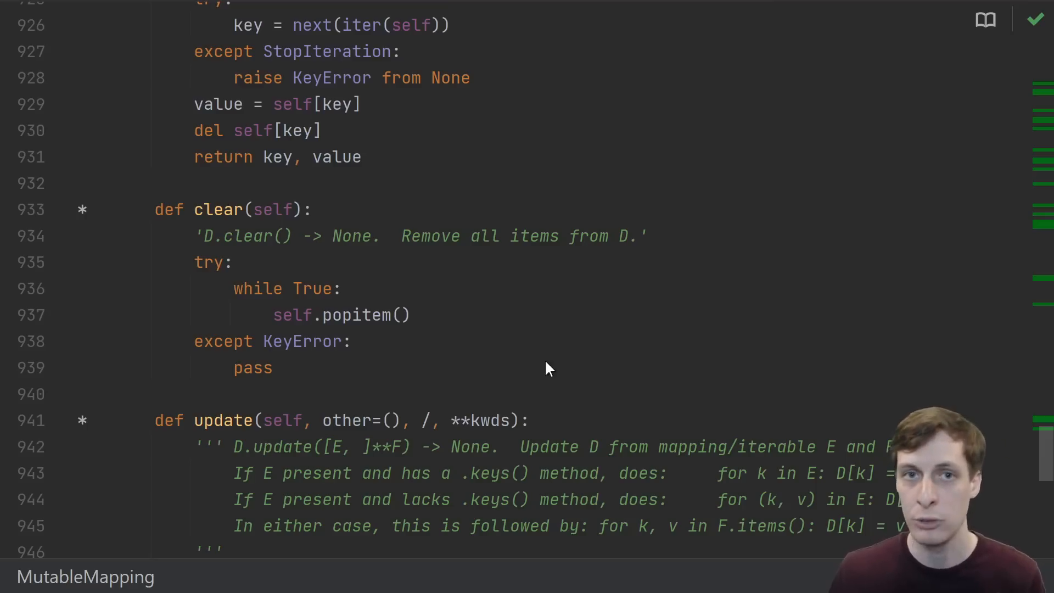
mouse_move(539, 363)
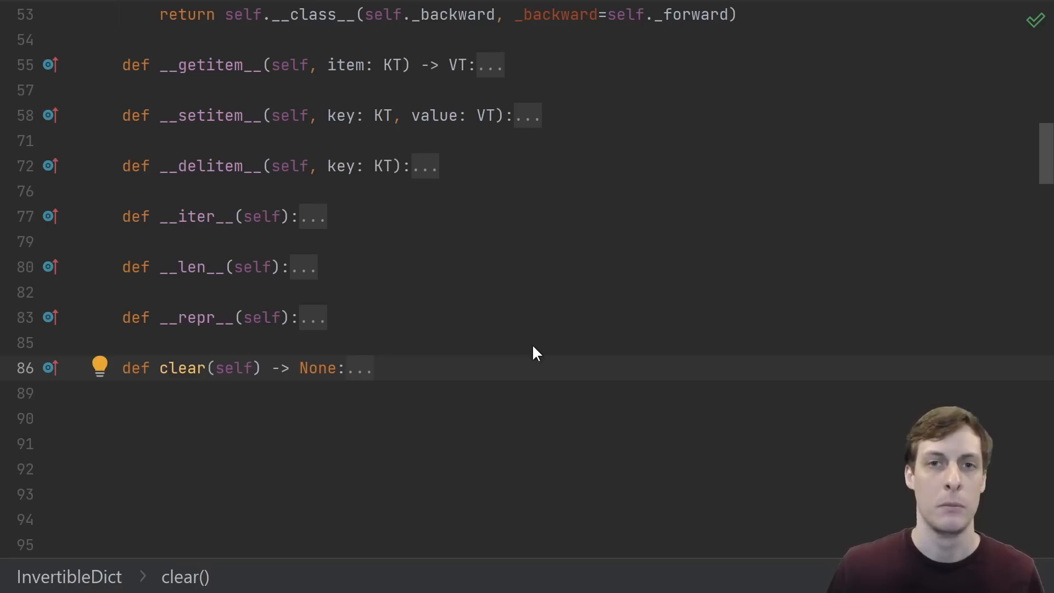
mouse_move(471, 368)
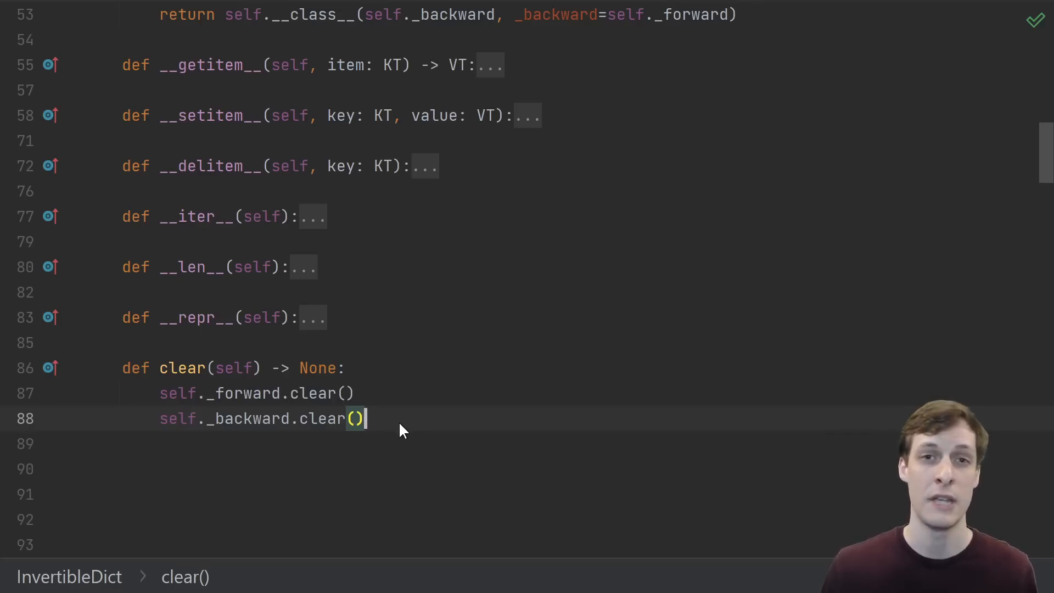
mouse_move(433, 389)
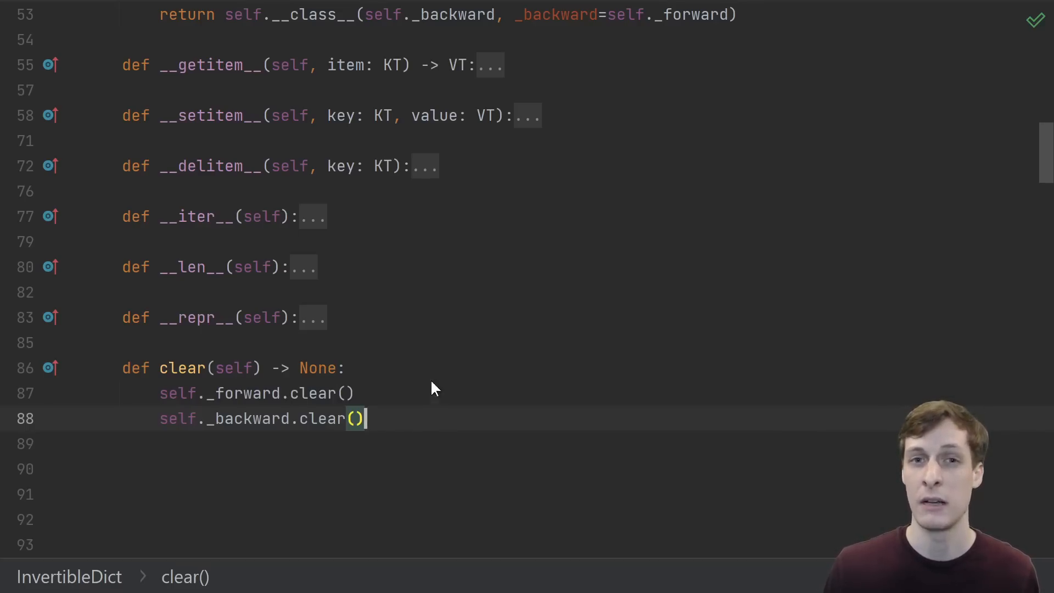
mouse_move(422, 420)
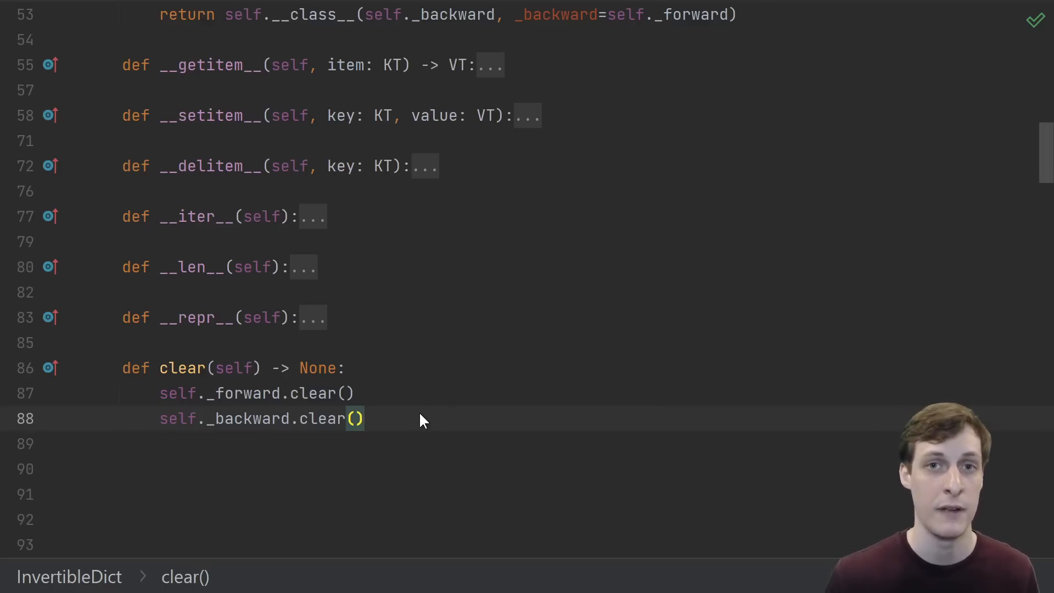
mouse_move(524, 413)
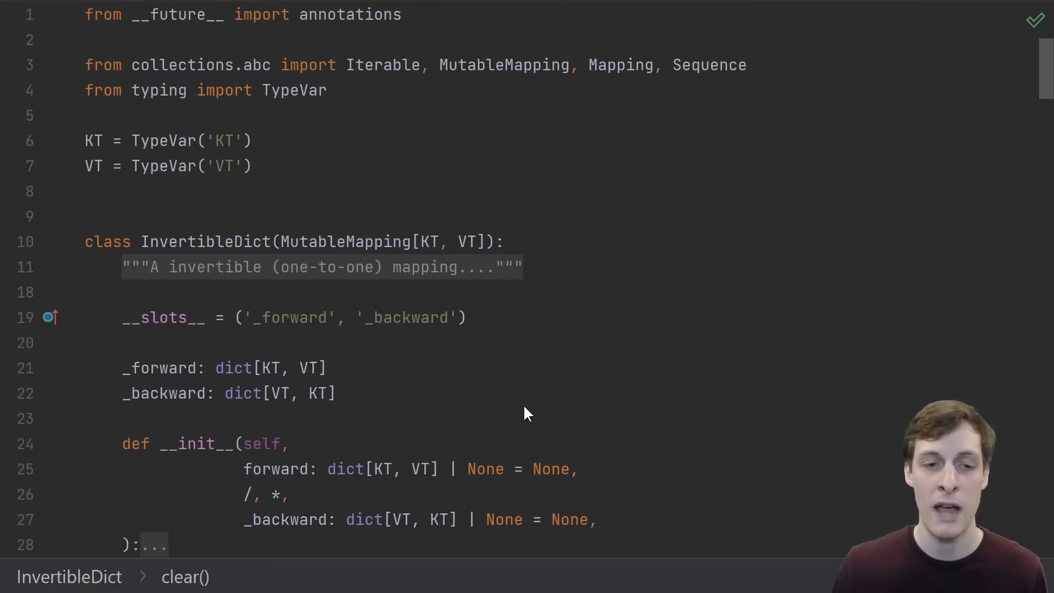
mouse_move(339, 234)
type("Generic")
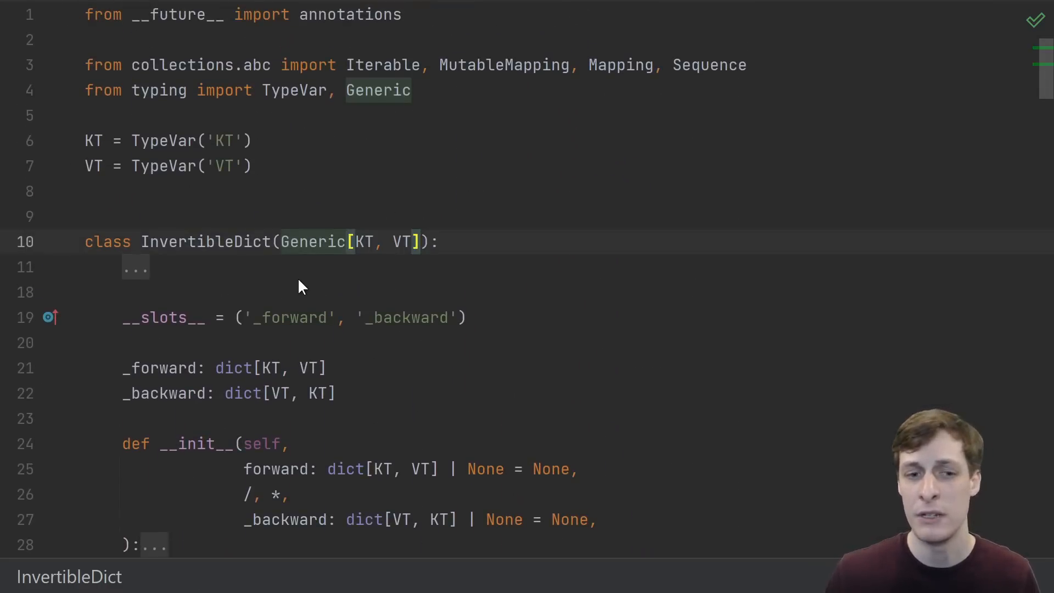
mouse_move(356, 243)
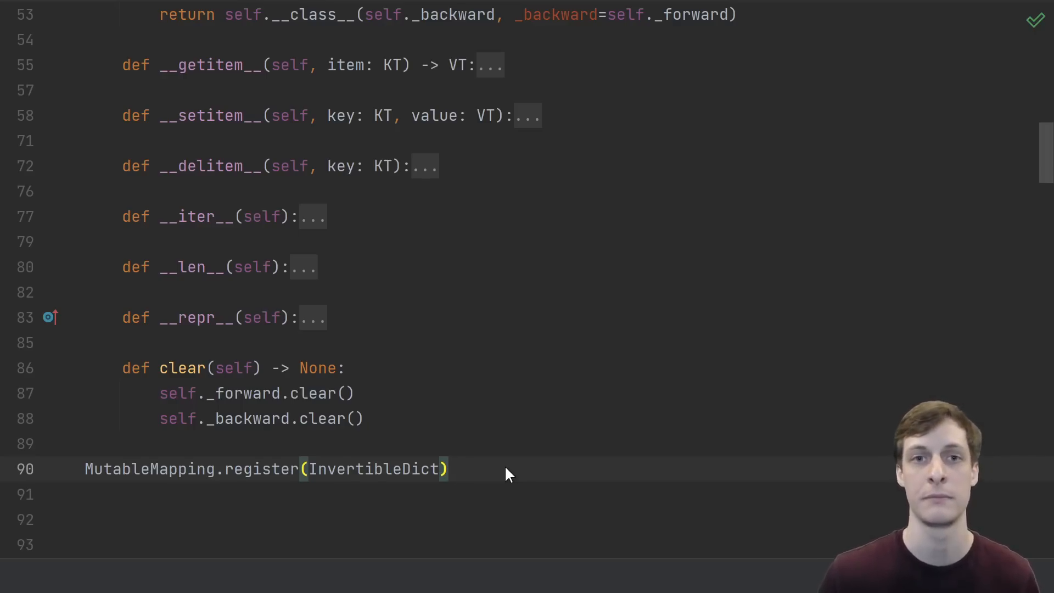
Step: Scroll below the Generic-based InvertibleDict and MutableMapping.register to the closing thanks() function
scroll("down", 3)
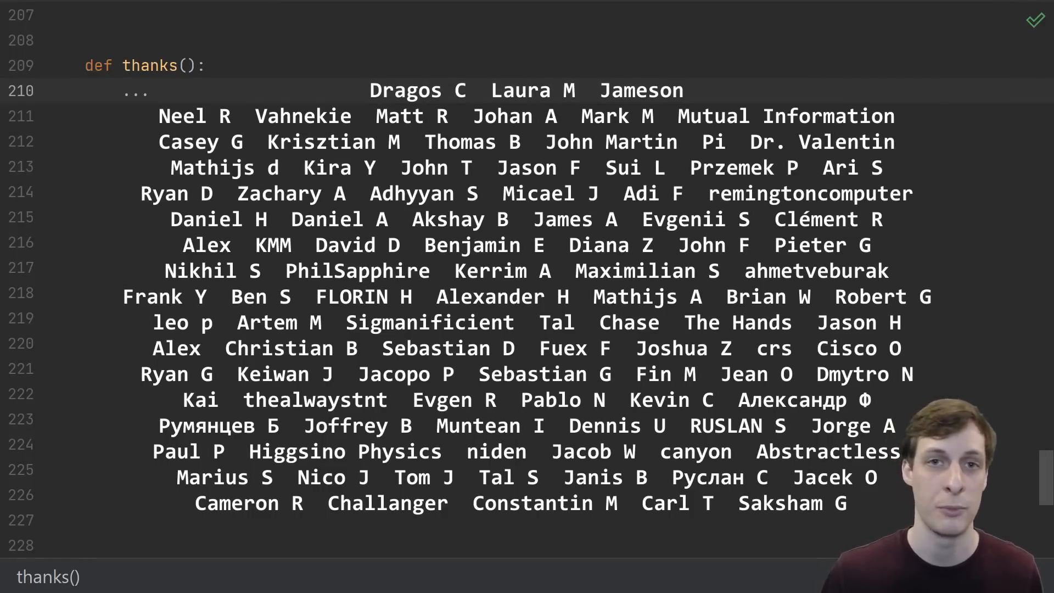